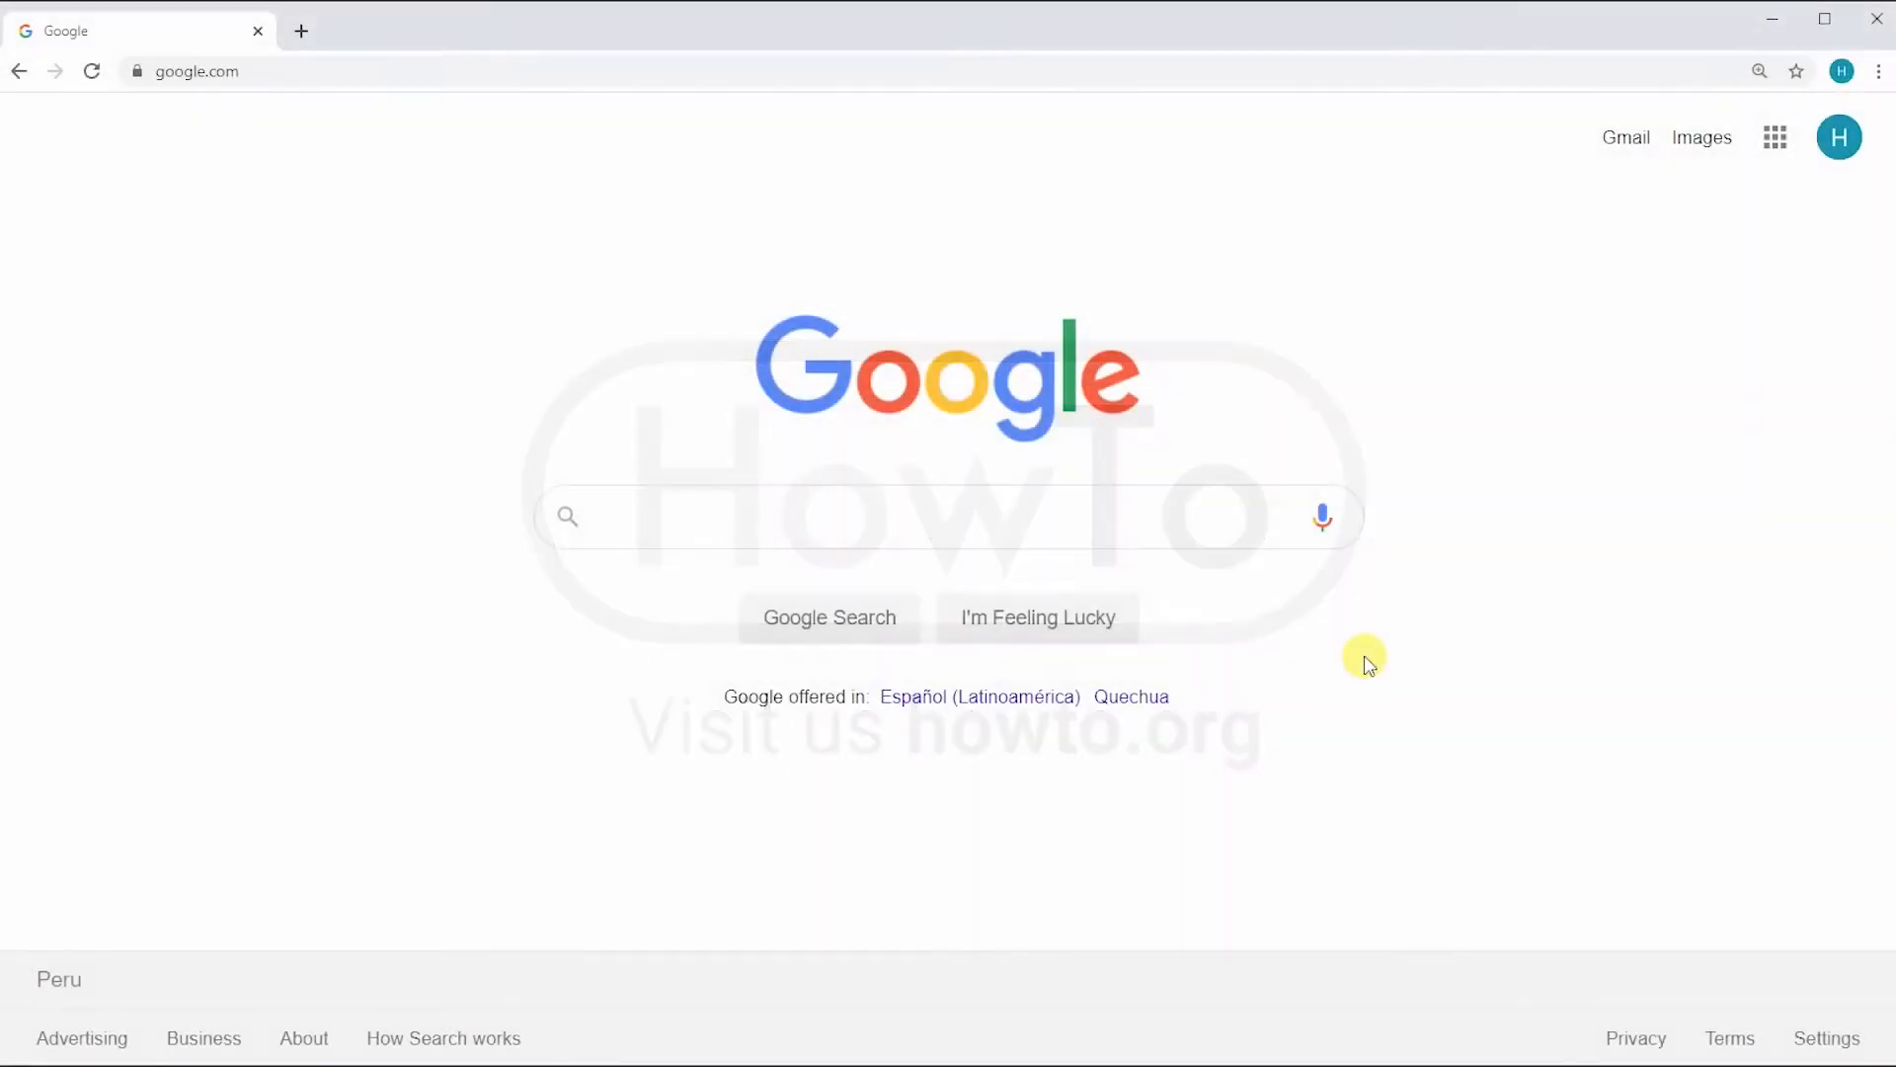
pyautogui.moveTo(457, 118)
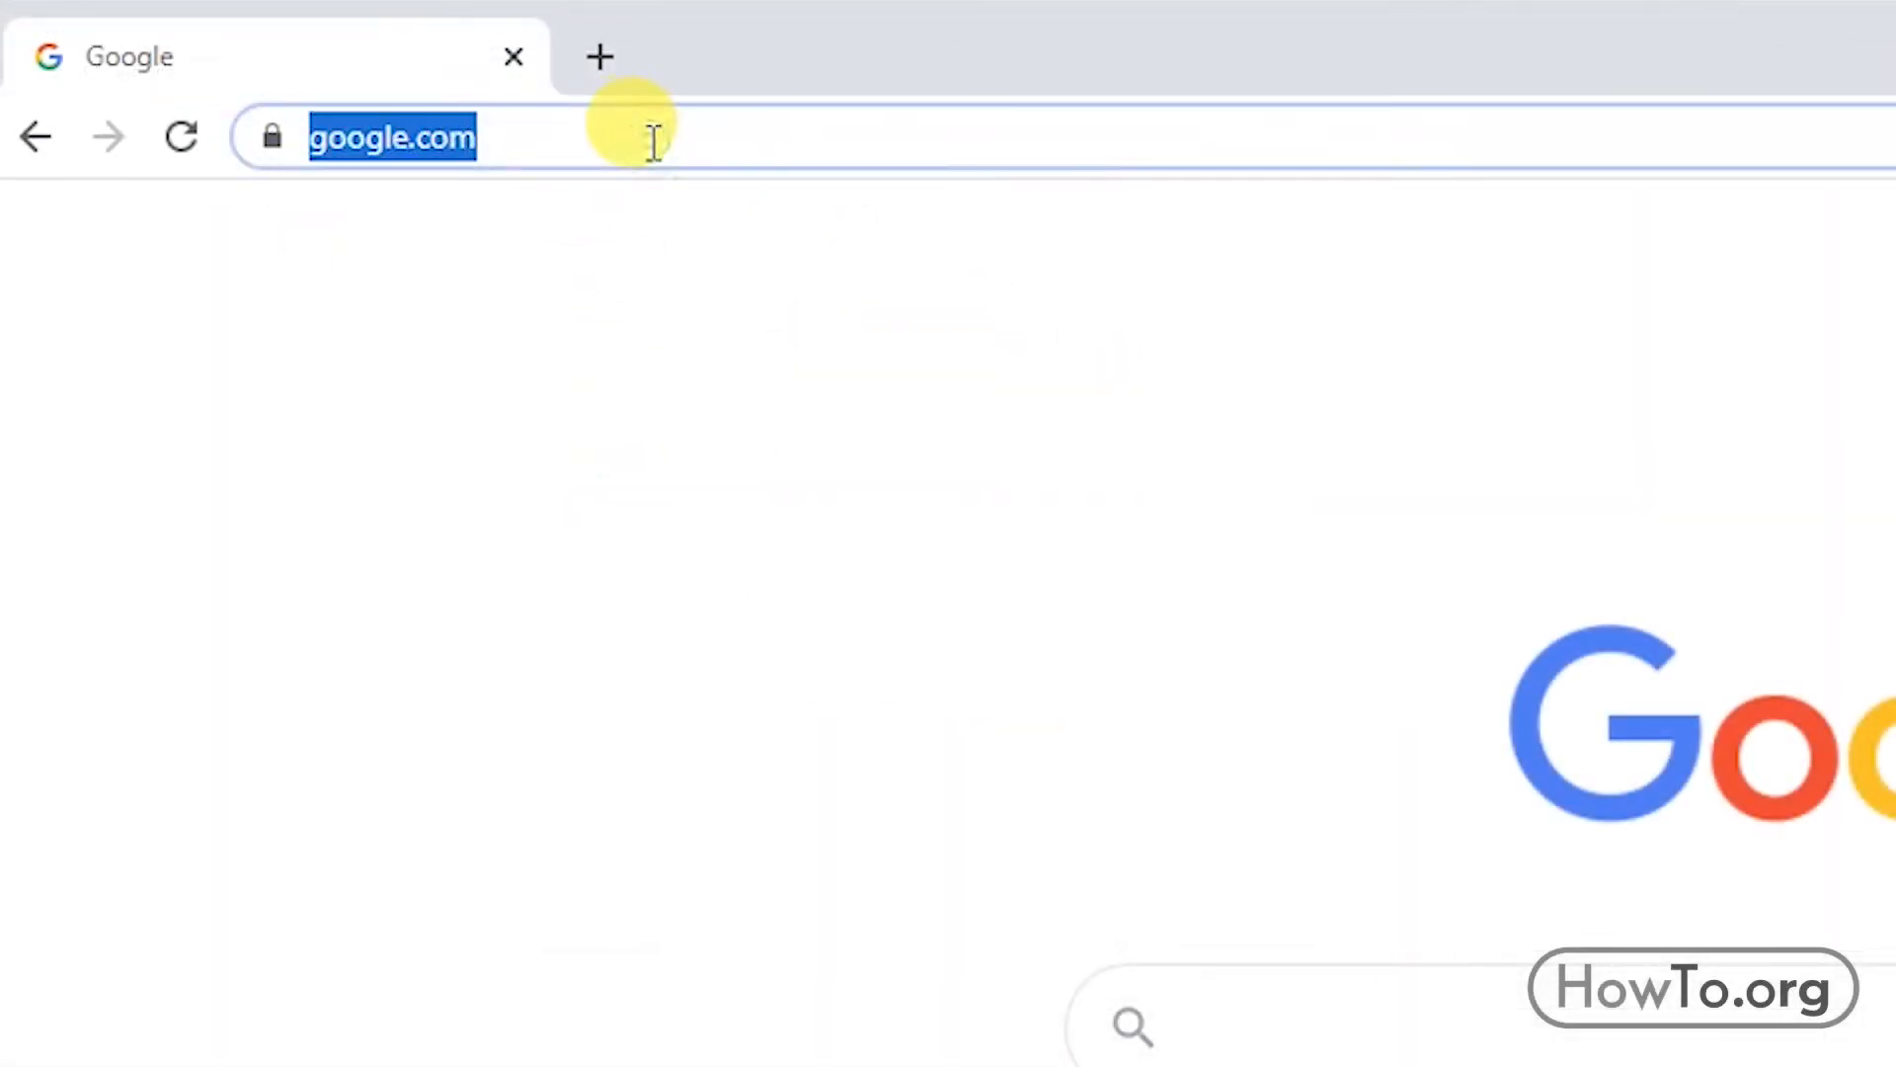
# Go to outlook.com from the Google homepage to load the Outlook landing page.
pyautogui.write('outlook.com')
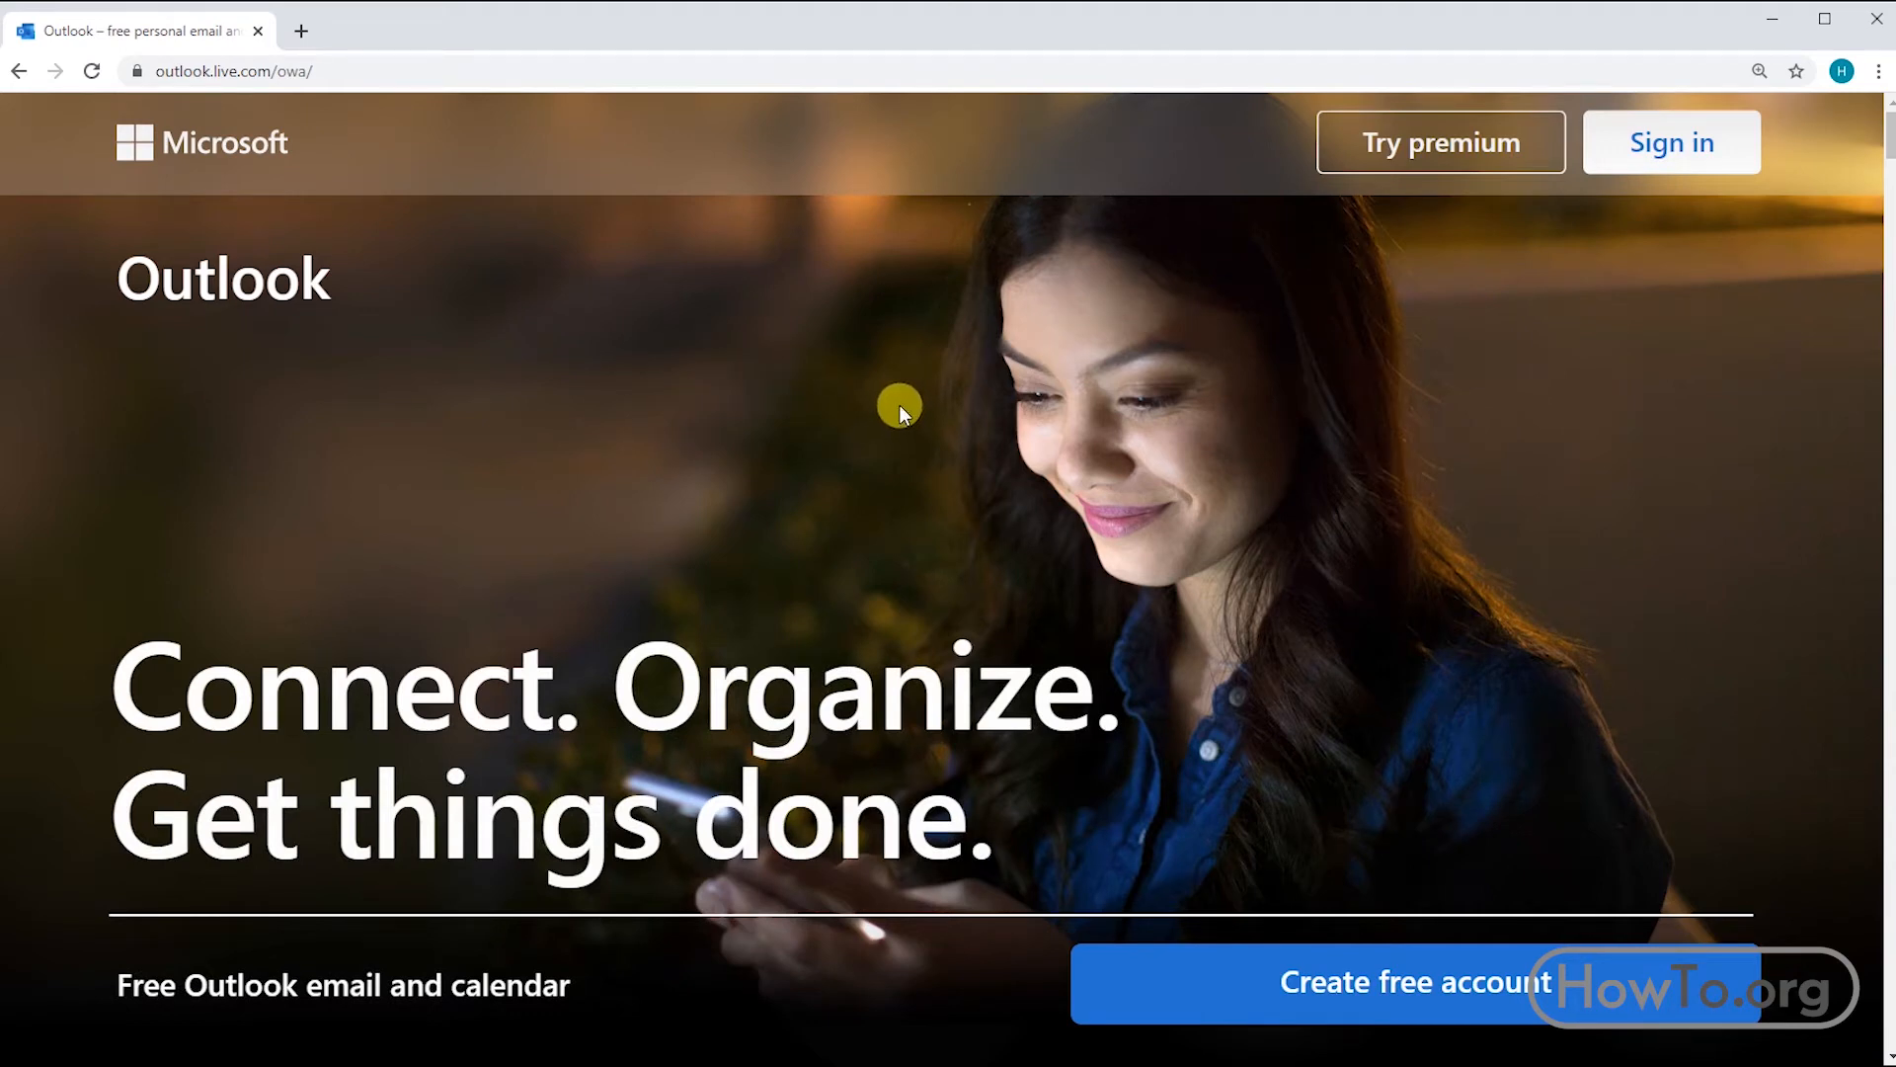
pyautogui.moveTo(879, 368)
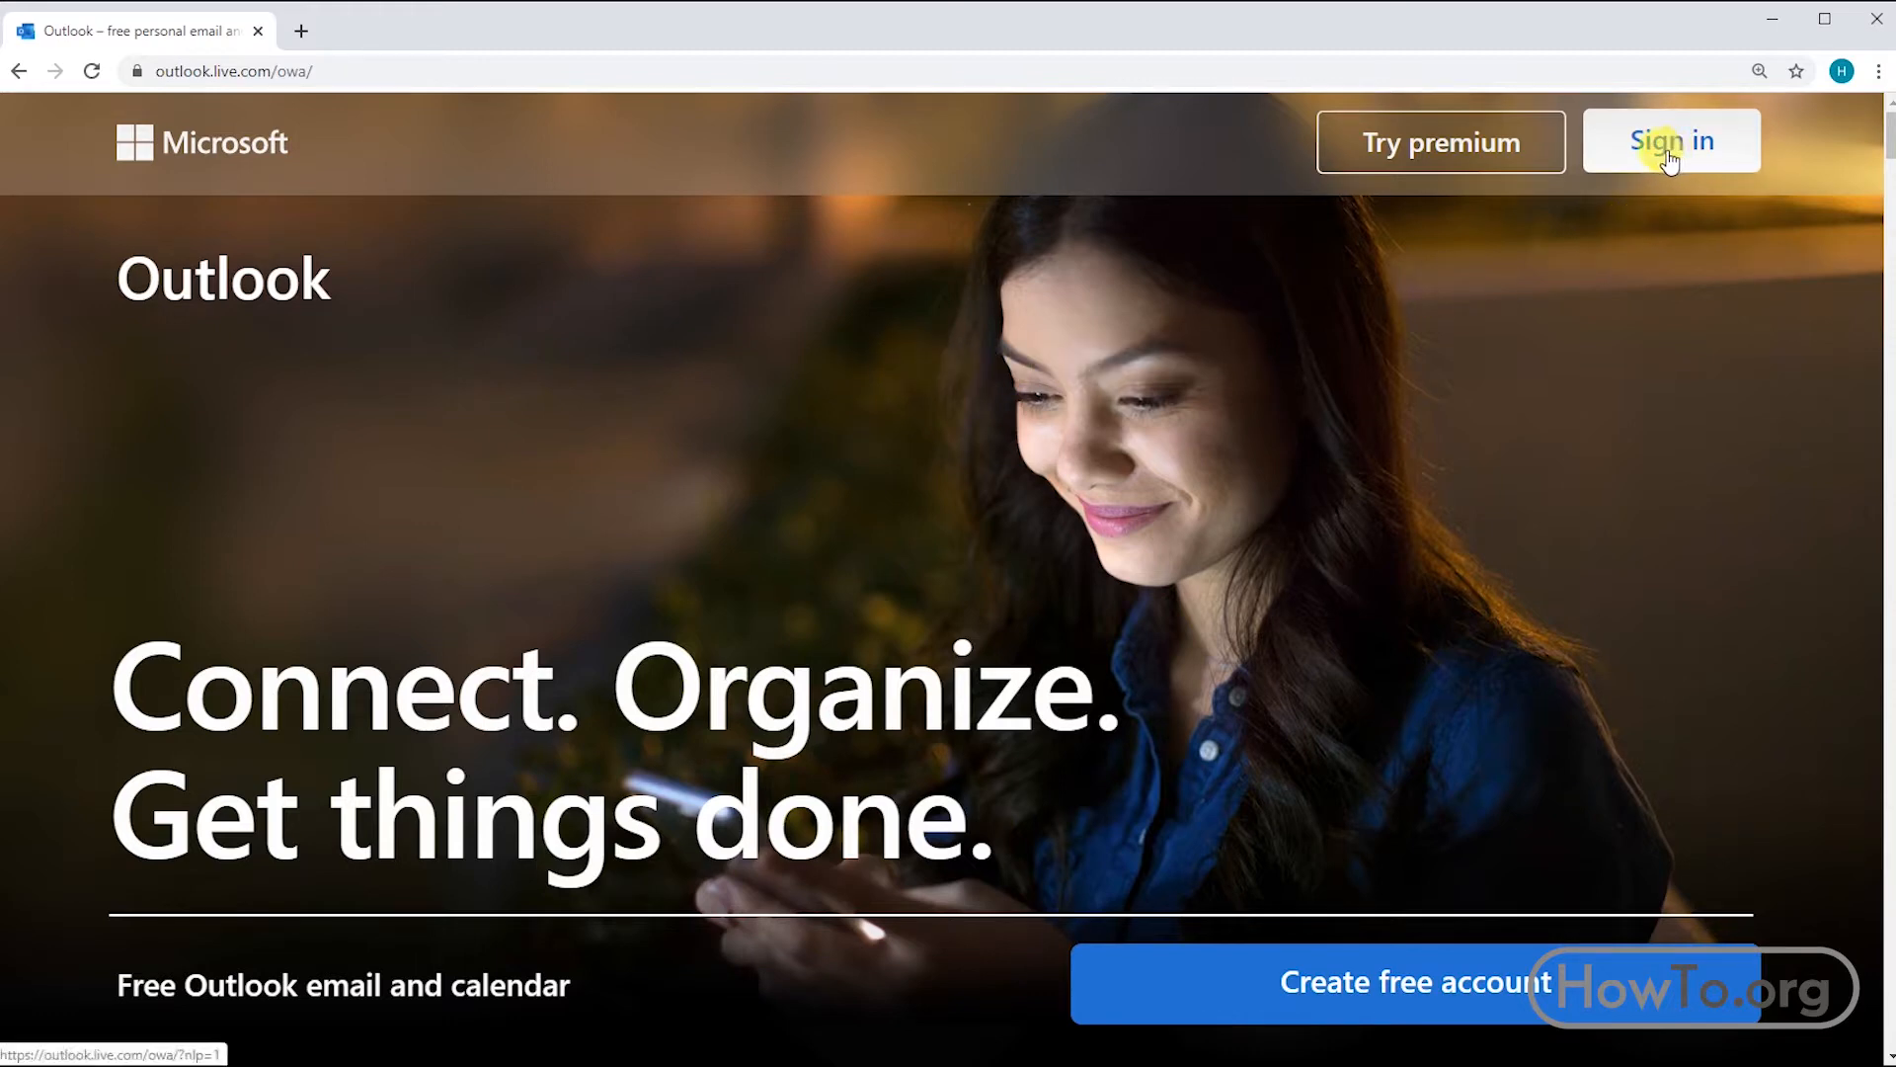
pyautogui.click(1670, 140)
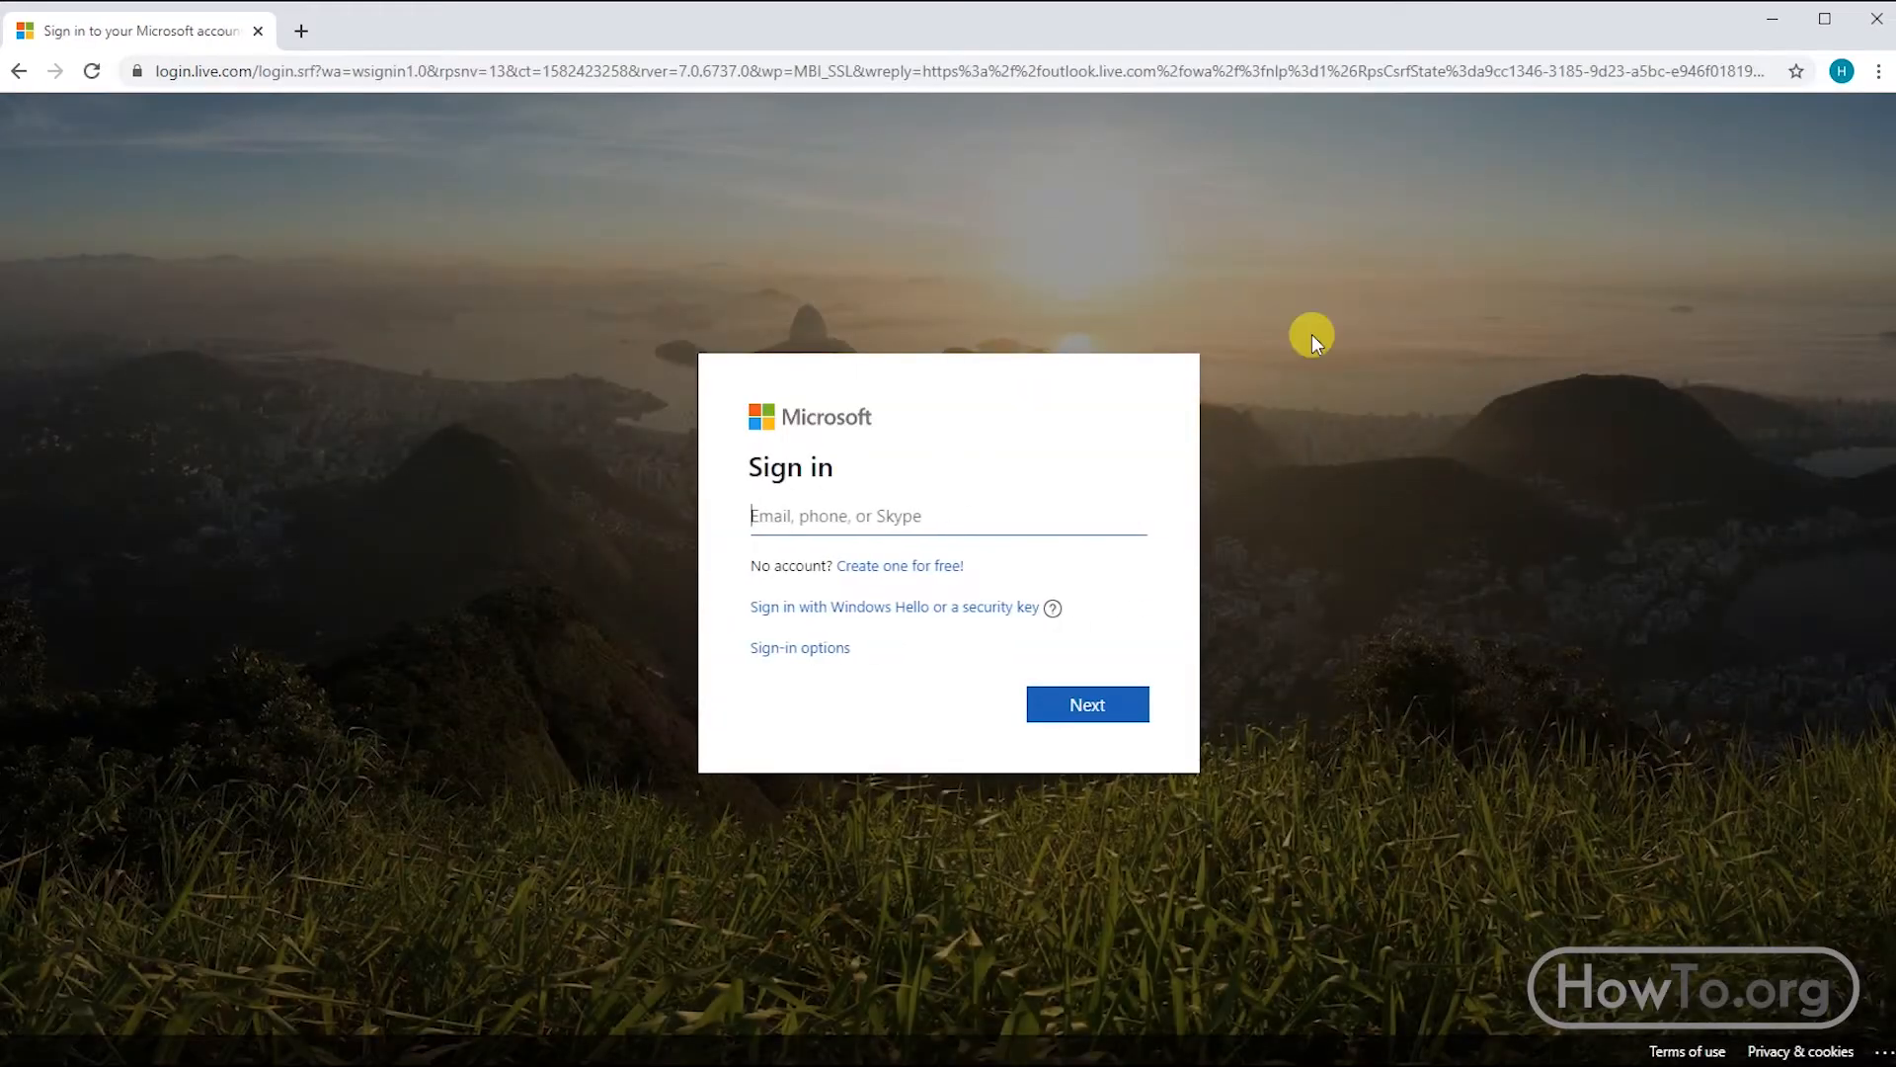
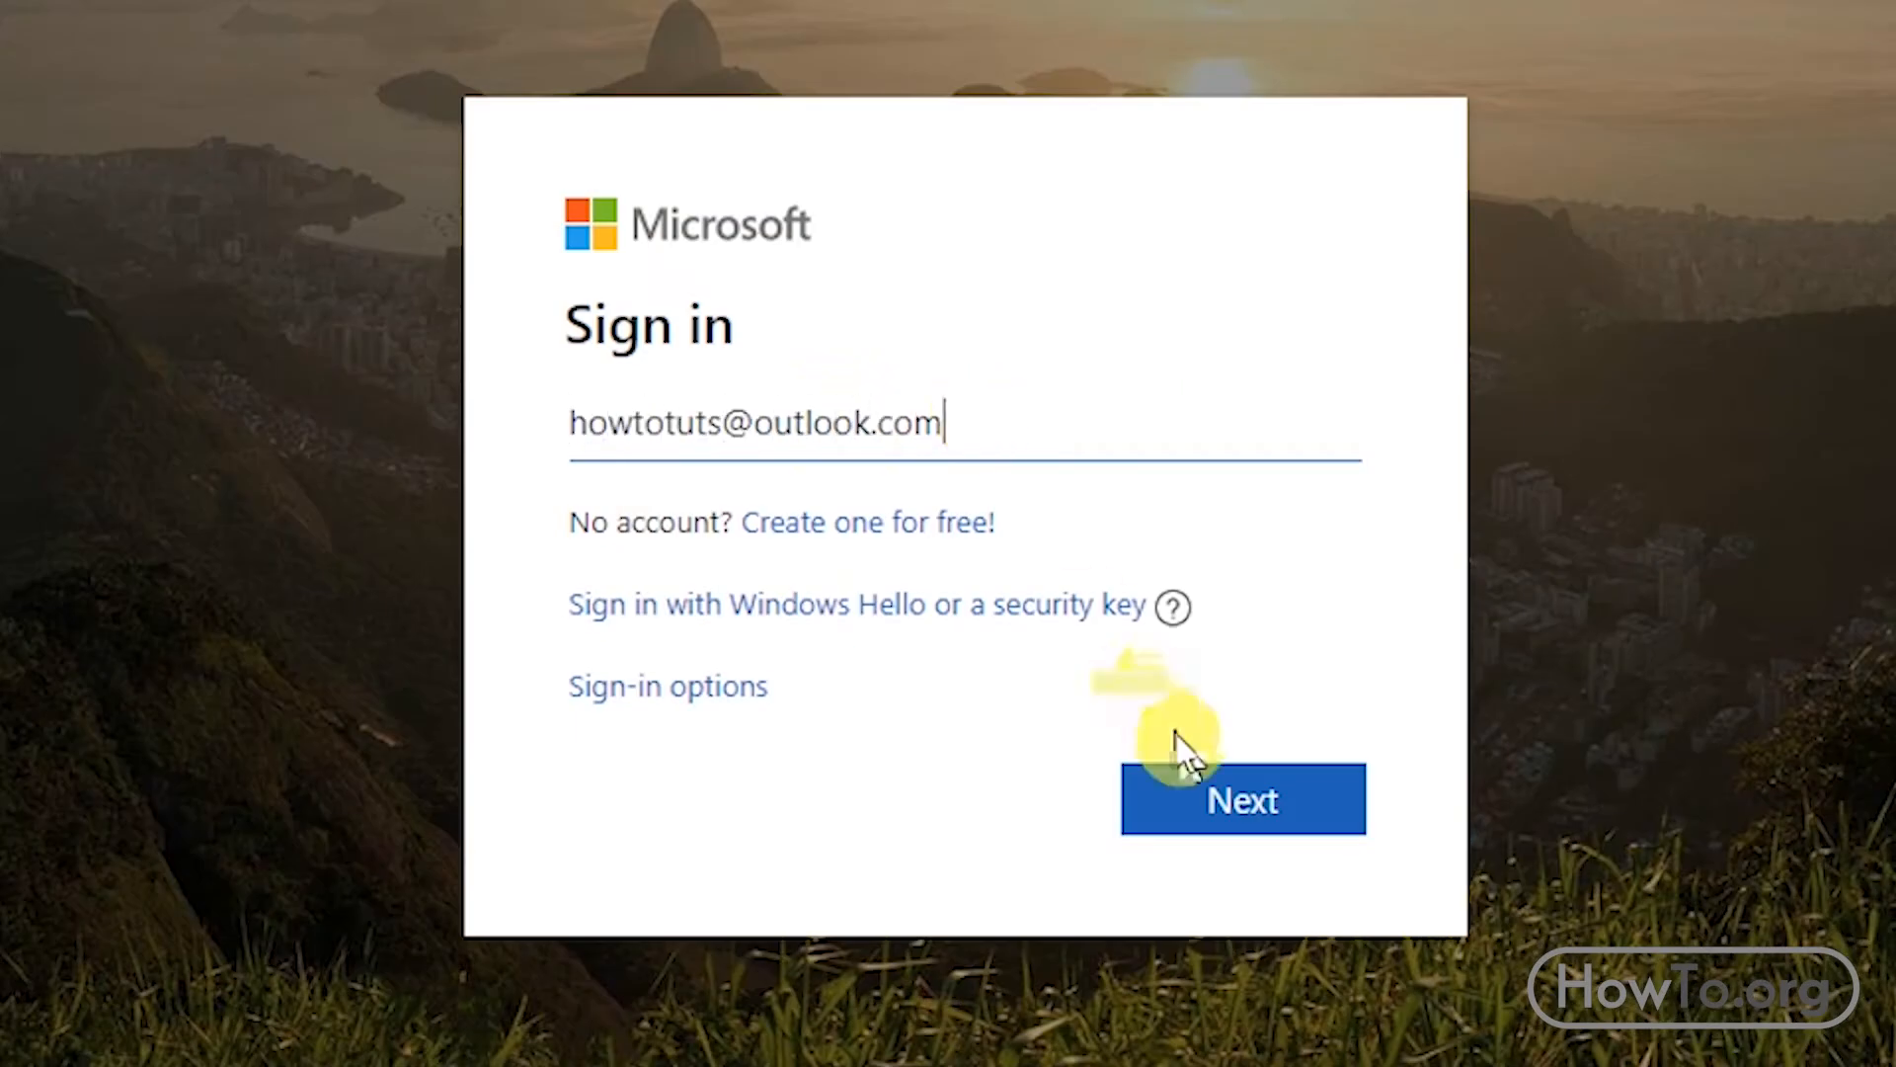
pyautogui.click(1240, 799)
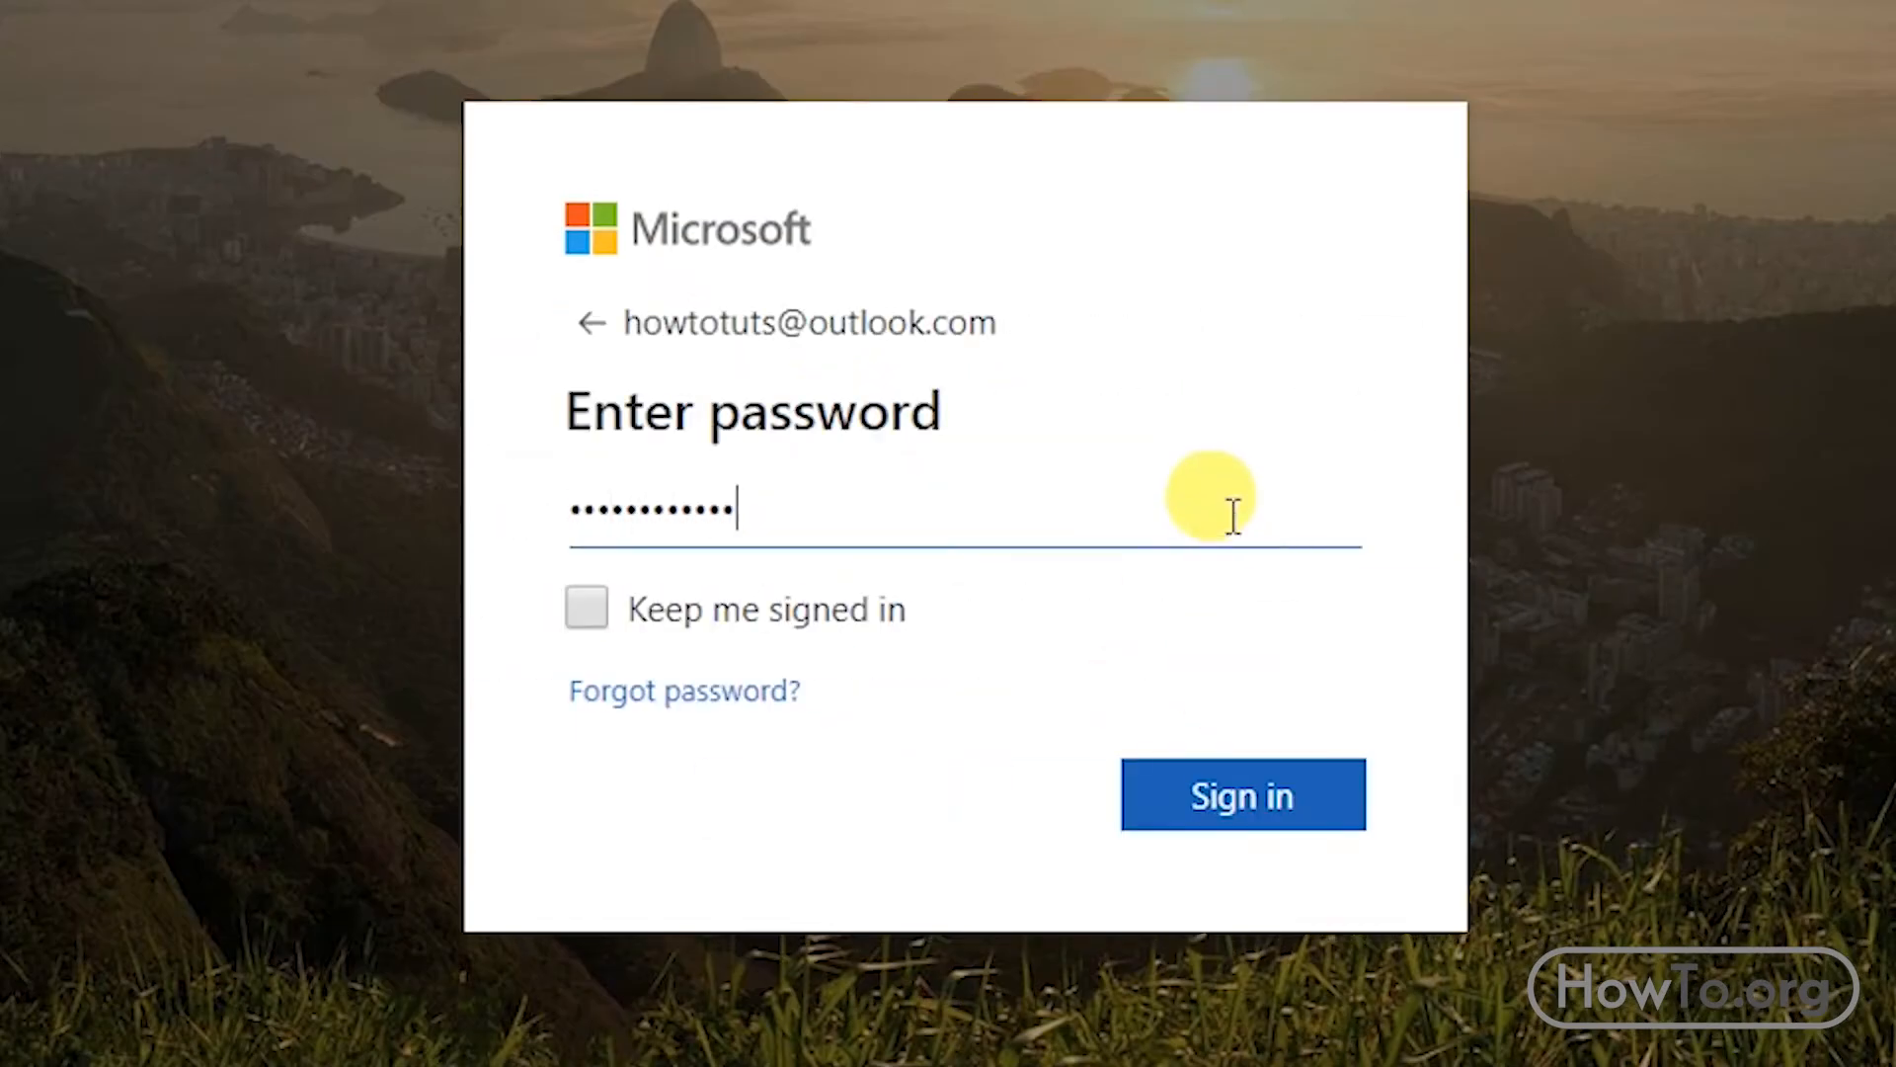
pyautogui.click(1240, 794)
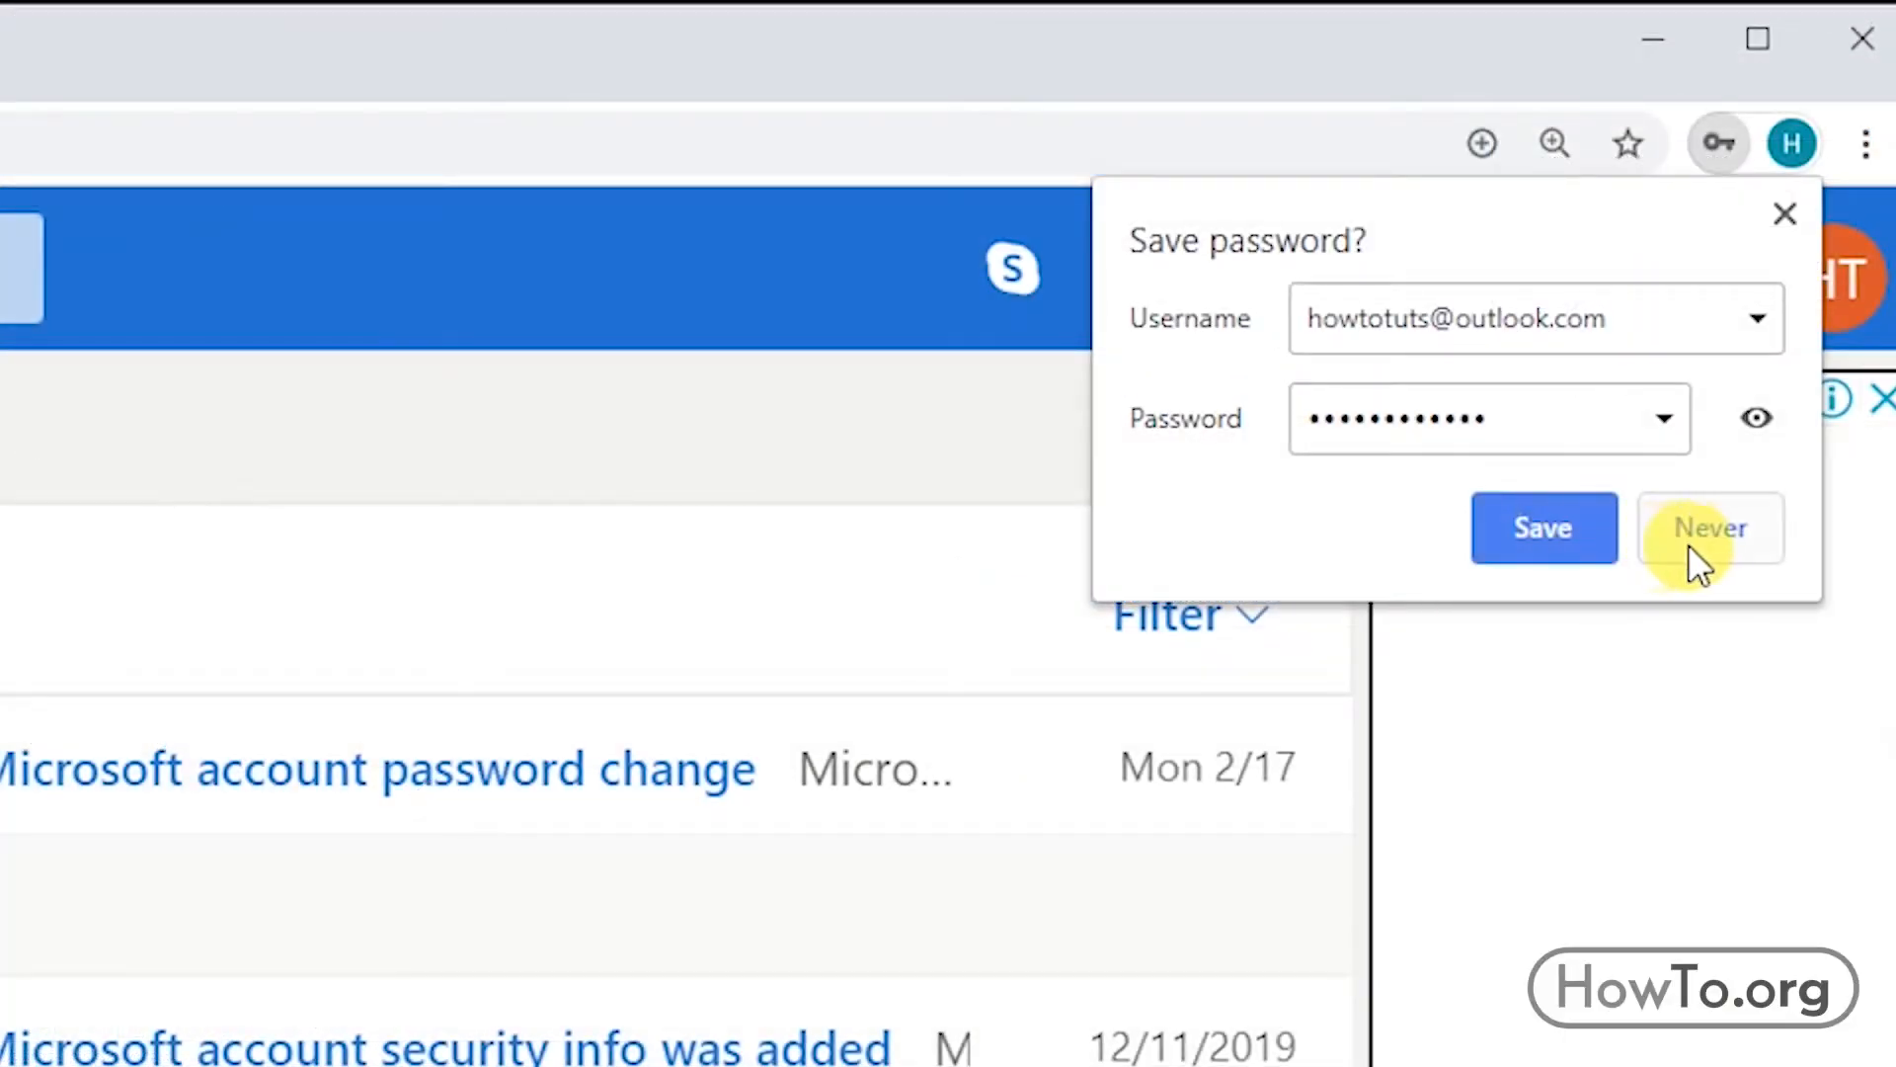
# Decline saving the password, then read and delete the 'Microsoft account password change' email.
pyautogui.click(1708, 527)
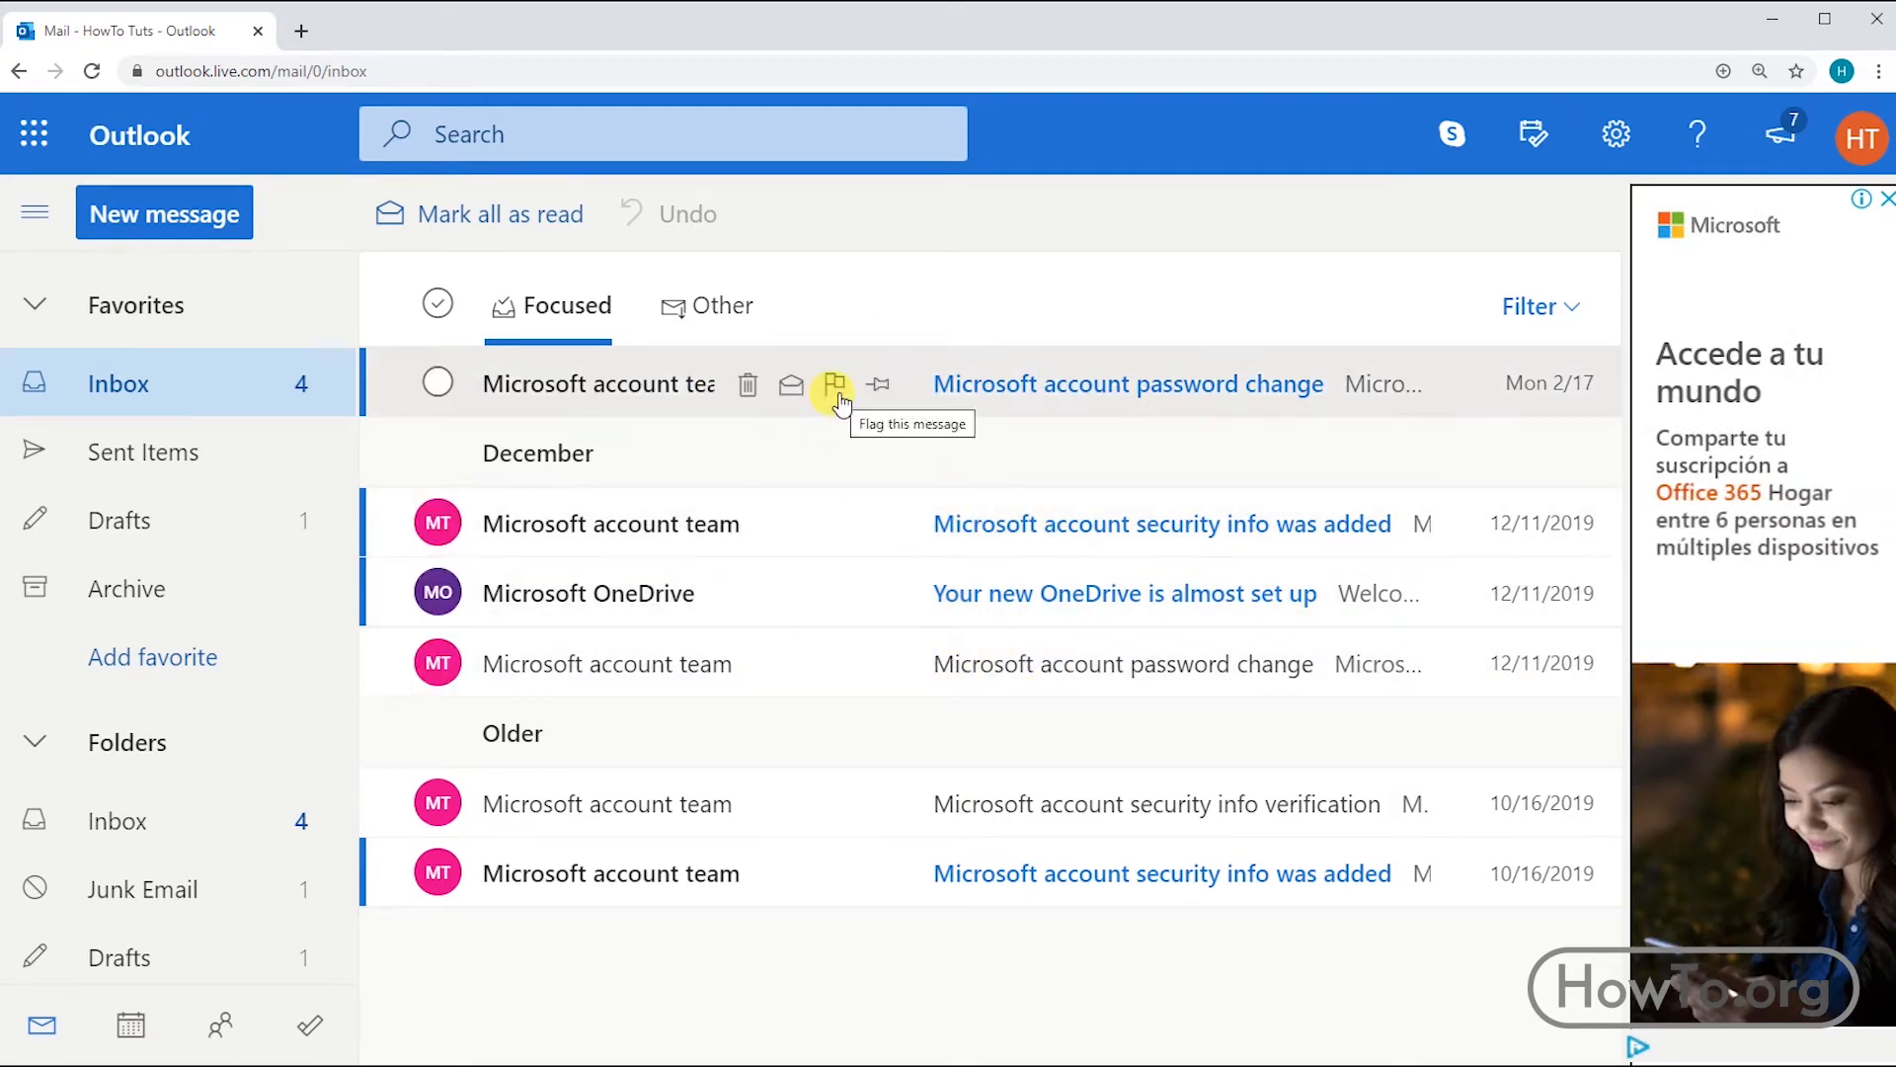
pyautogui.click(604, 383)
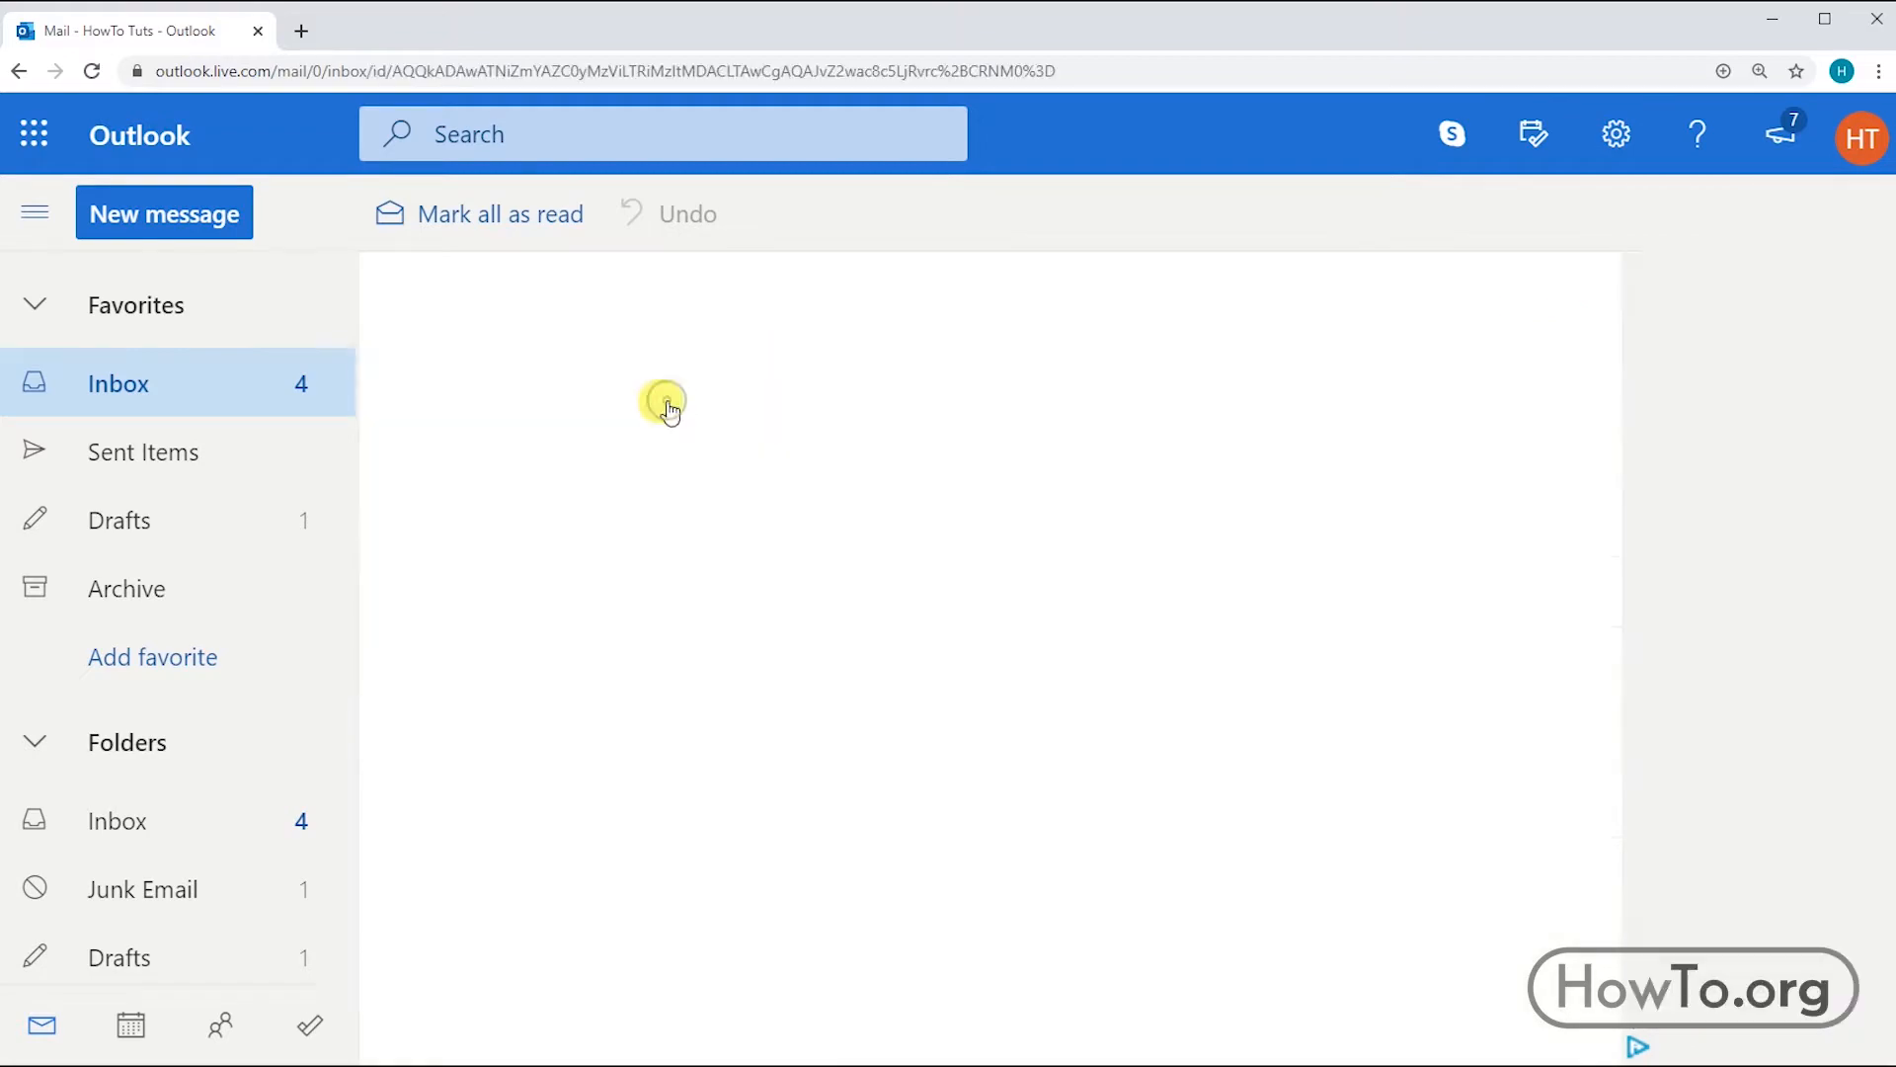
pyautogui.click(665, 403)
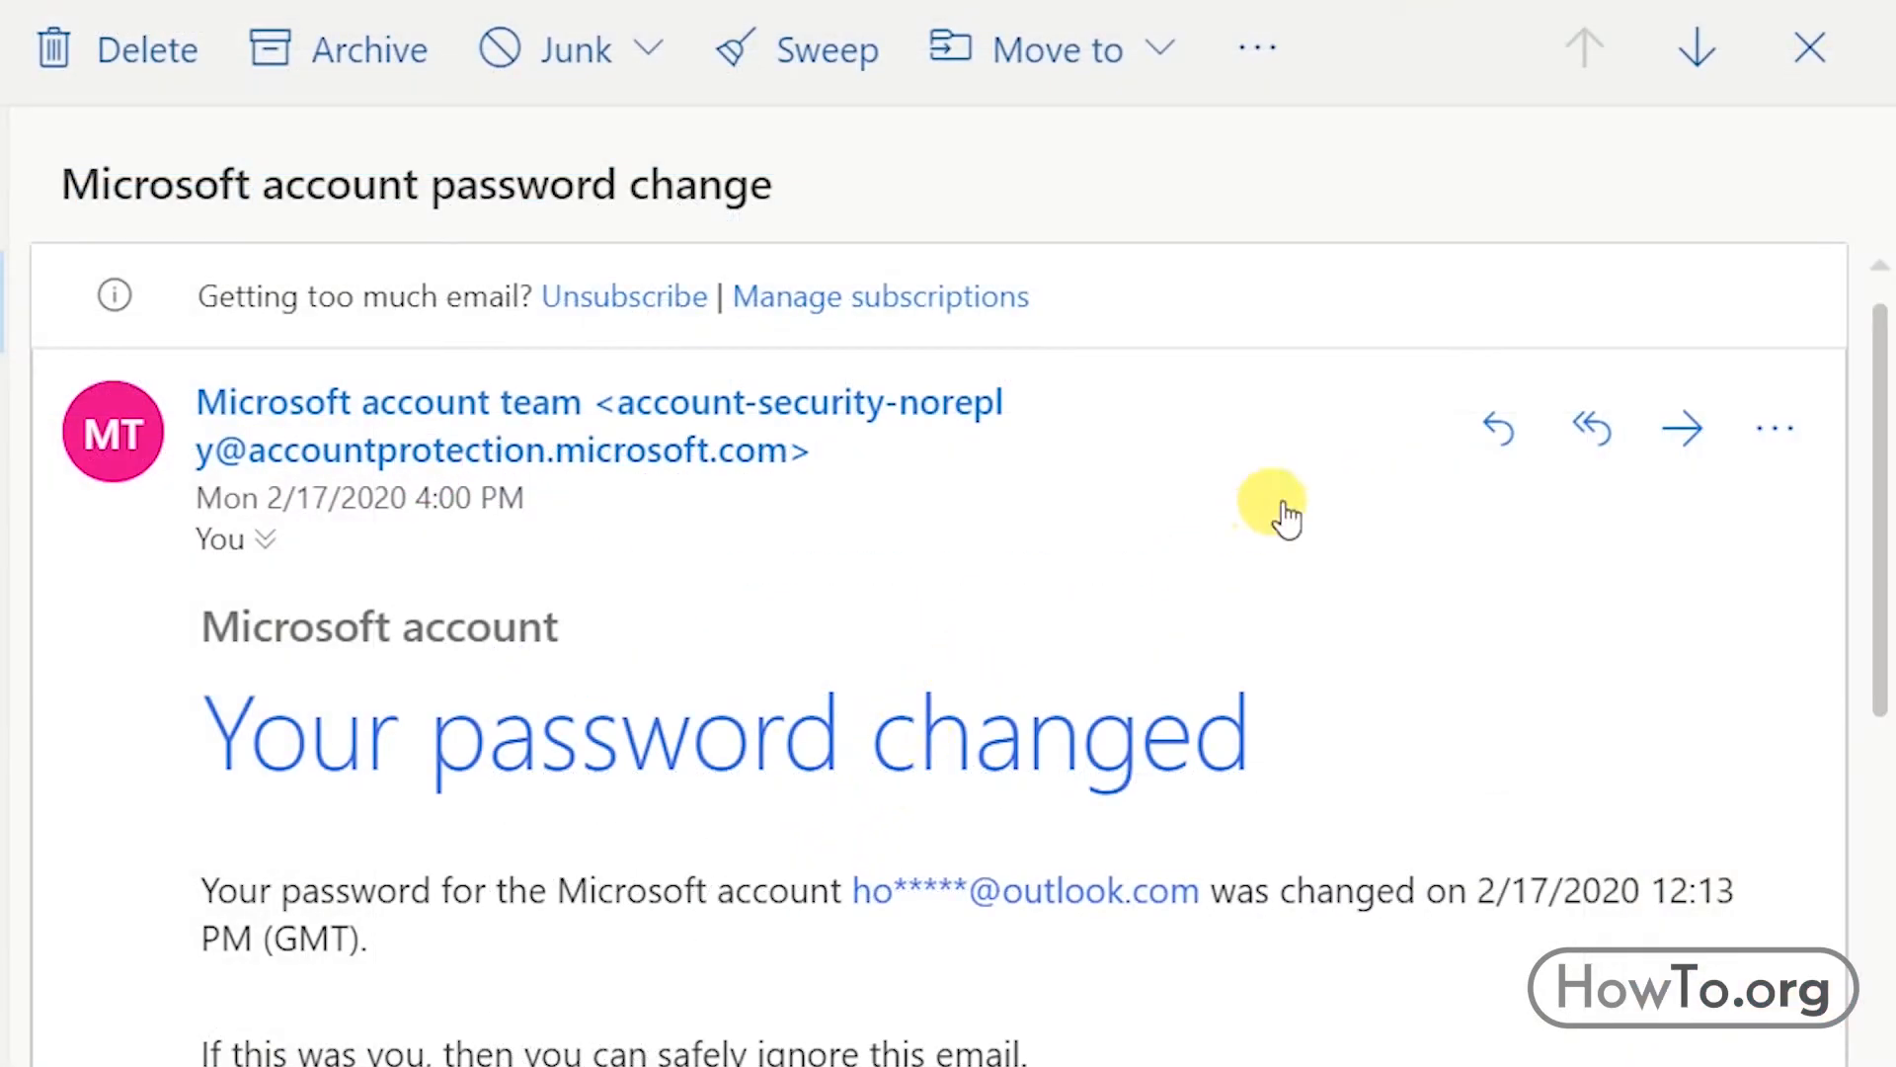
pyautogui.click(1773, 427)
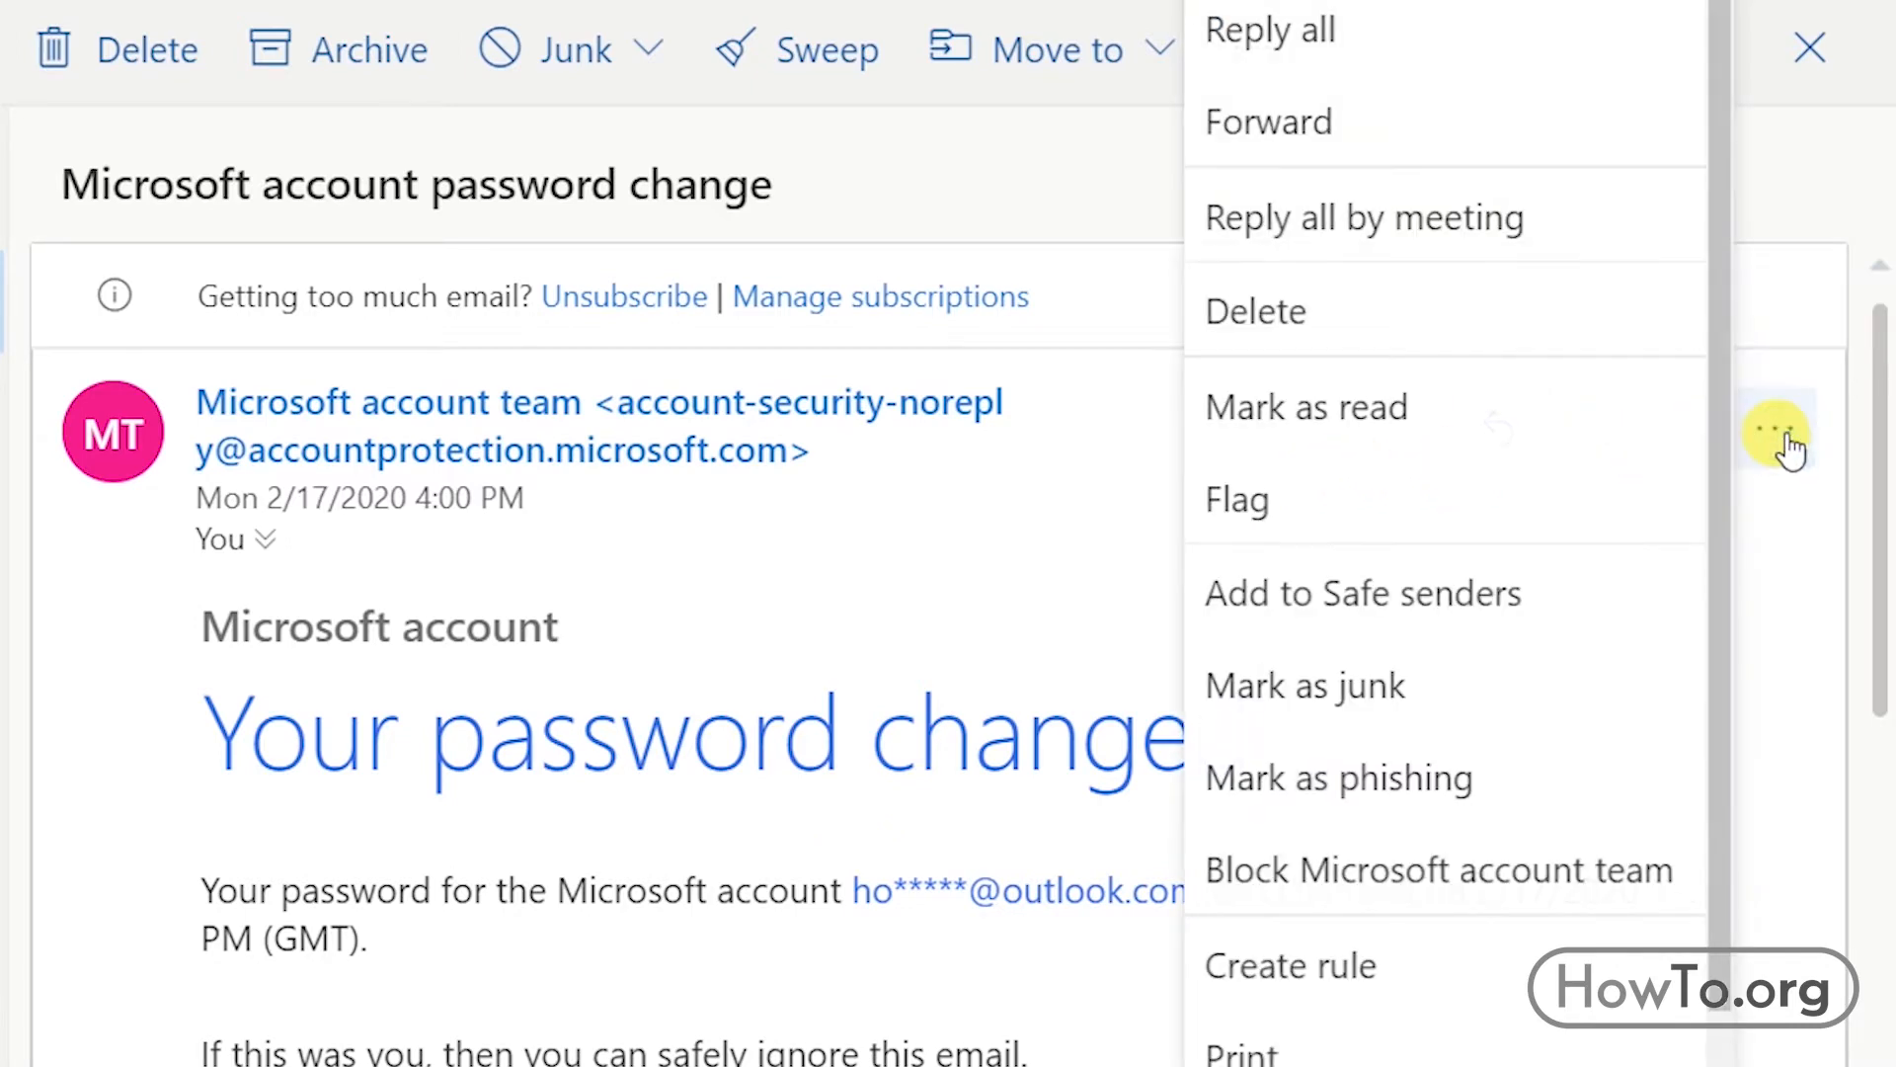
pyautogui.click(1772, 432)
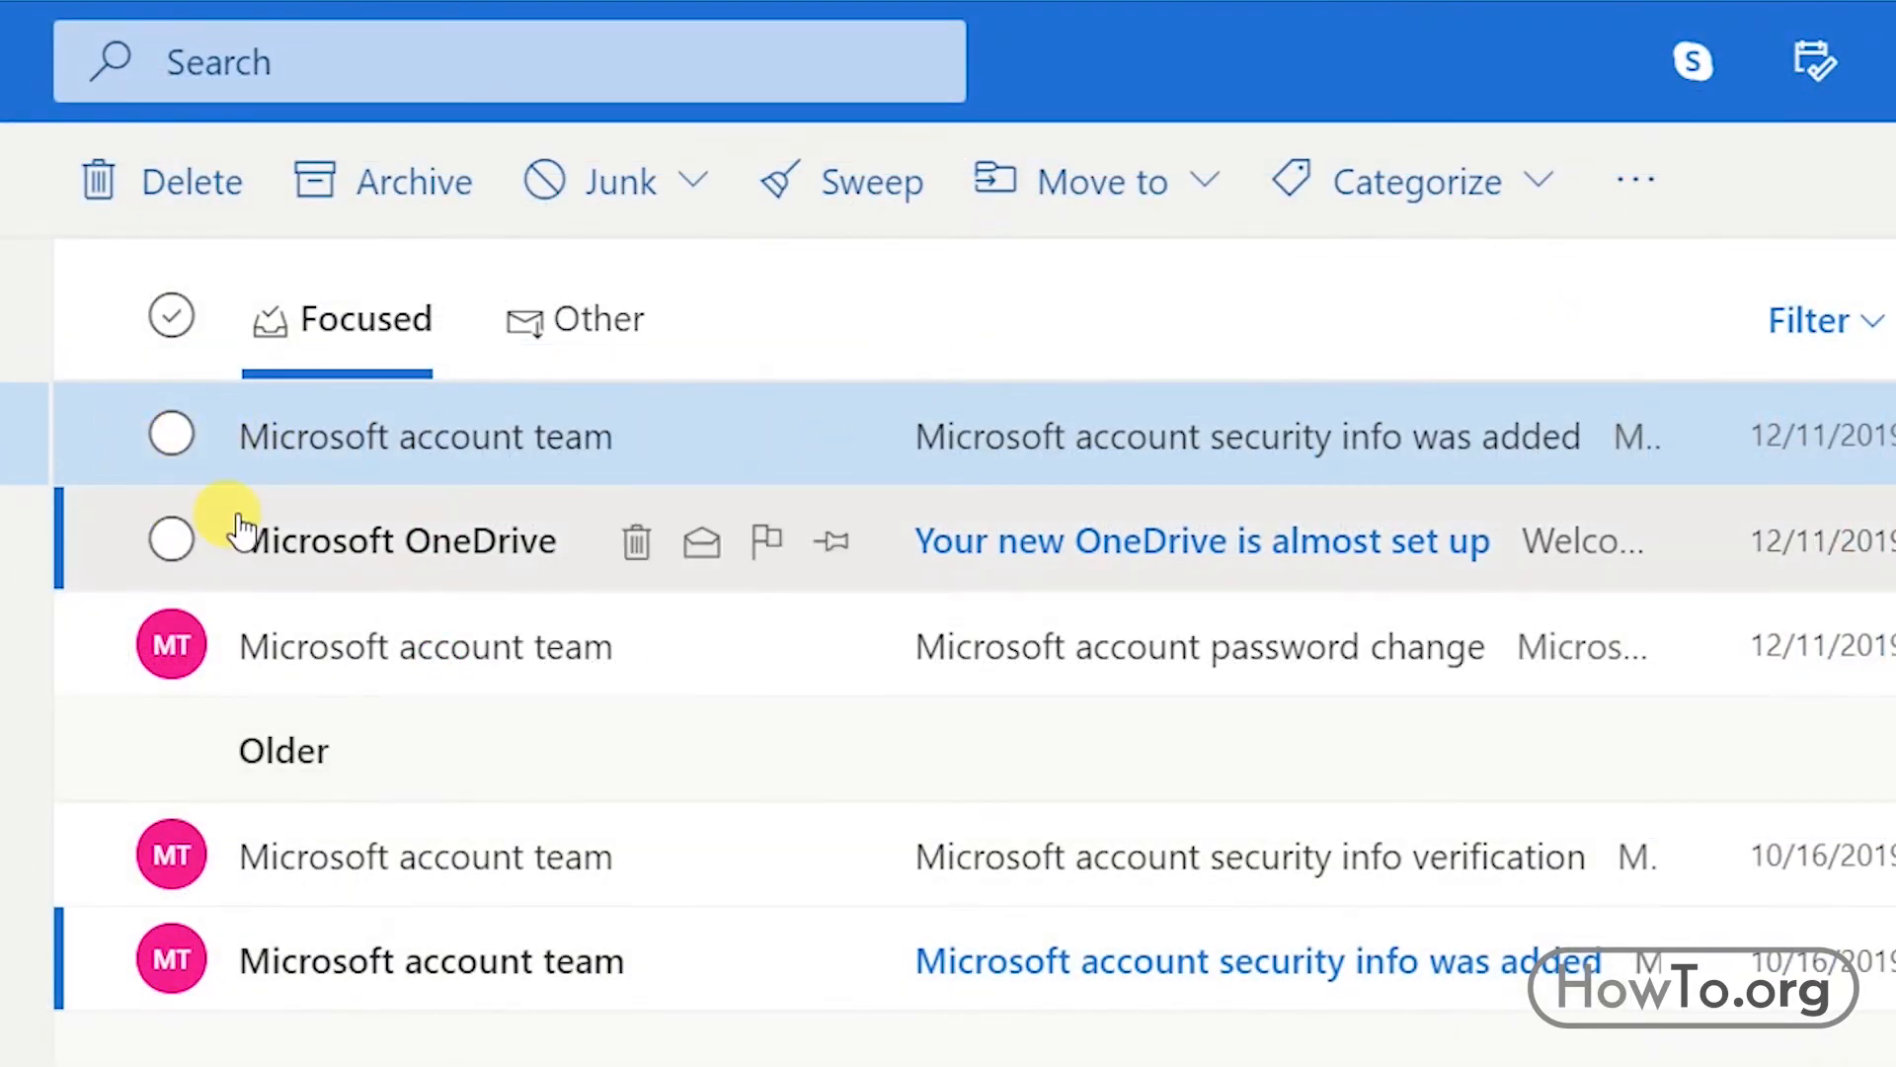
# Delete the security info, OneDrive and December password change emails together.
pyautogui.click(171, 435)
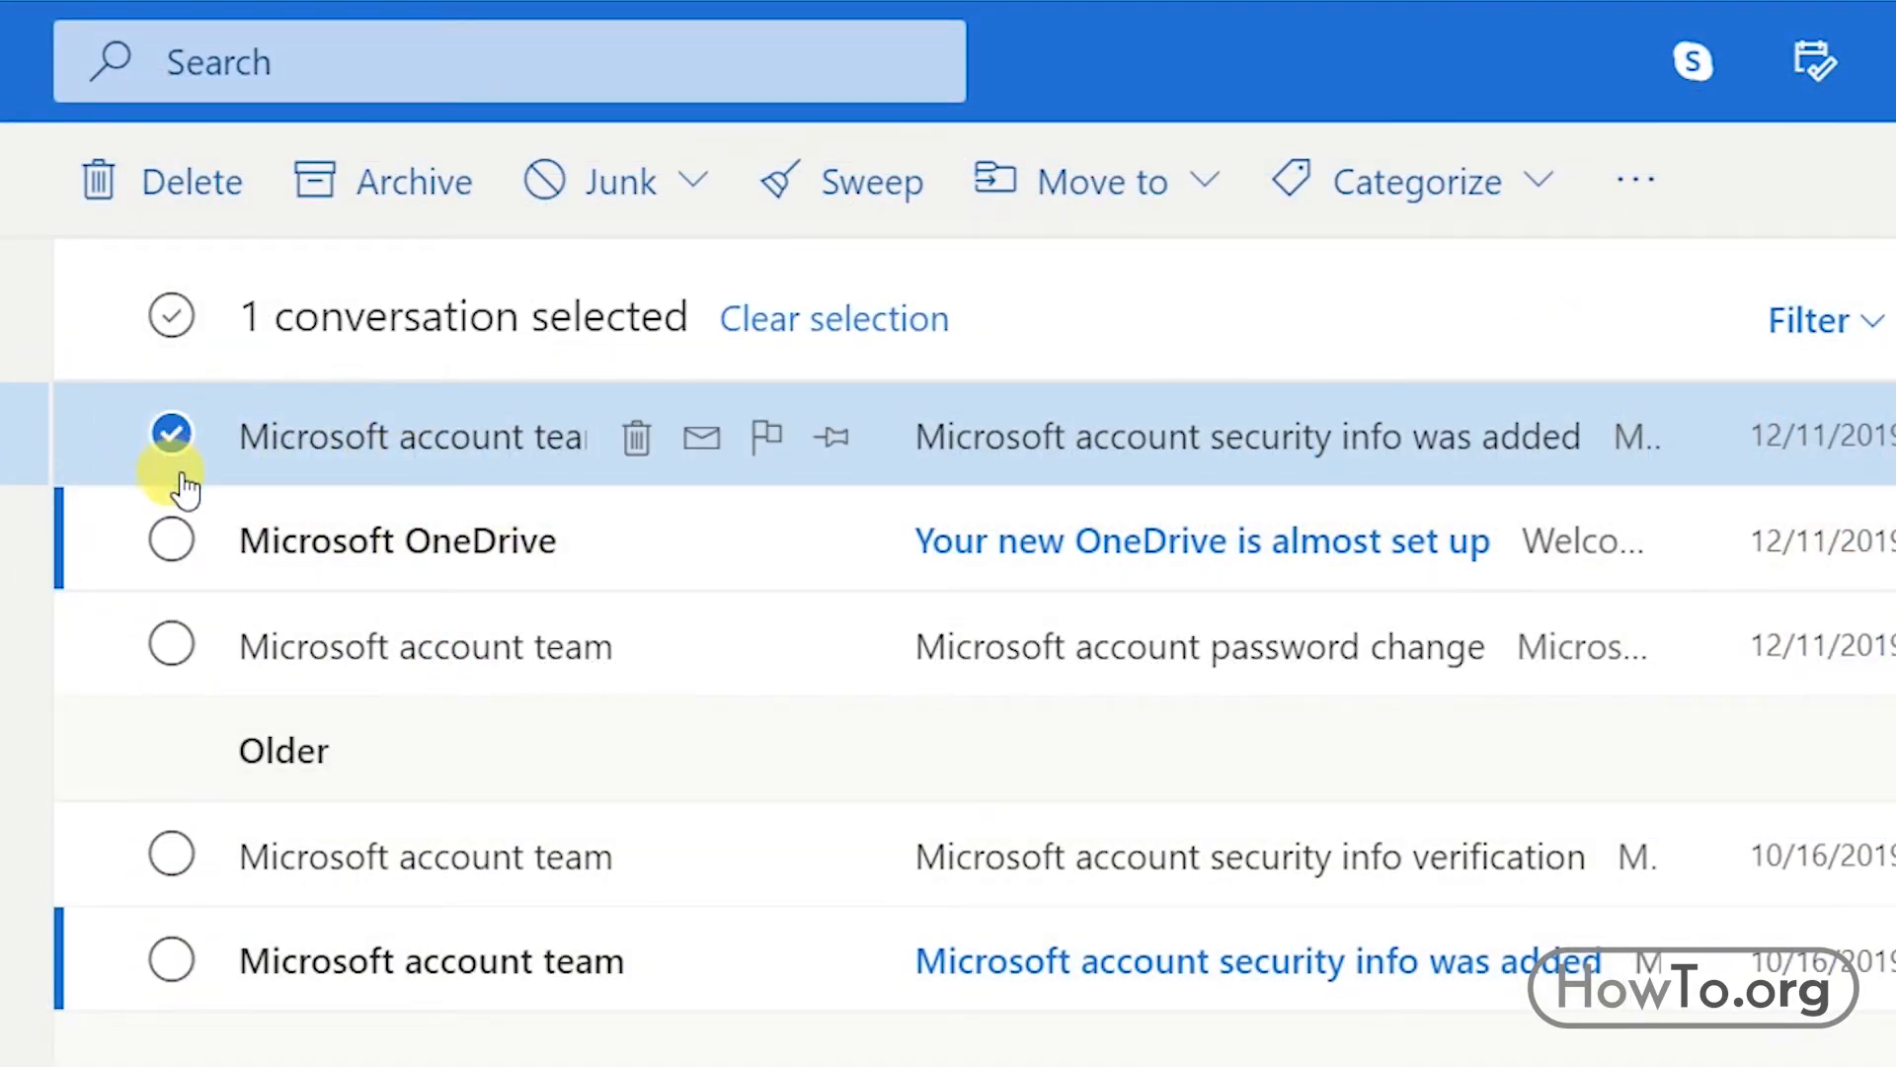
pyautogui.click(172, 539)
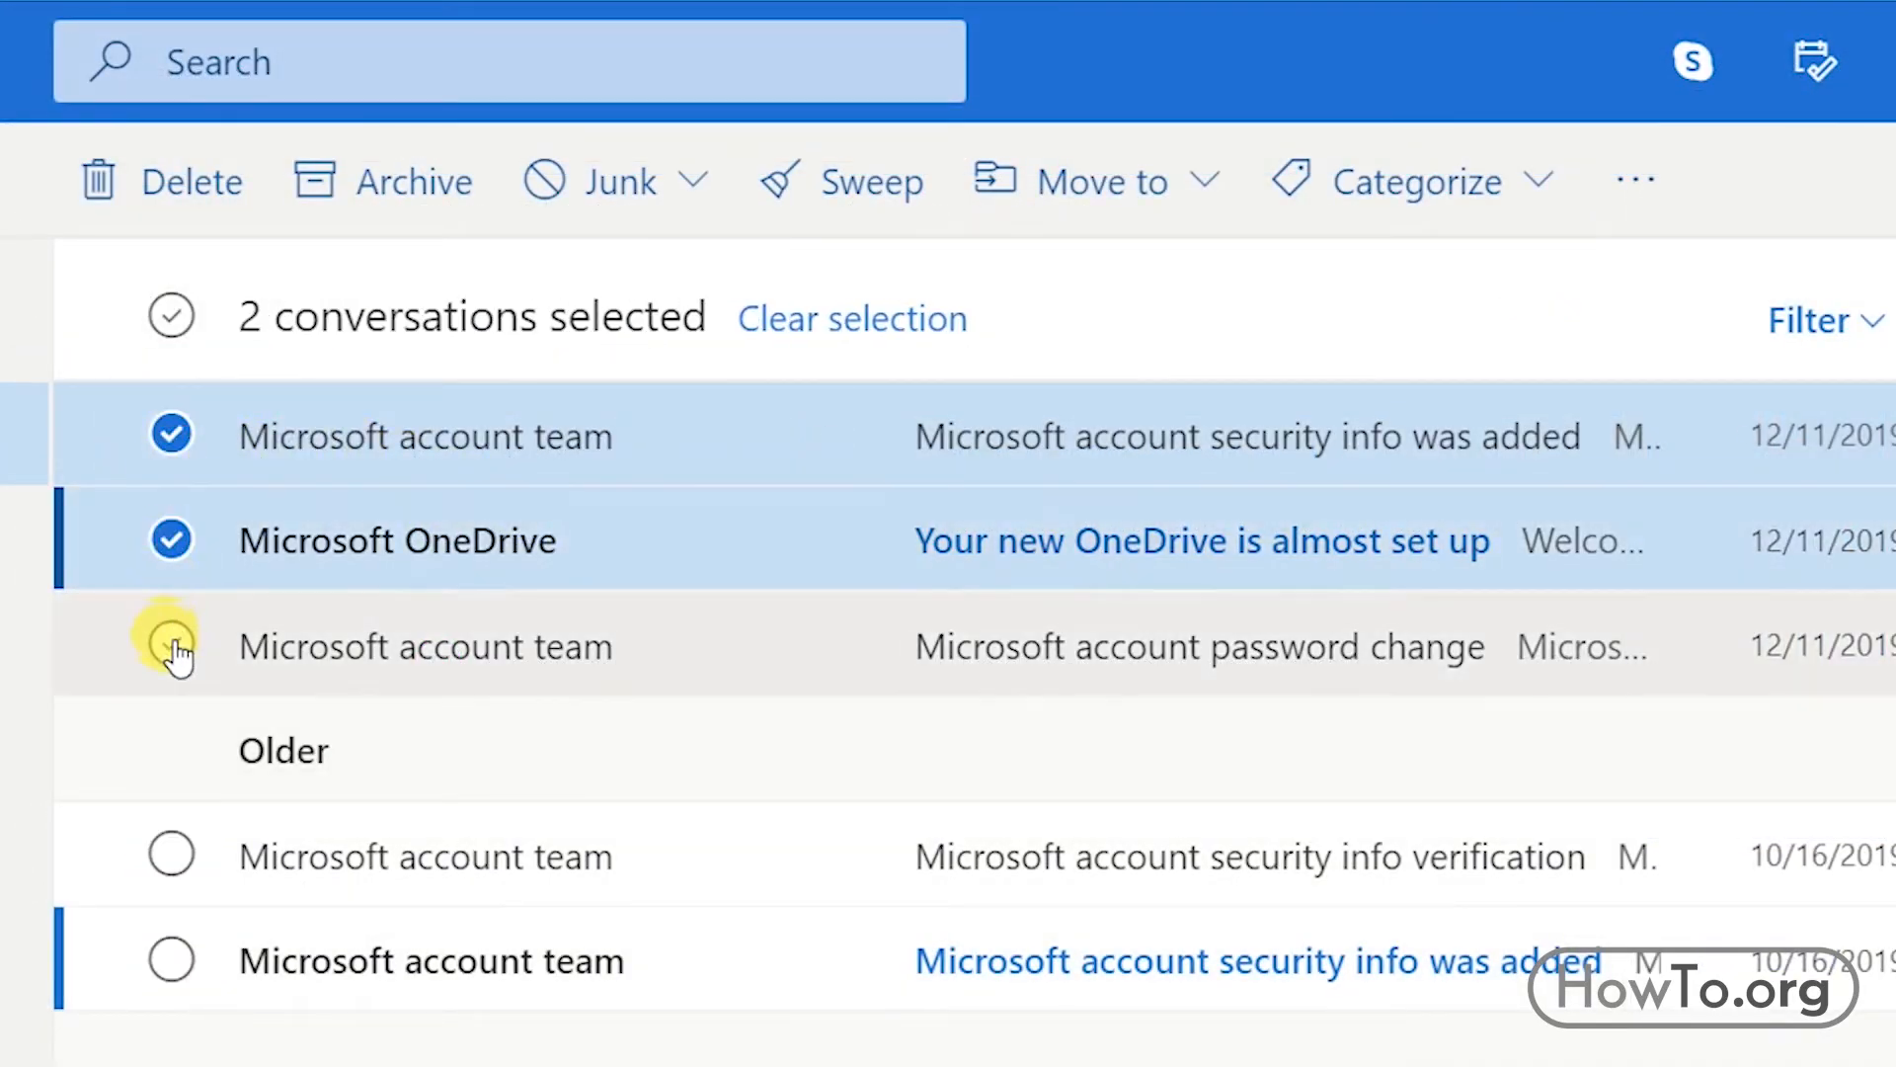
pyautogui.click(172, 645)
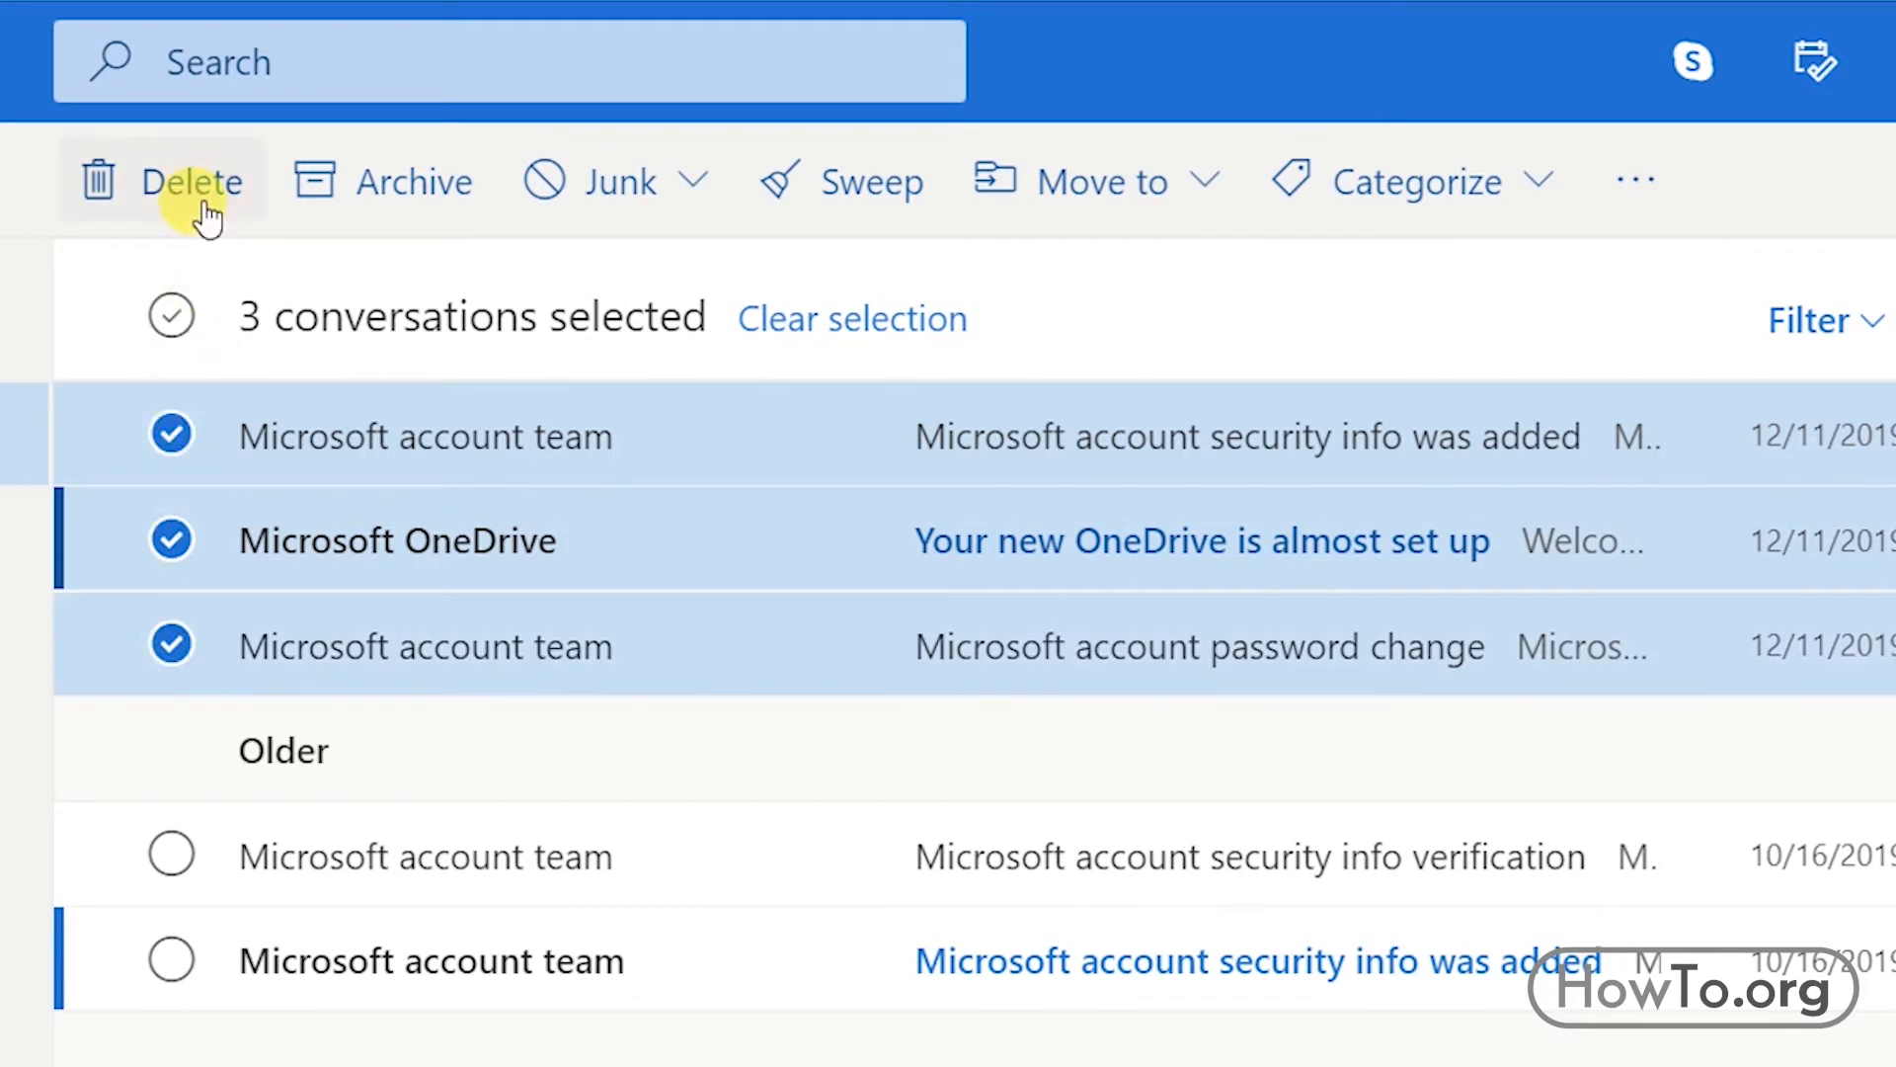
pyautogui.click(189, 182)
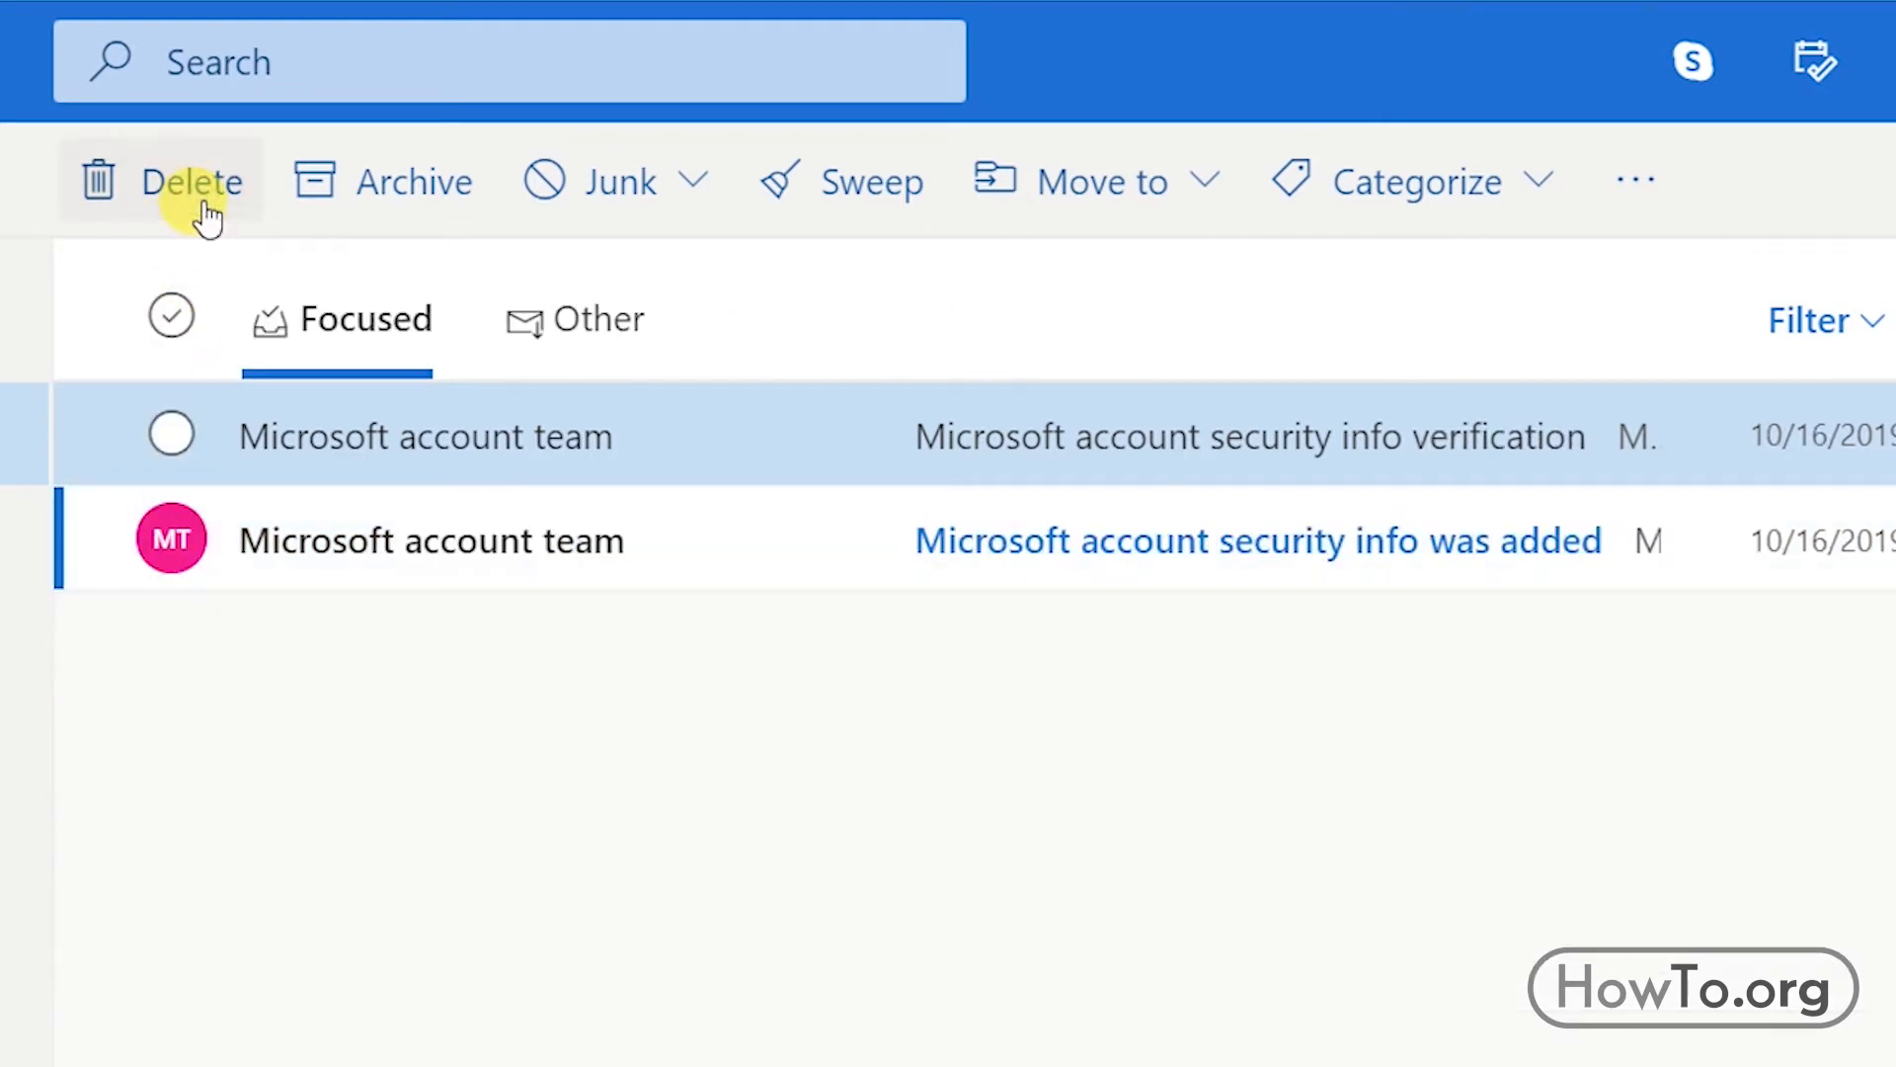
pyautogui.click(188, 181)
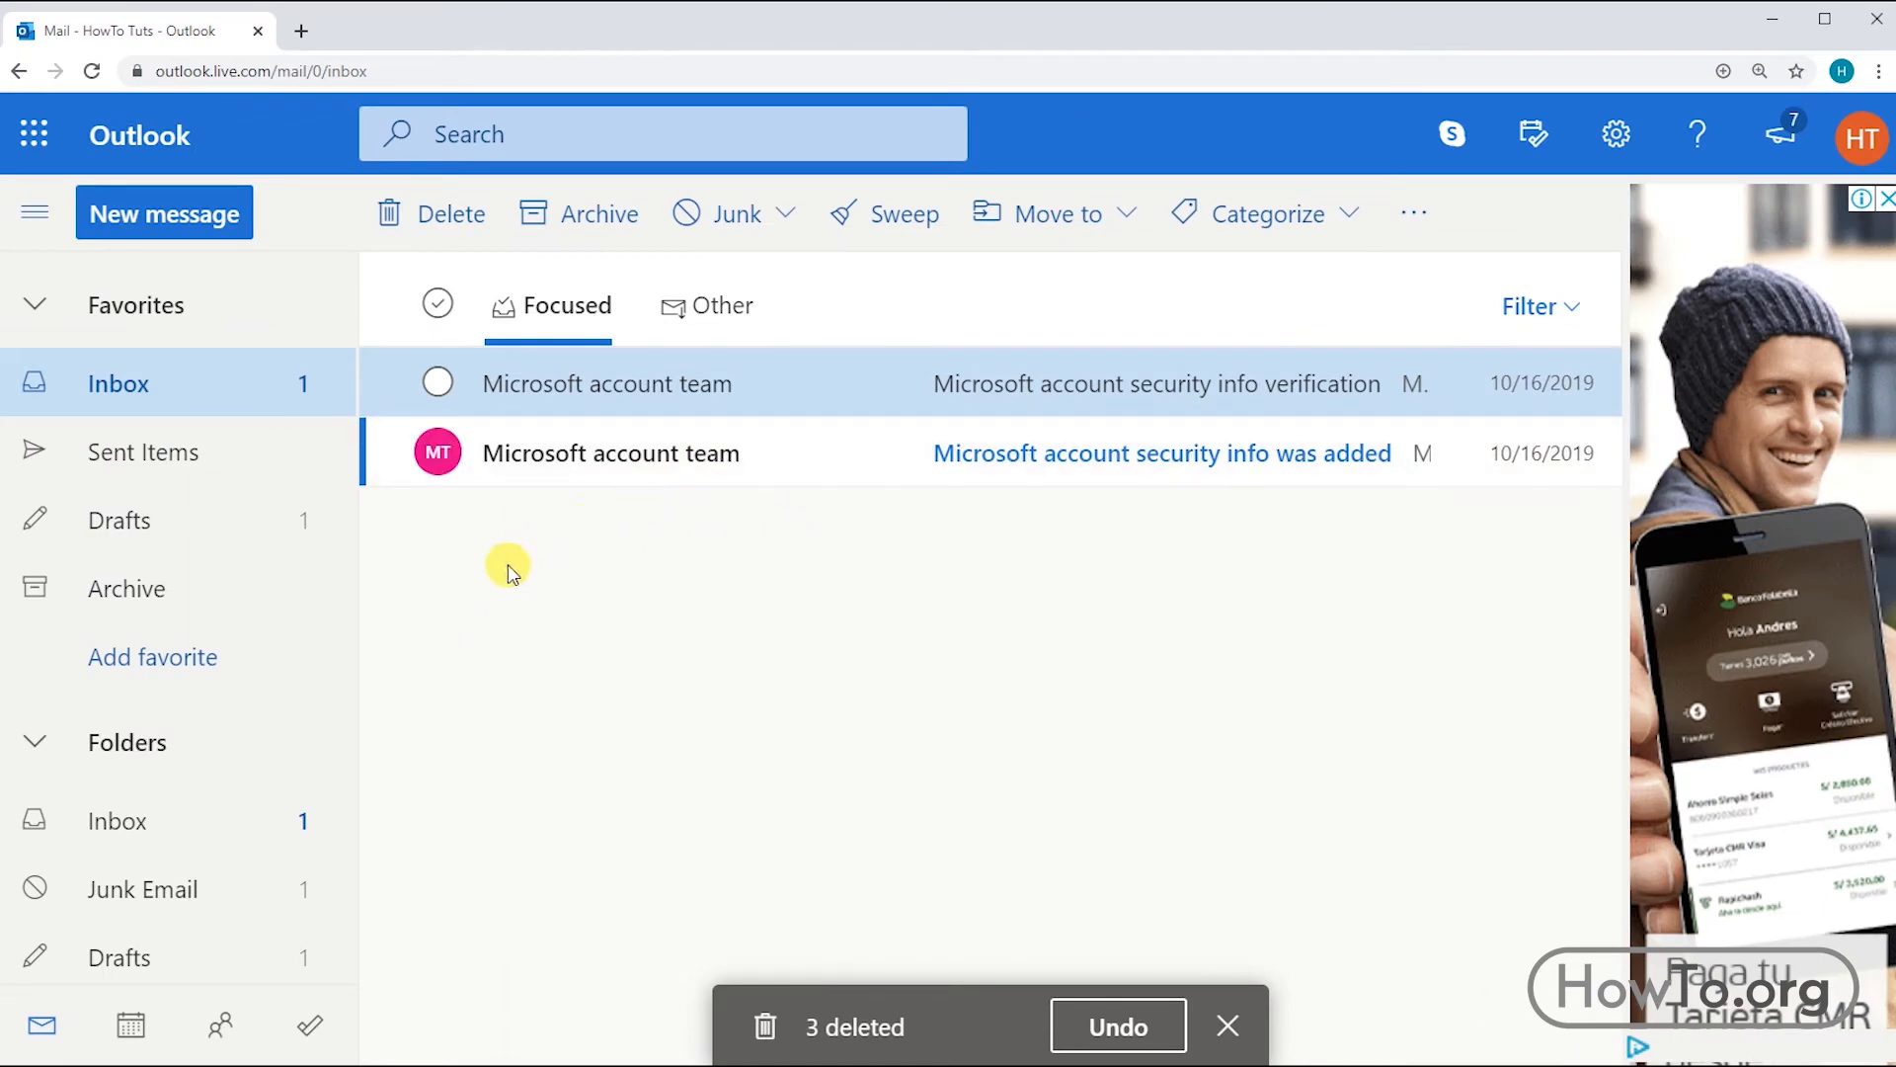
# Check the Deleted Items folder, return to the inbox and start a new message.
pyautogui.scroll(-3)
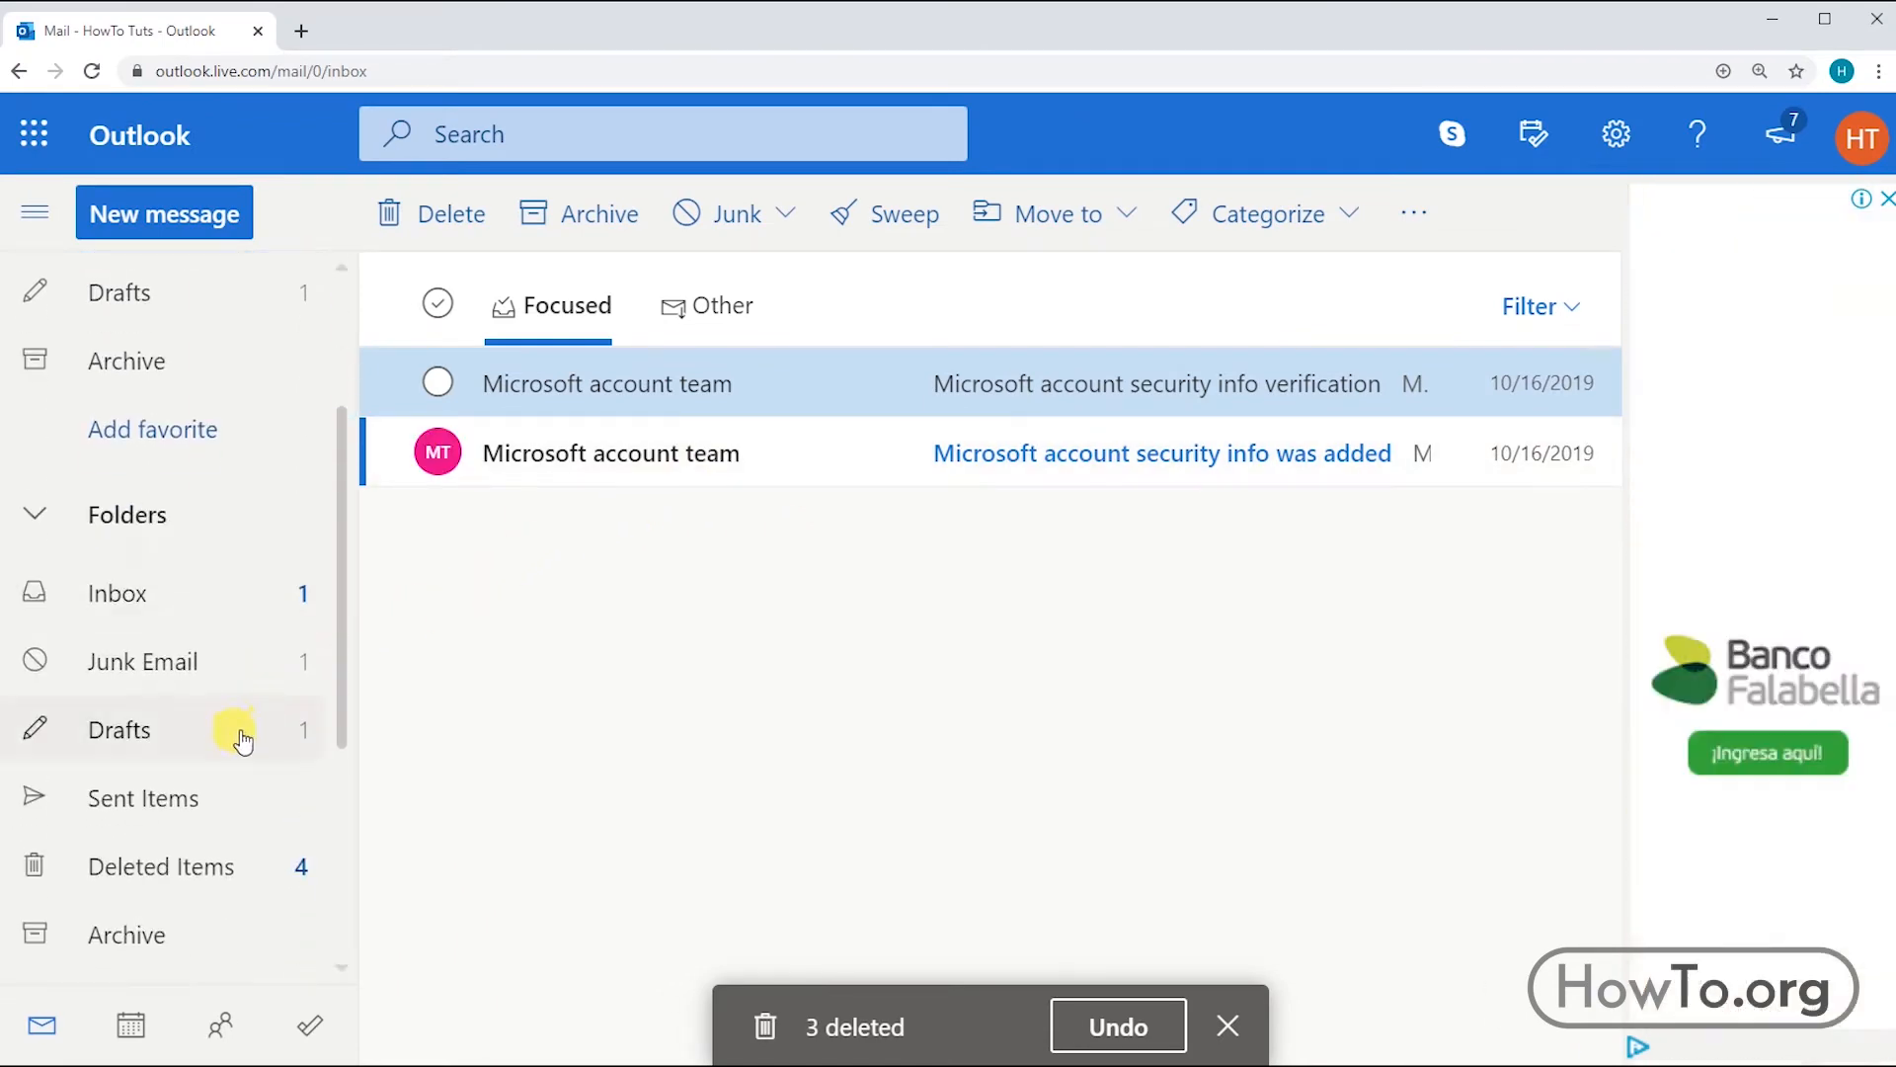
pyautogui.moveTo(191, 867)
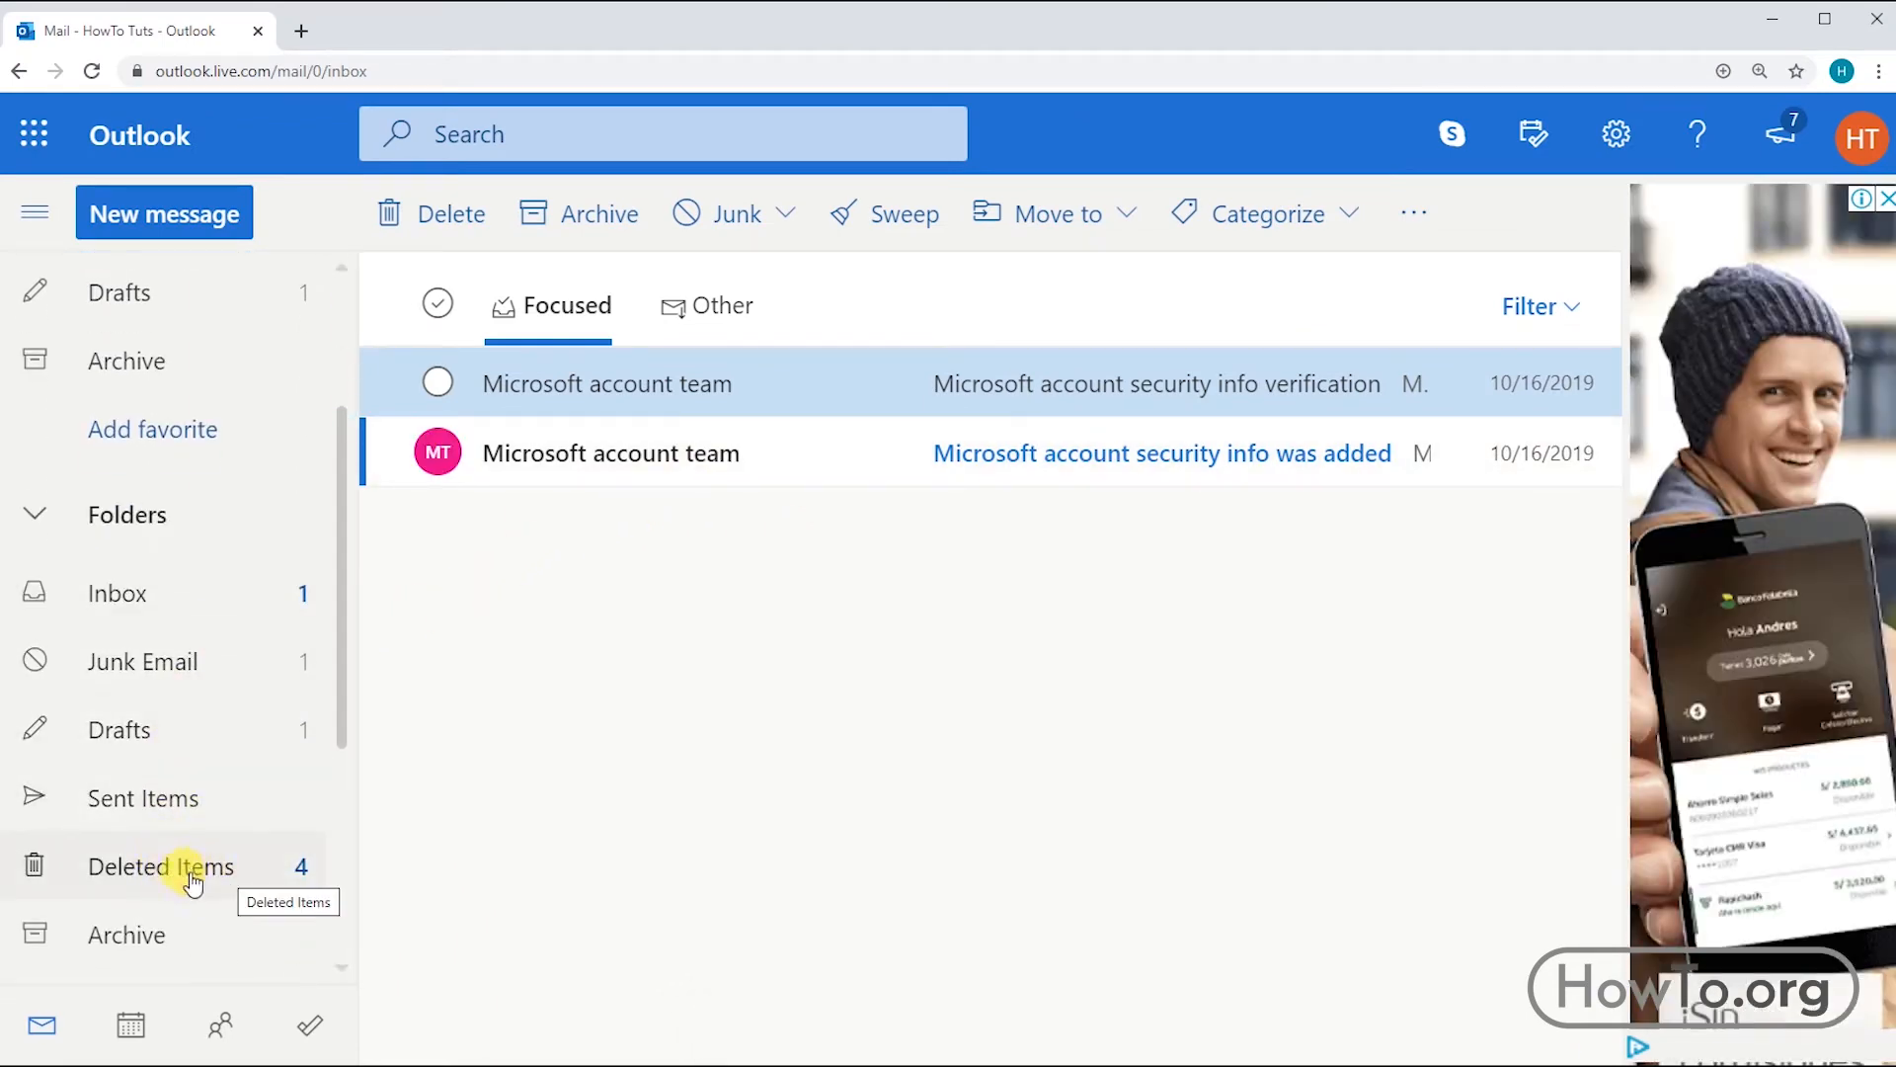
pyautogui.click(162, 867)
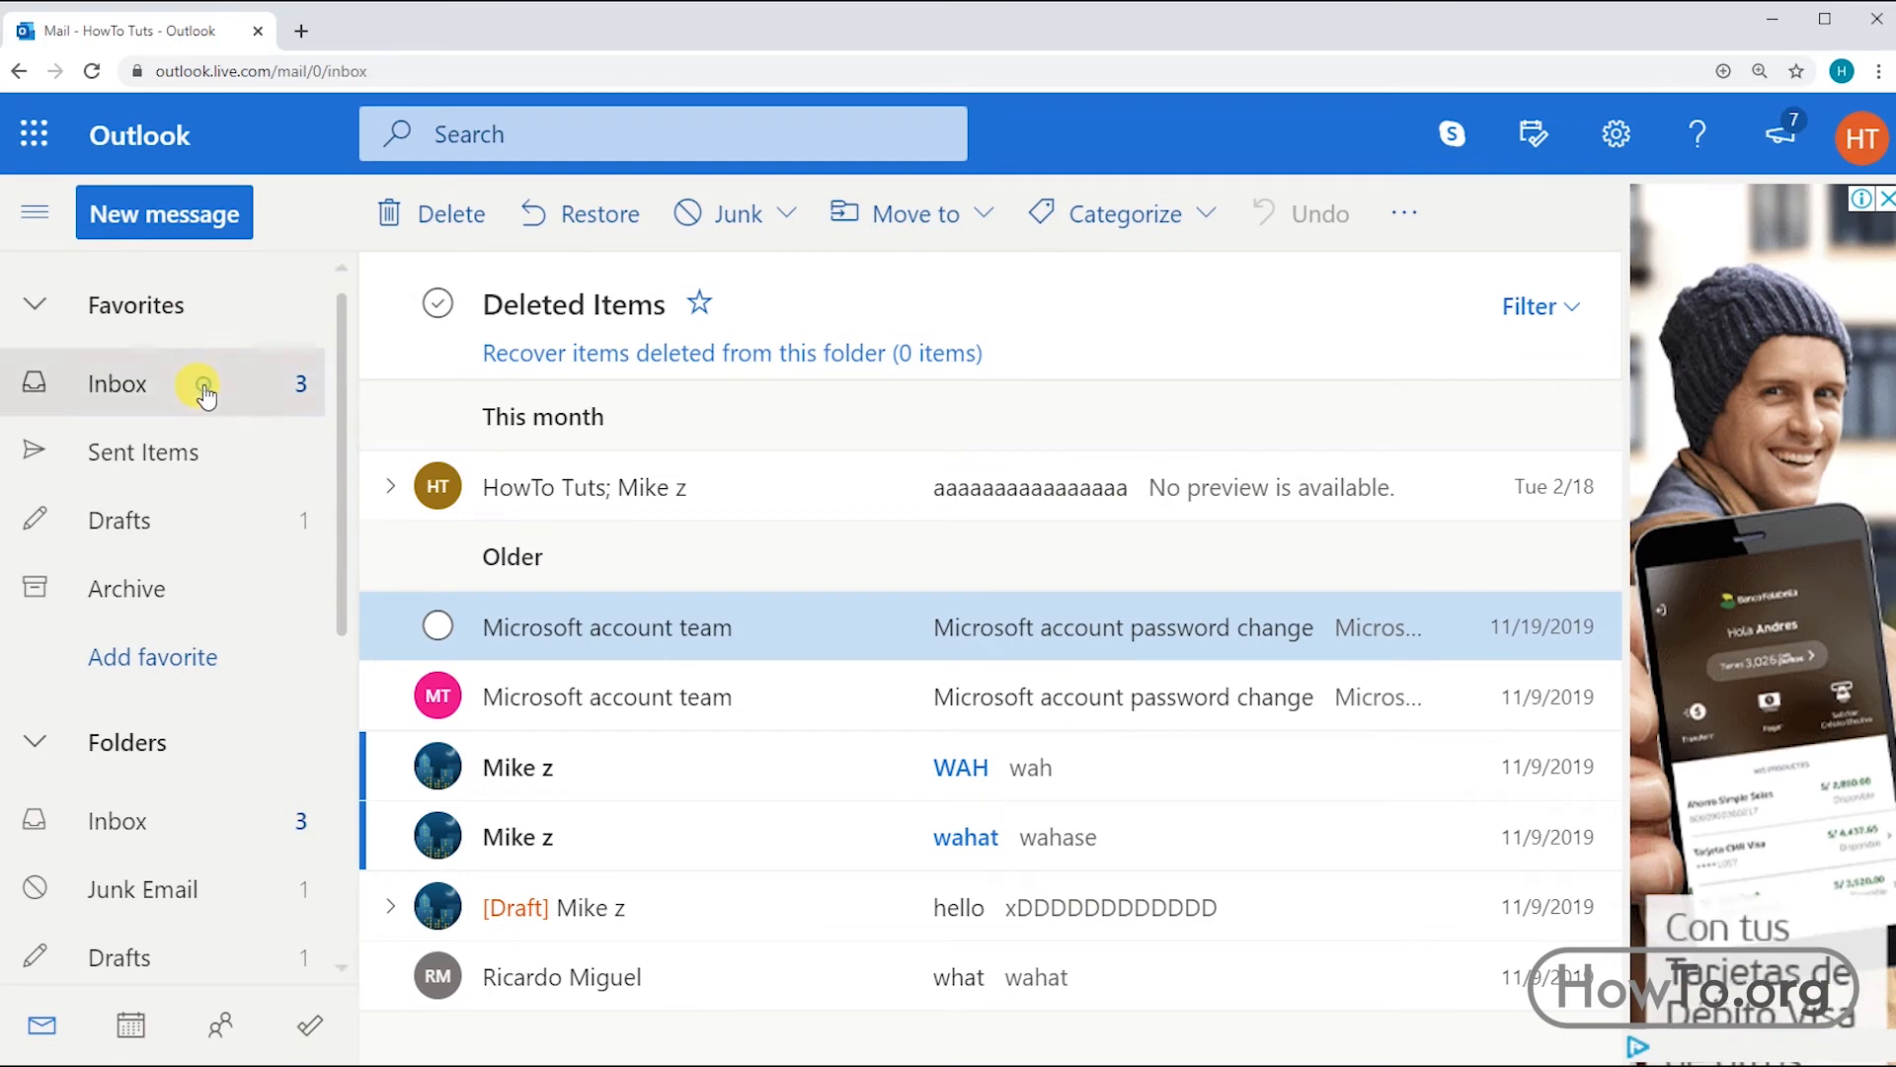
pyautogui.click(117, 383)
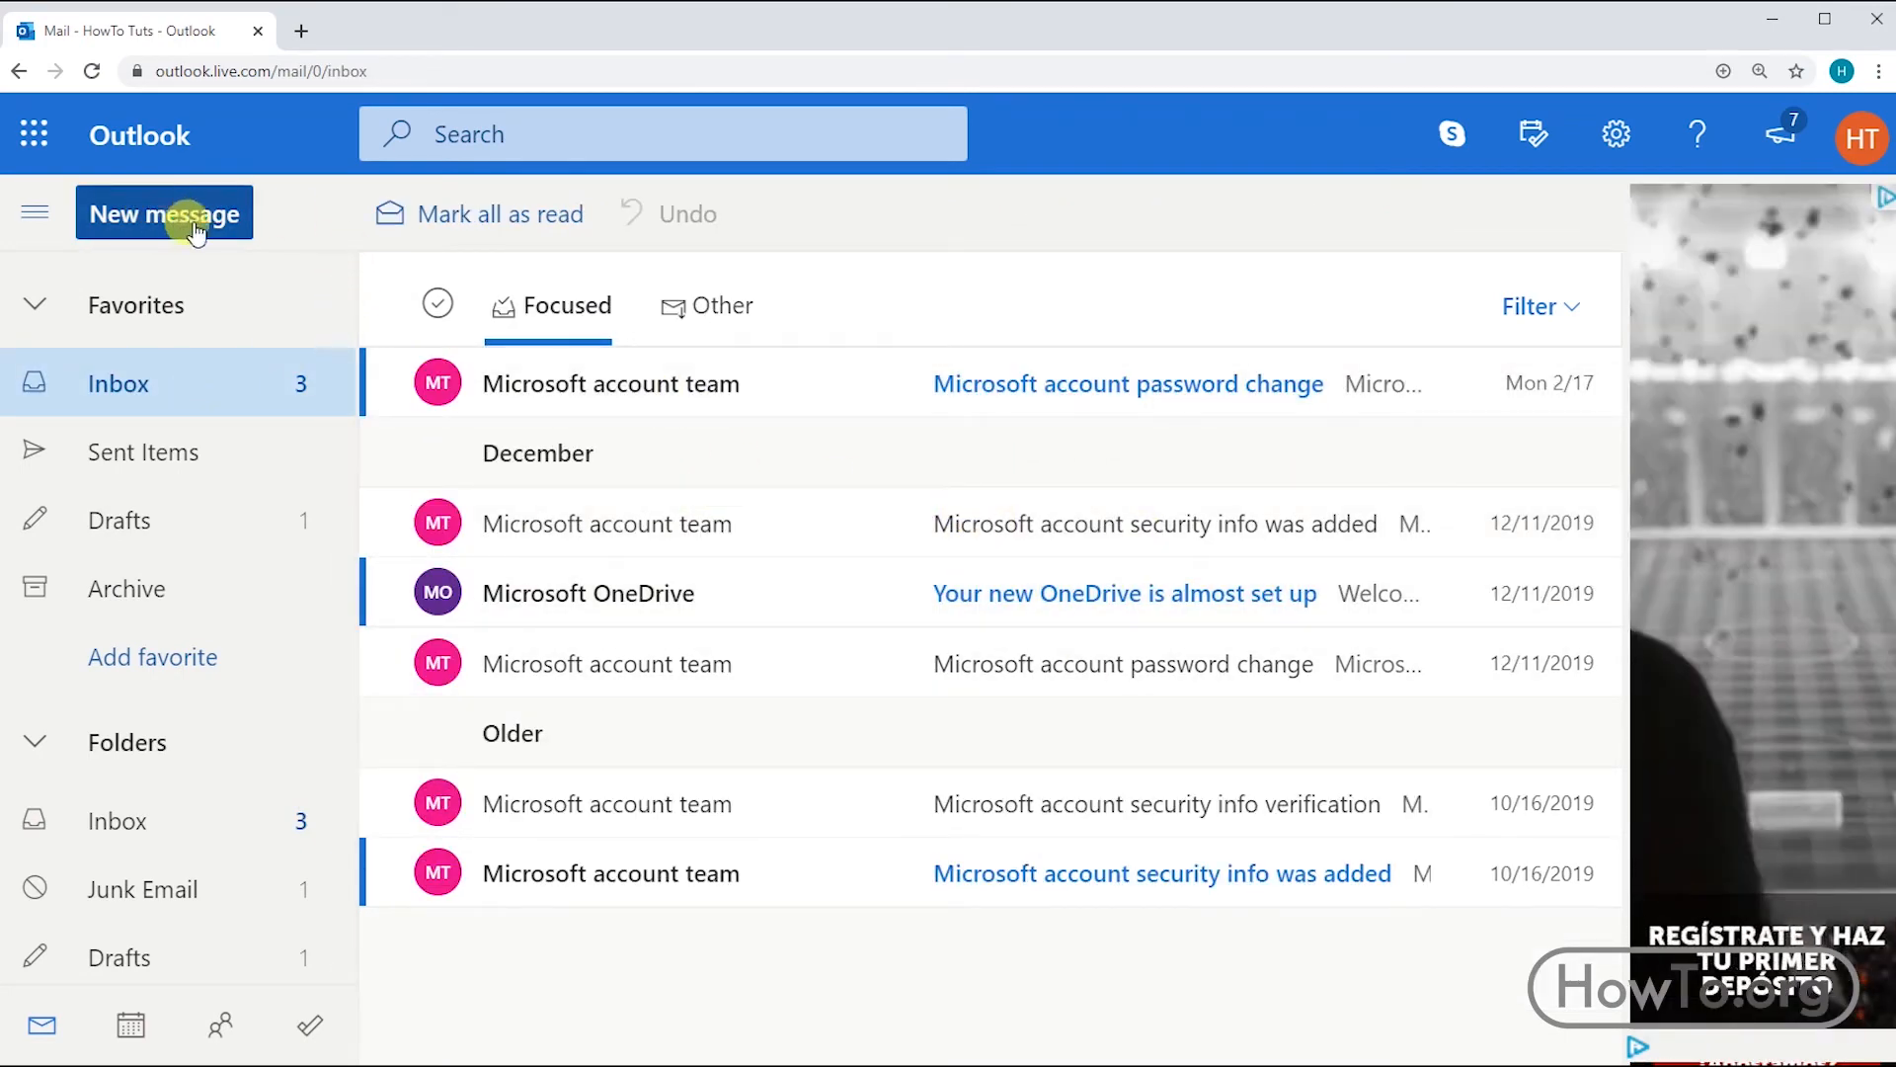
pyautogui.click(163, 214)
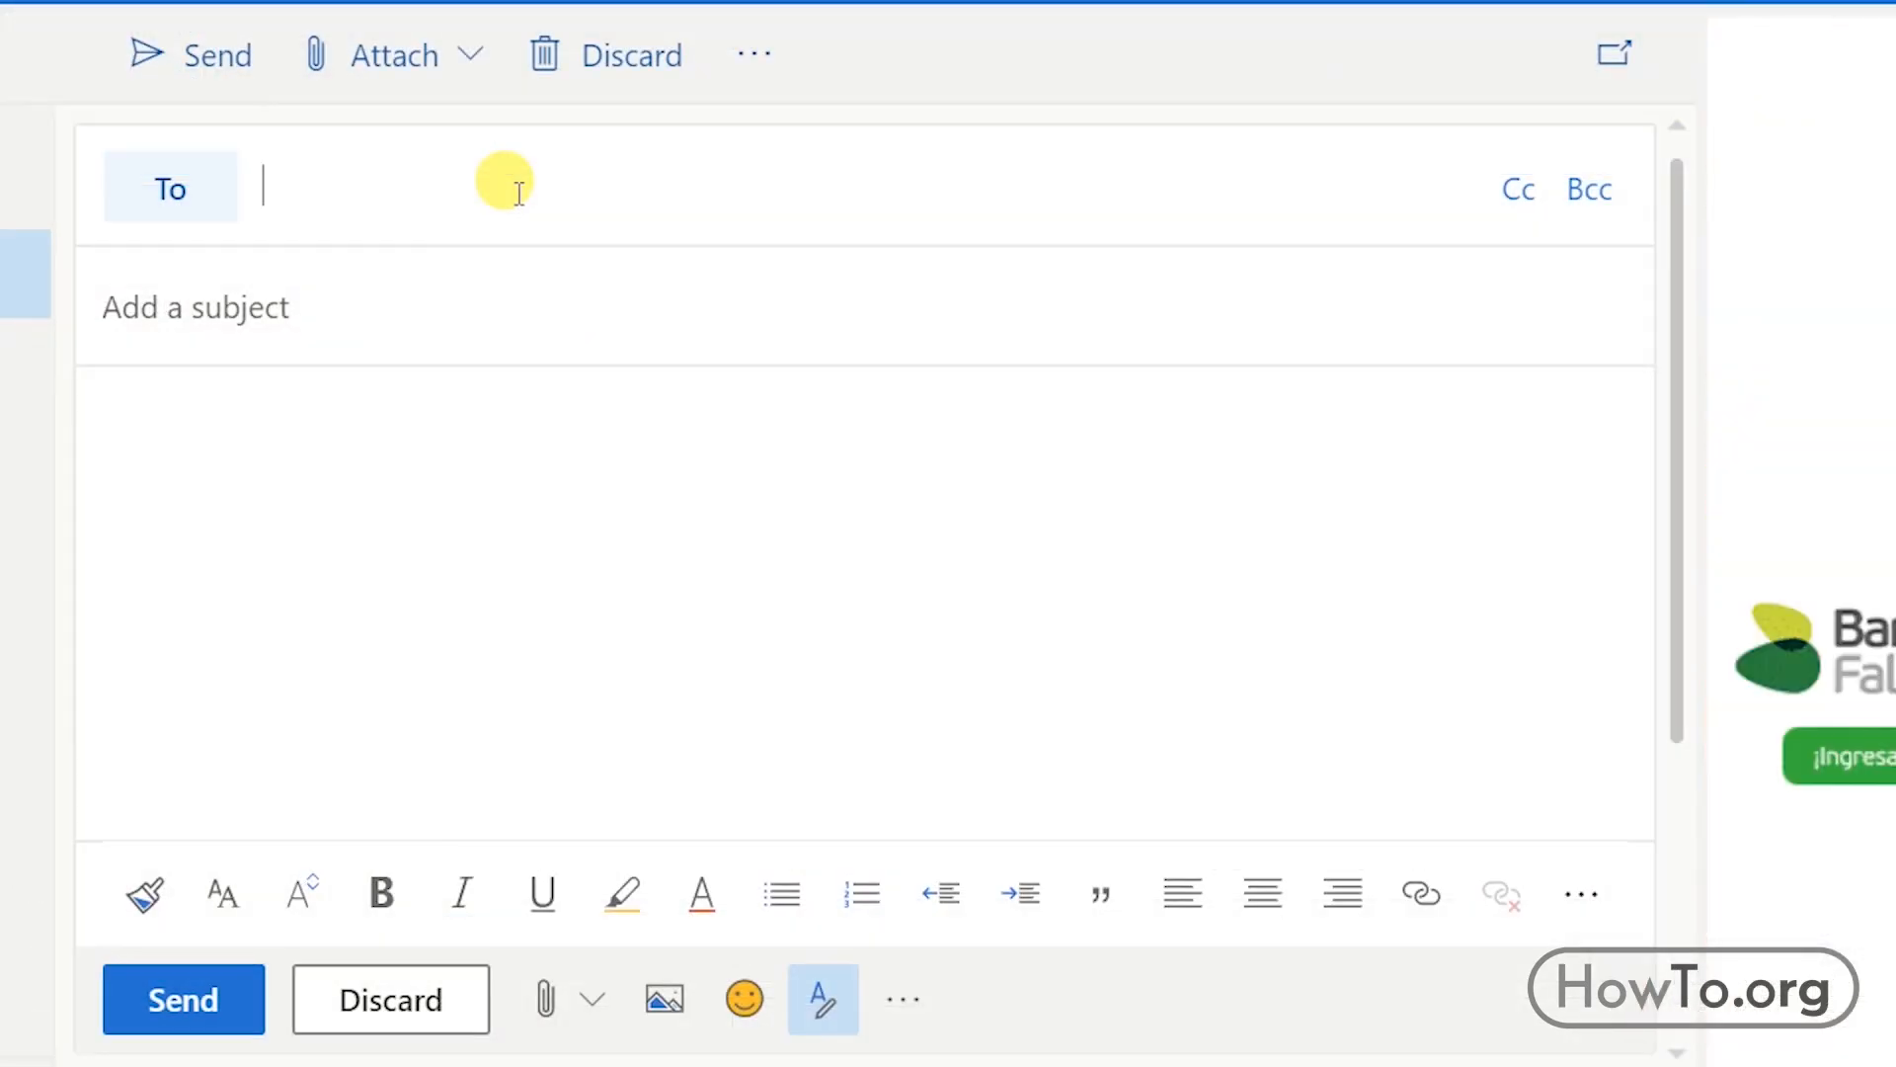
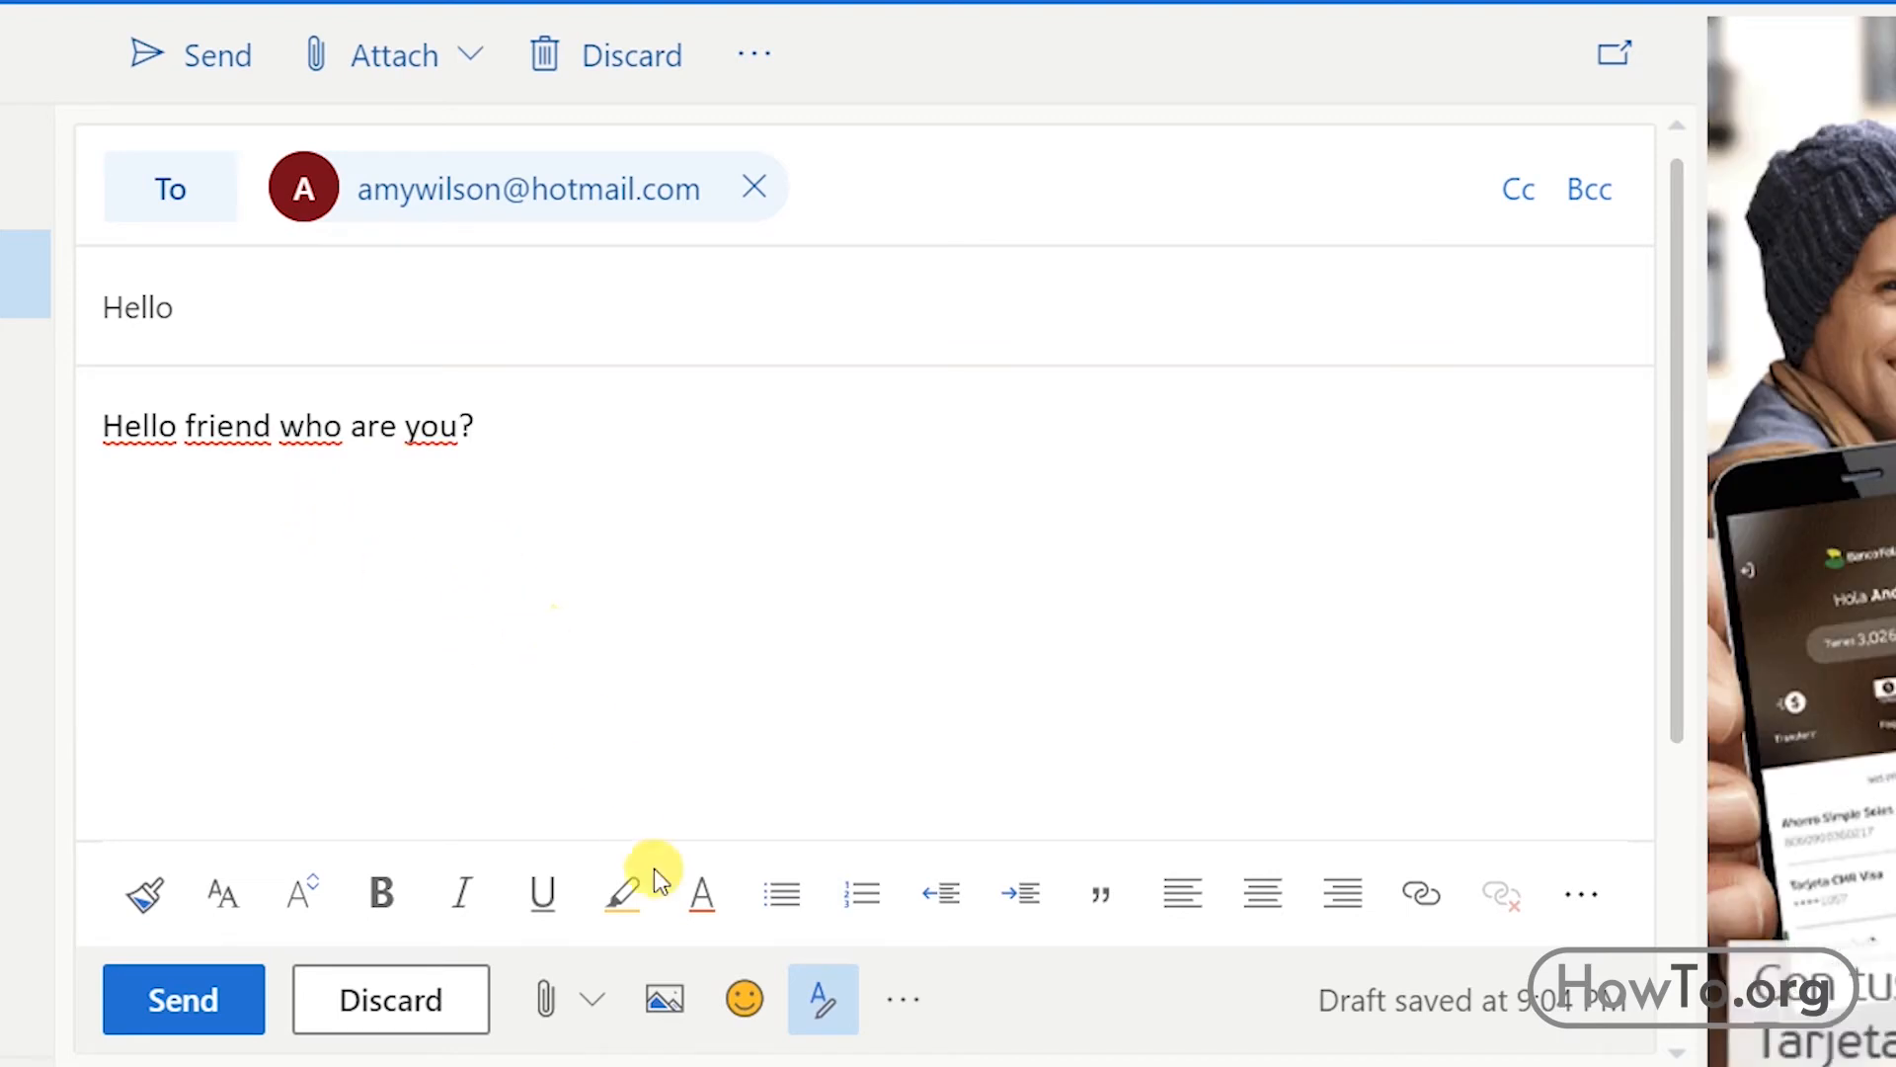
pyautogui.click(662, 1001)
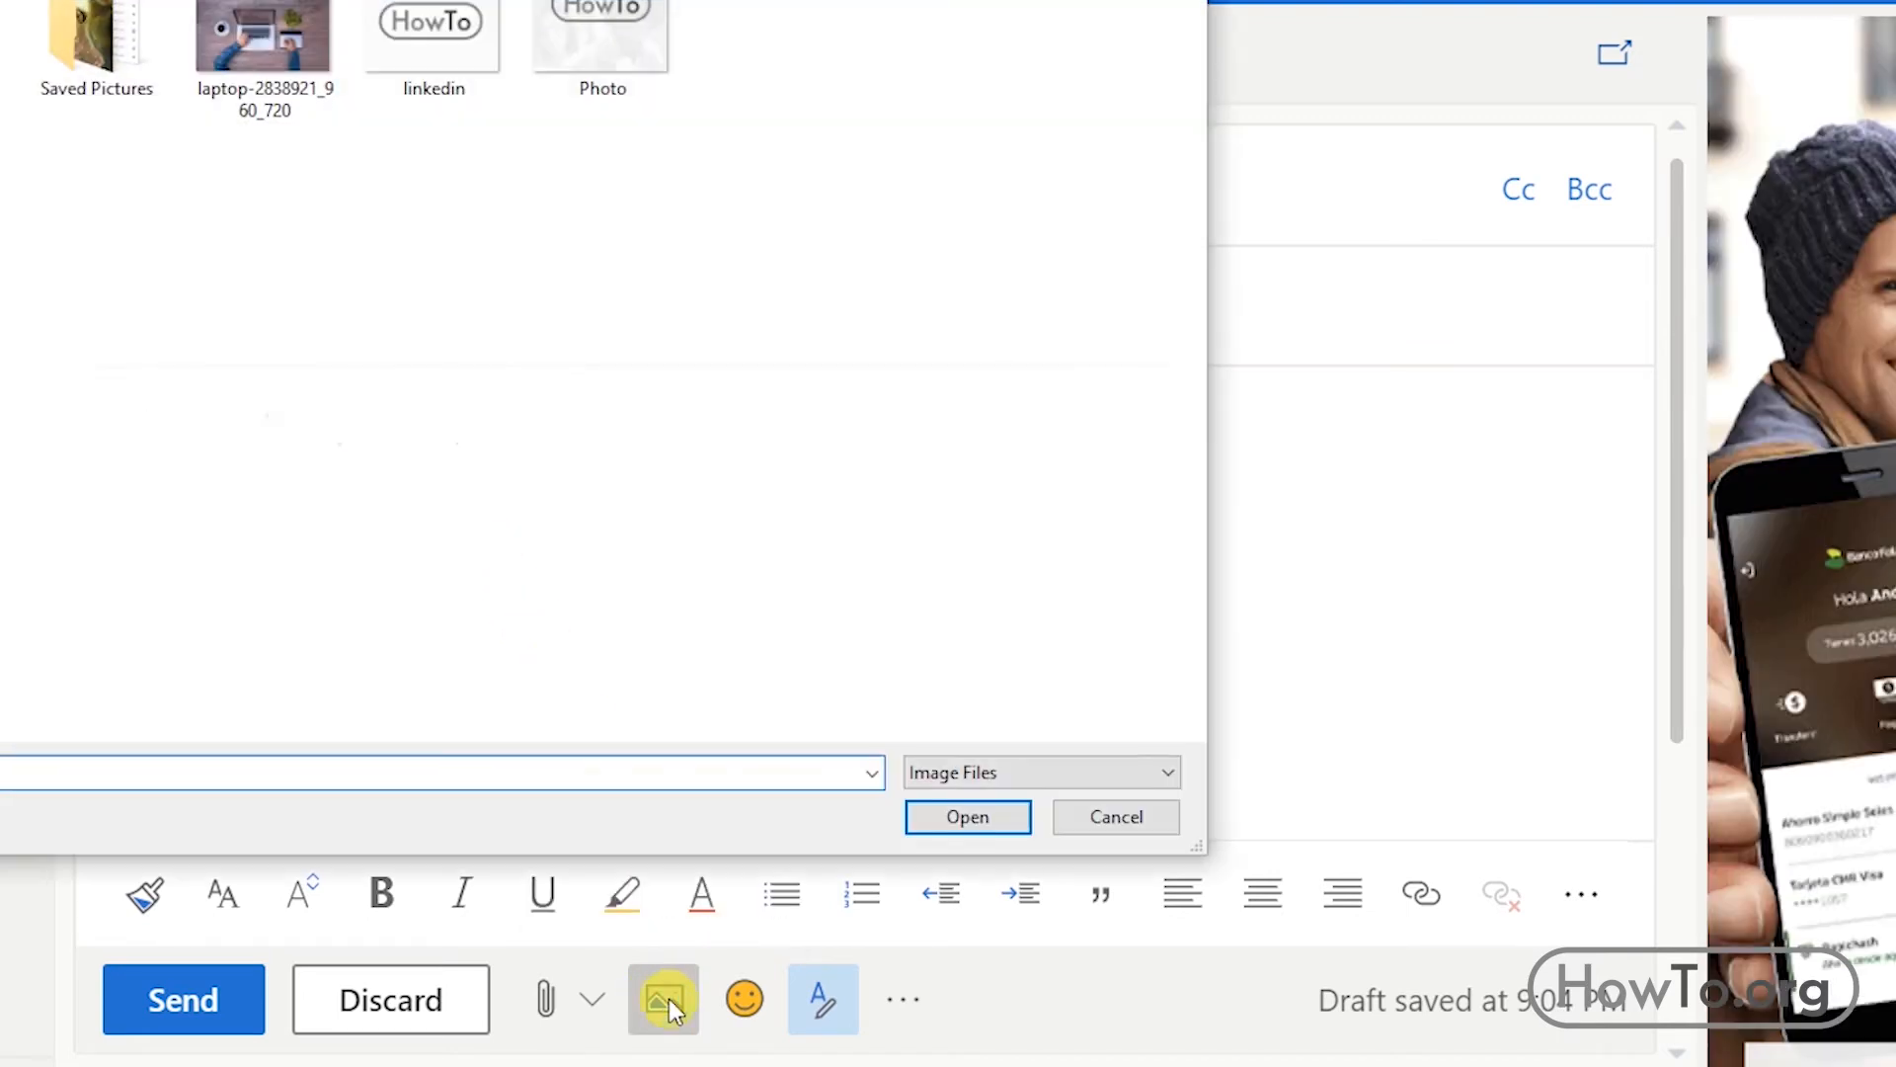
pyautogui.click(966, 817)
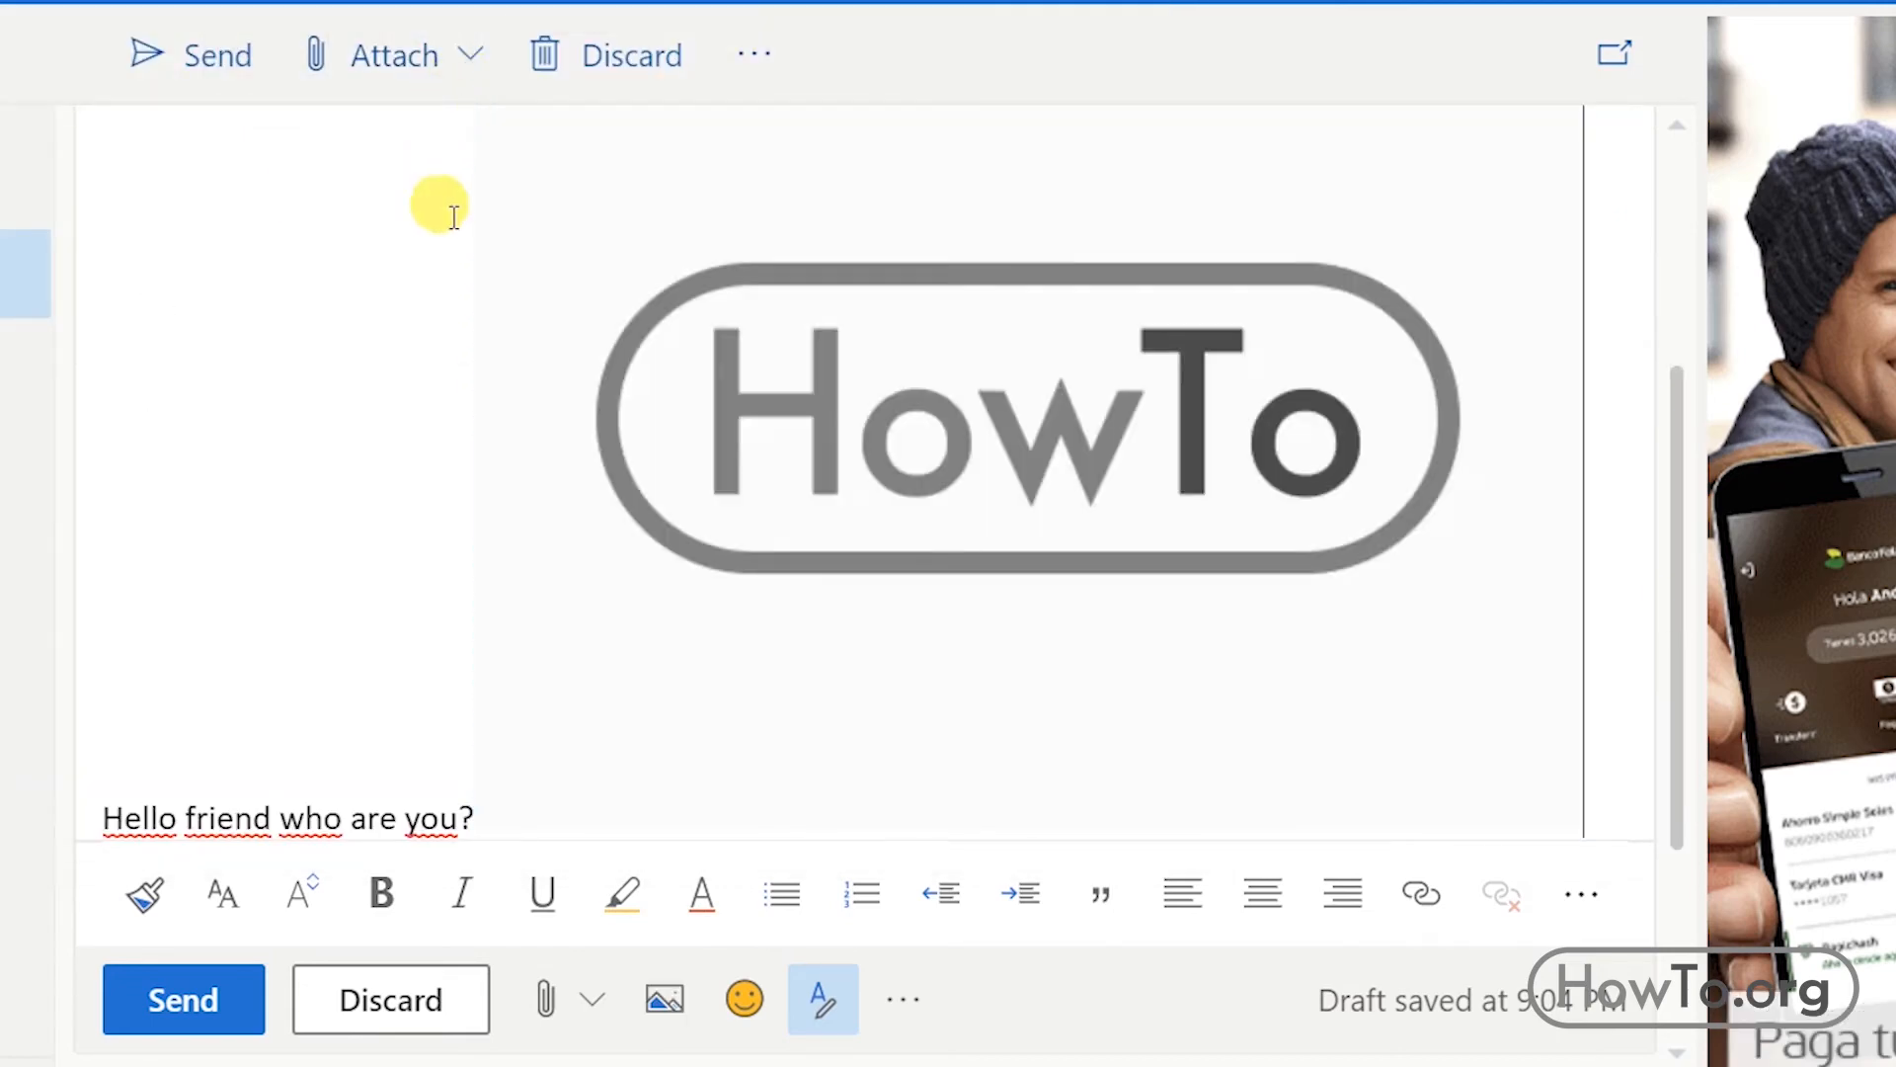
pyautogui.scroll(-3)
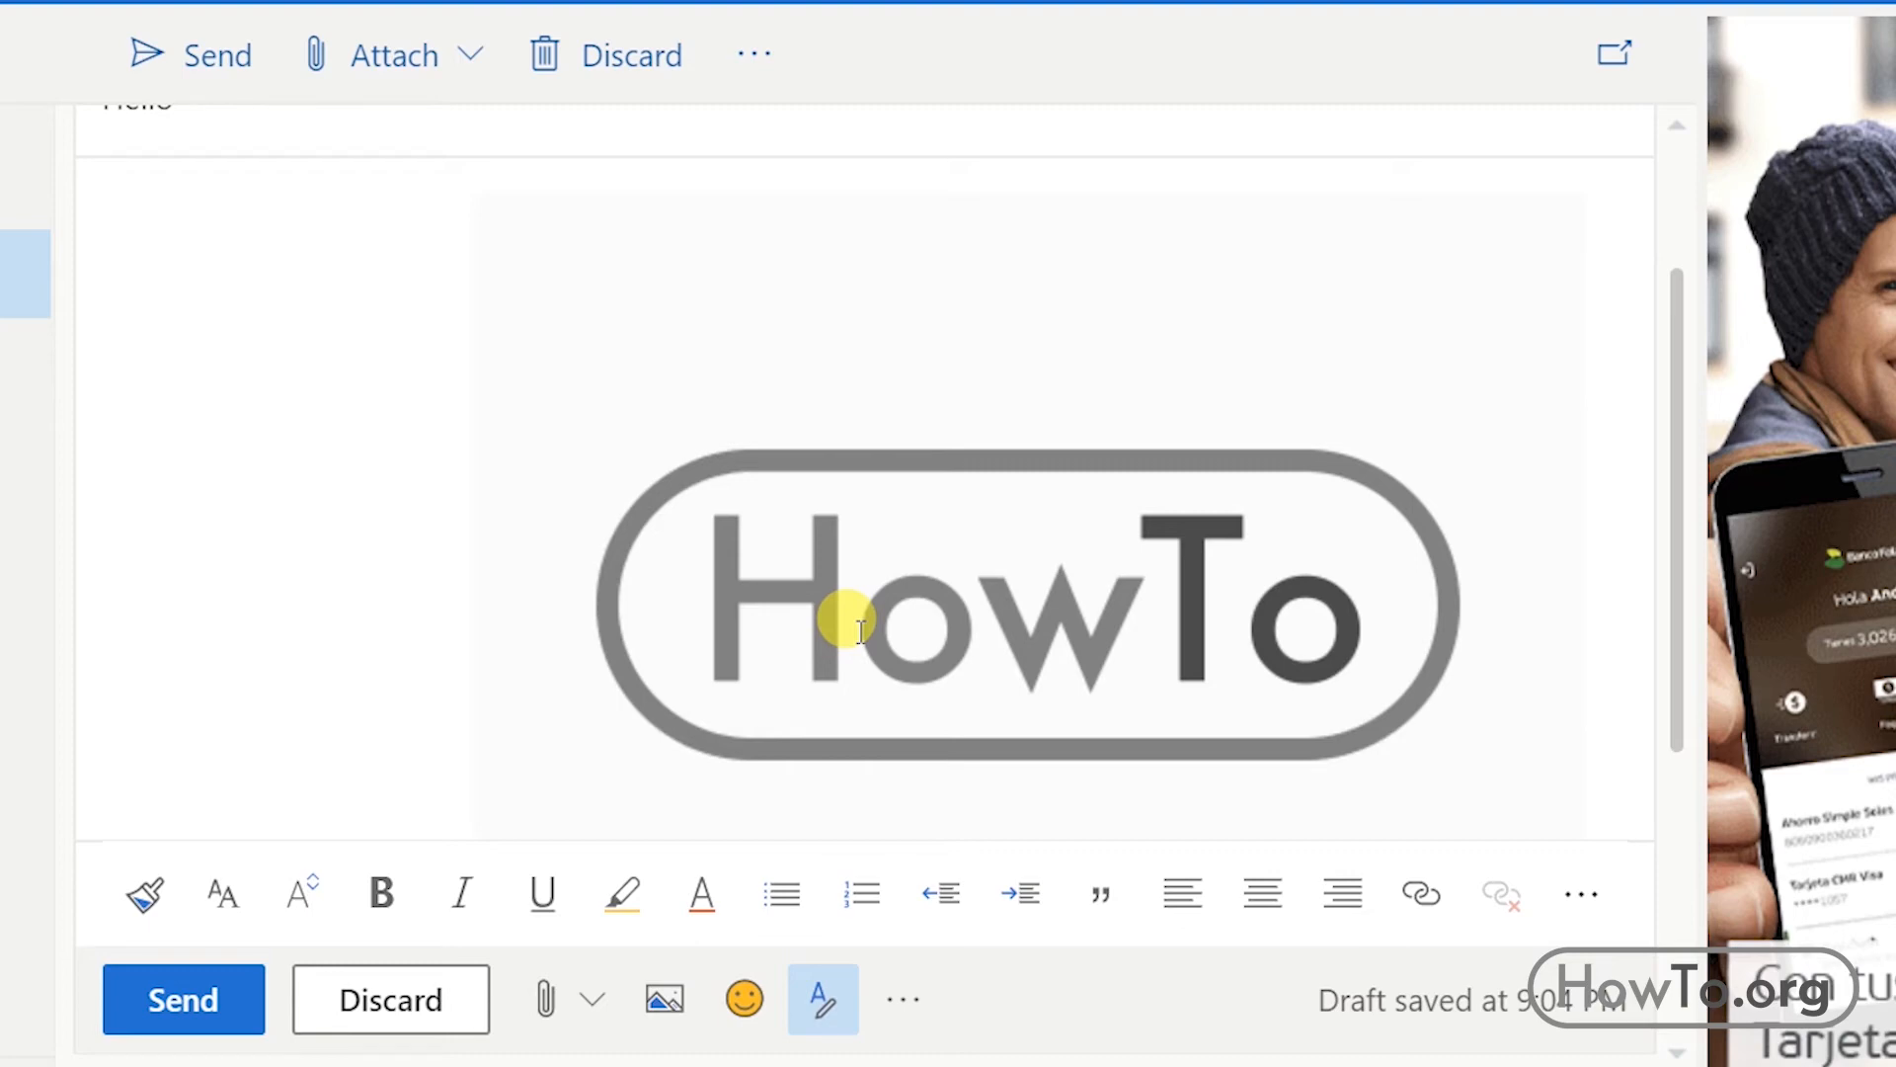
pyautogui.click(858, 629)
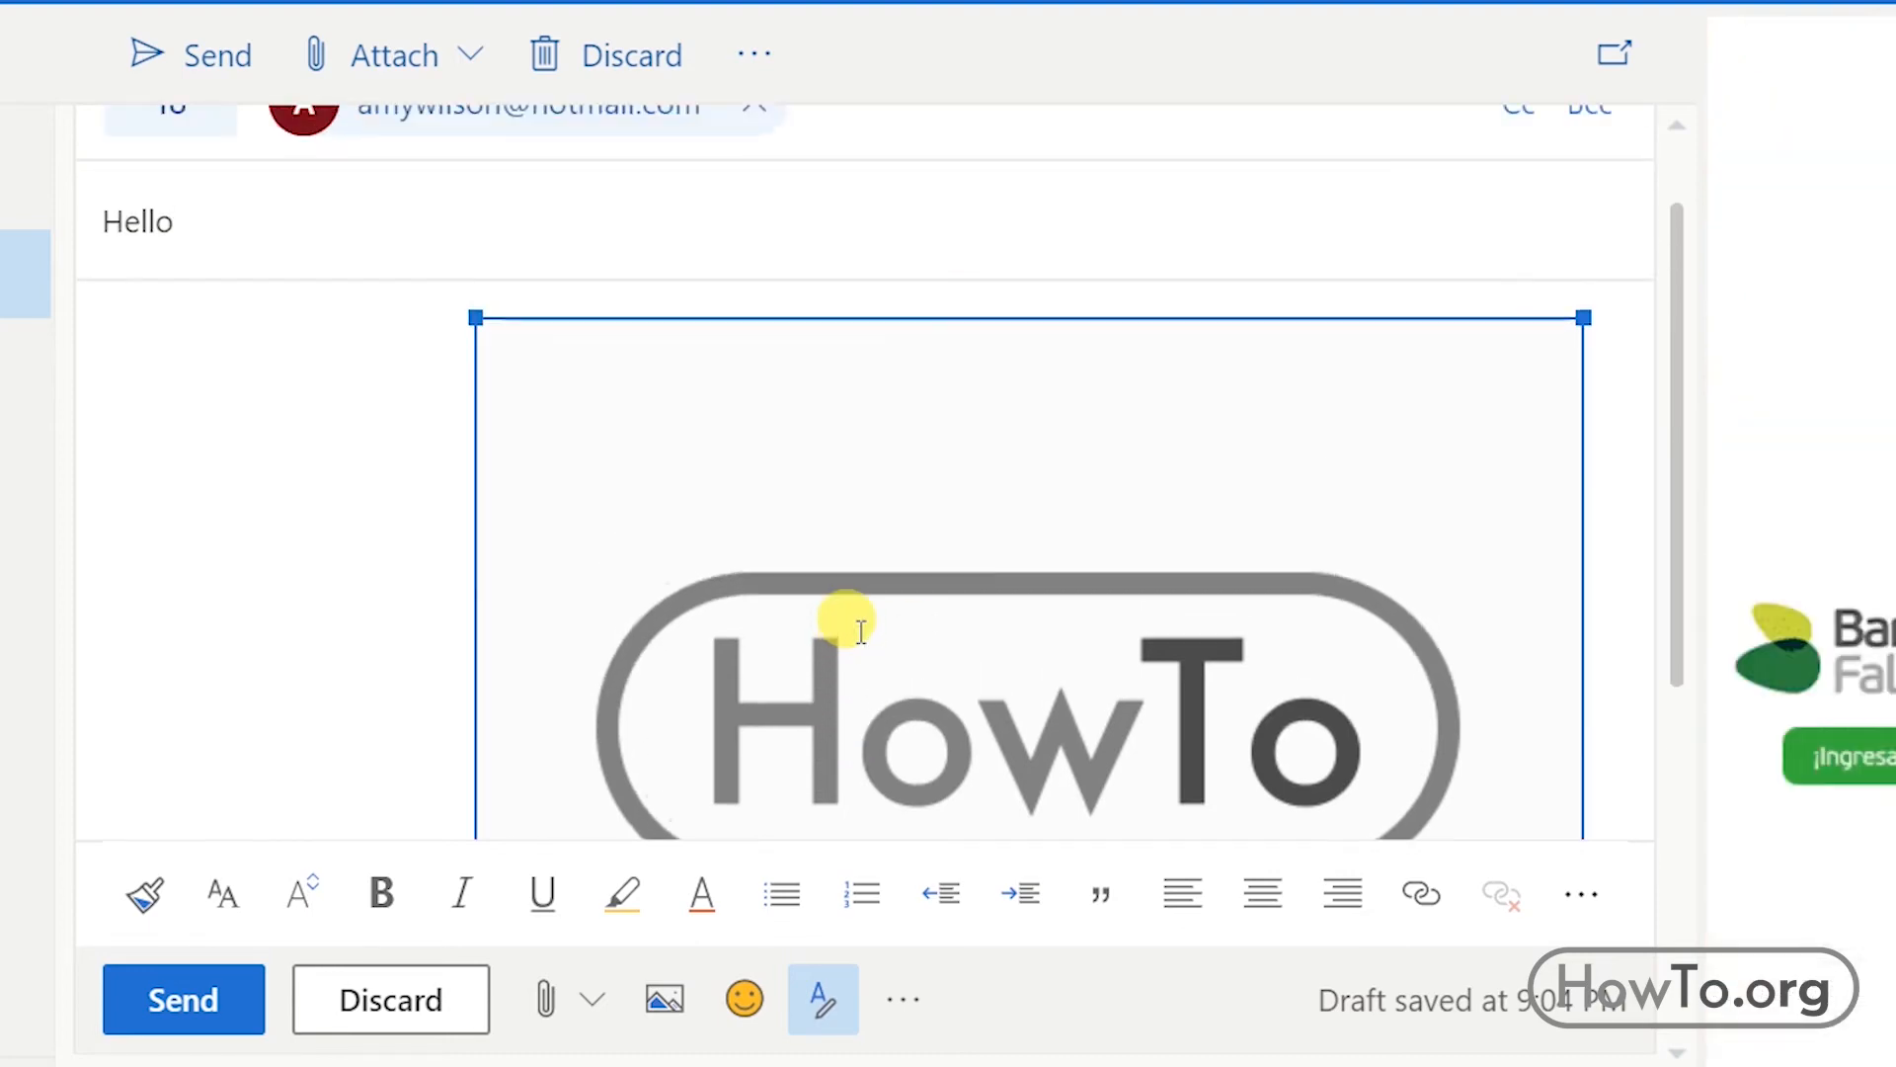
pyautogui.write('Hello friend who are you?')
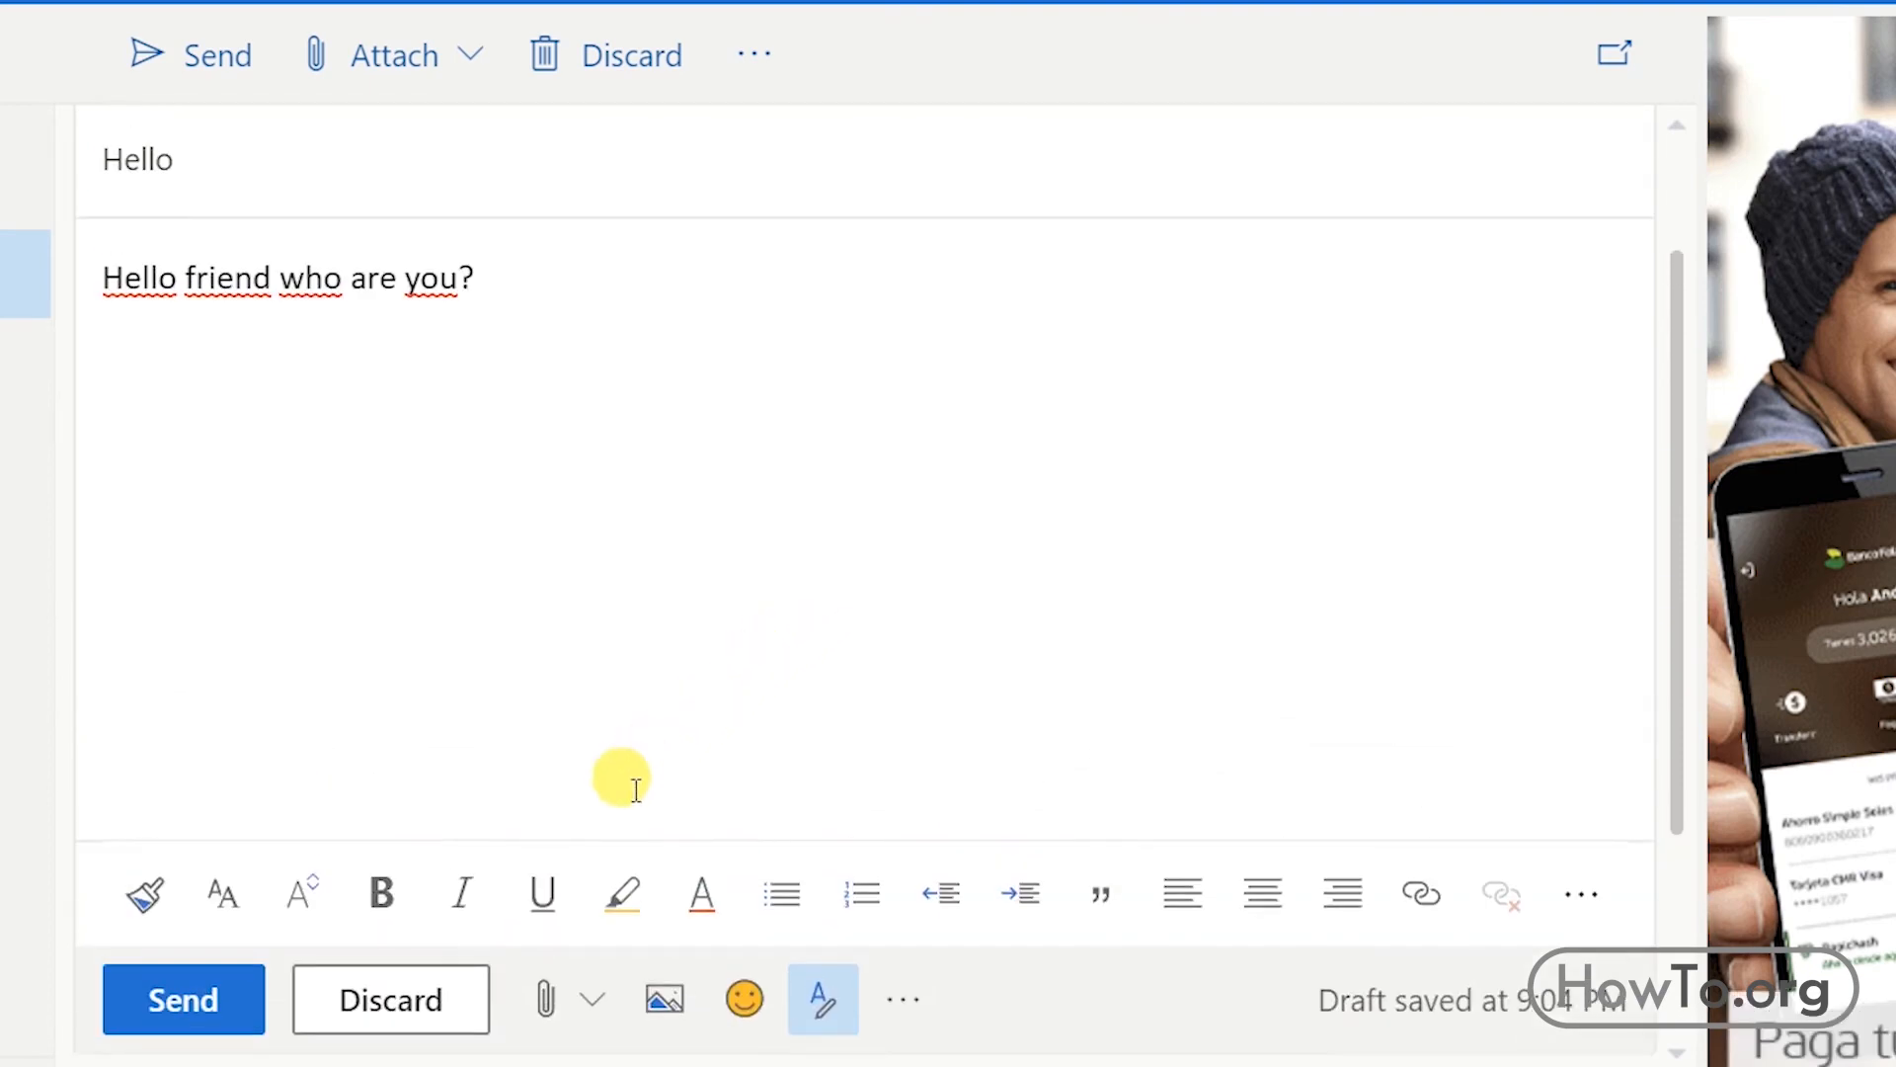
pyautogui.moveTo(543, 998)
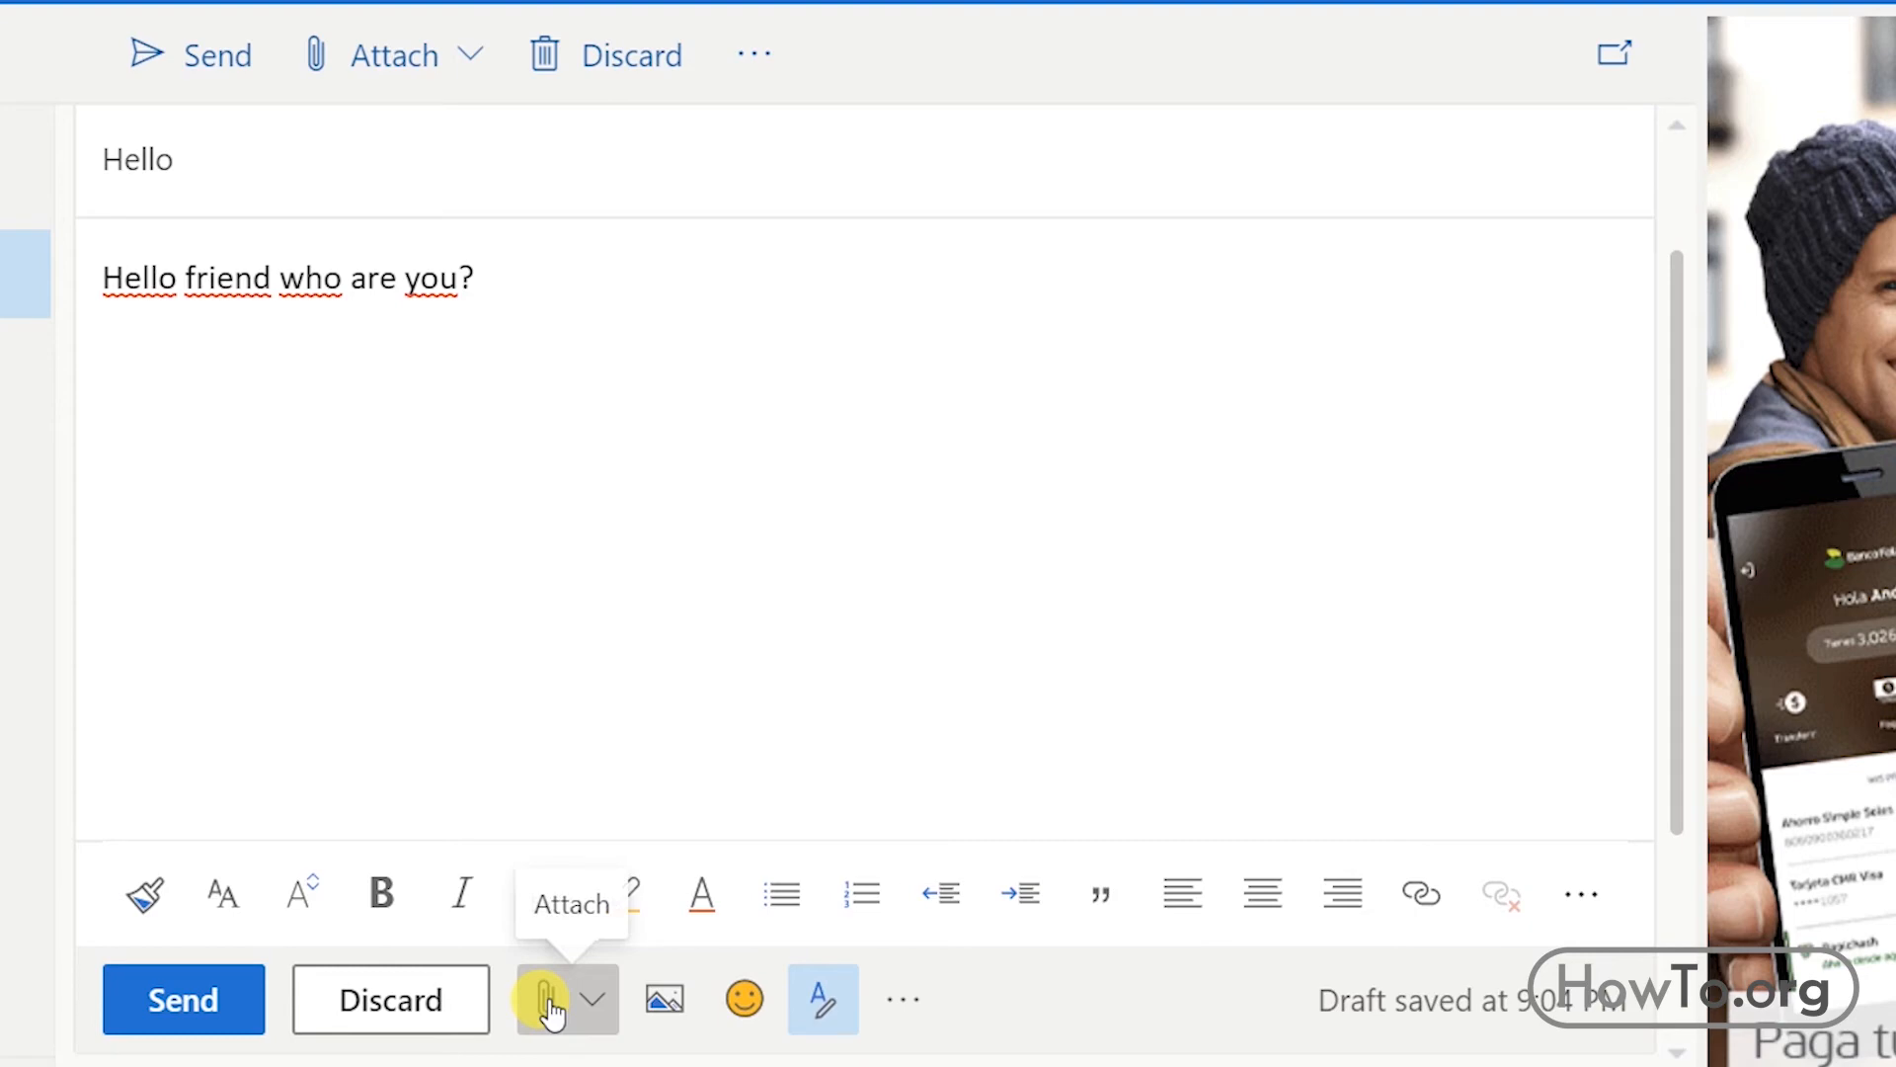
# Attach the HowTo photo, Google Contacts.pdf and VIDEO.mp4 from this computer.
pyautogui.click(544, 998)
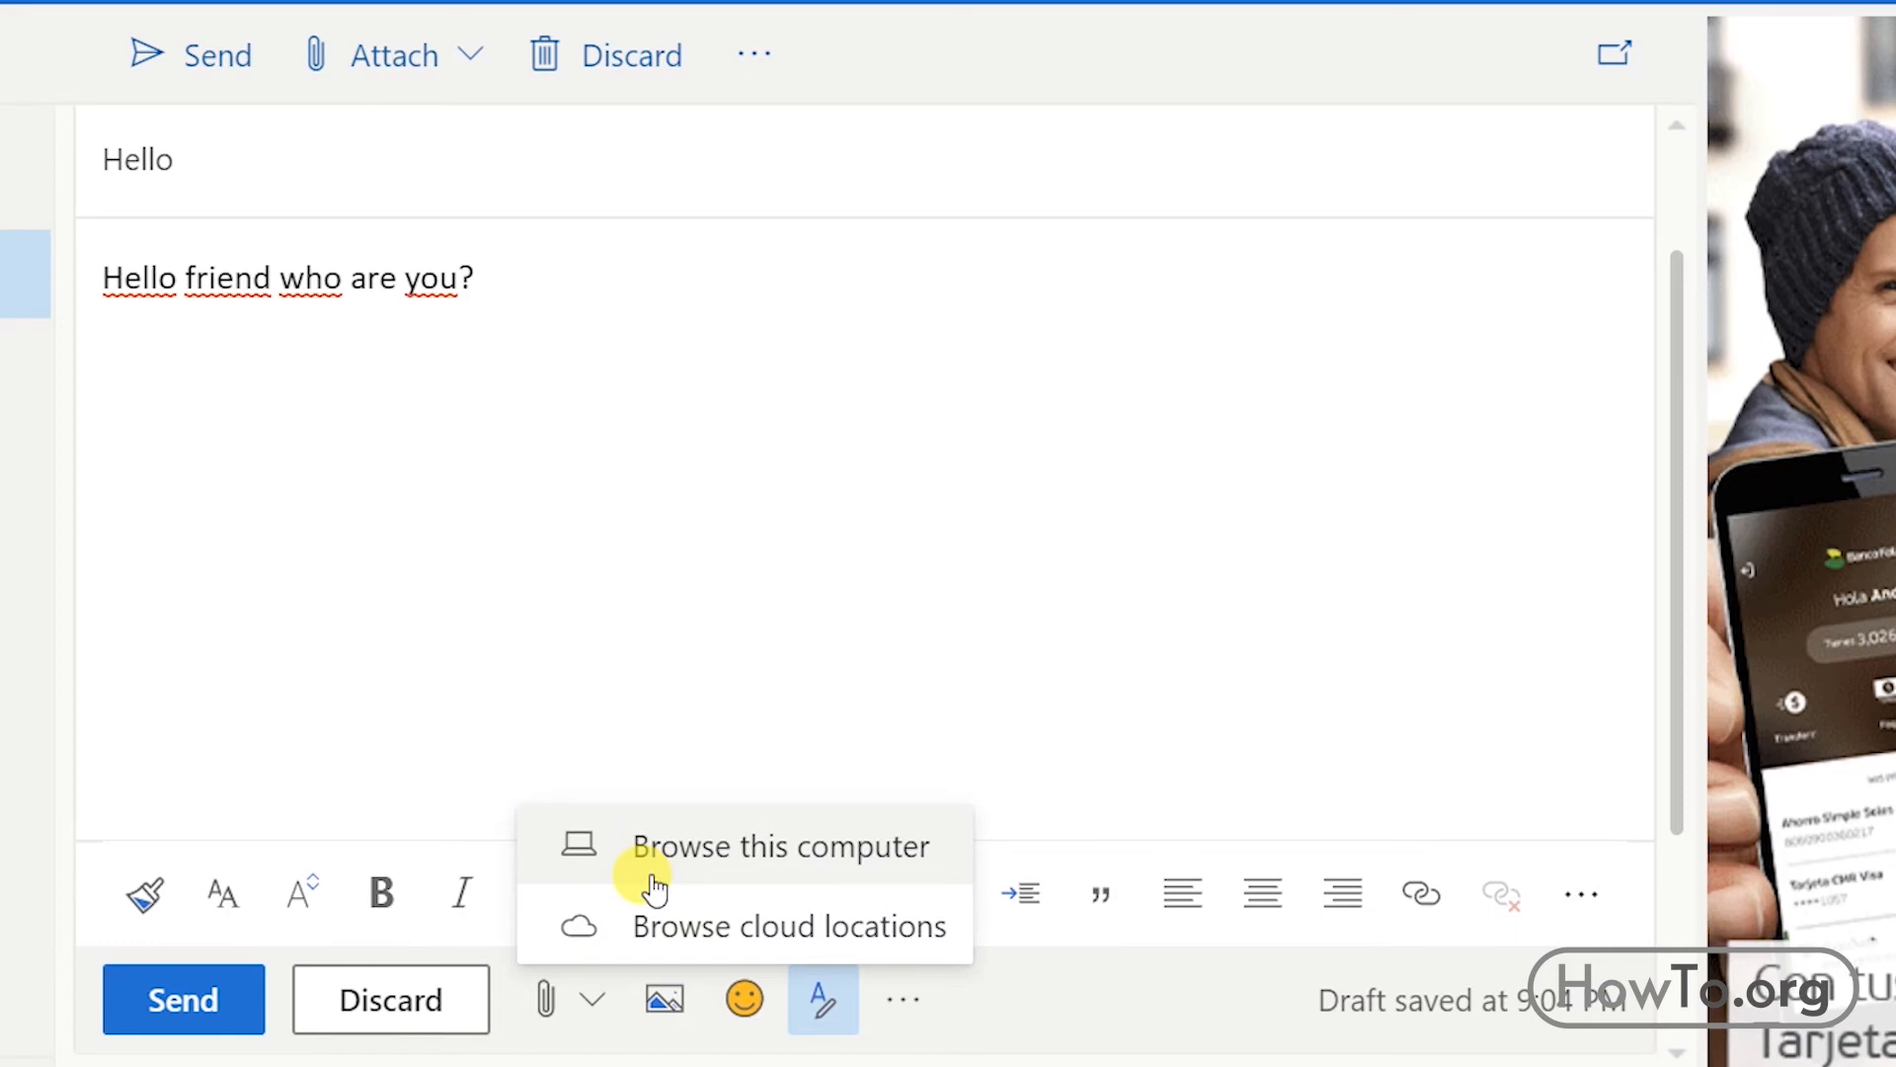
pyautogui.click(781, 845)
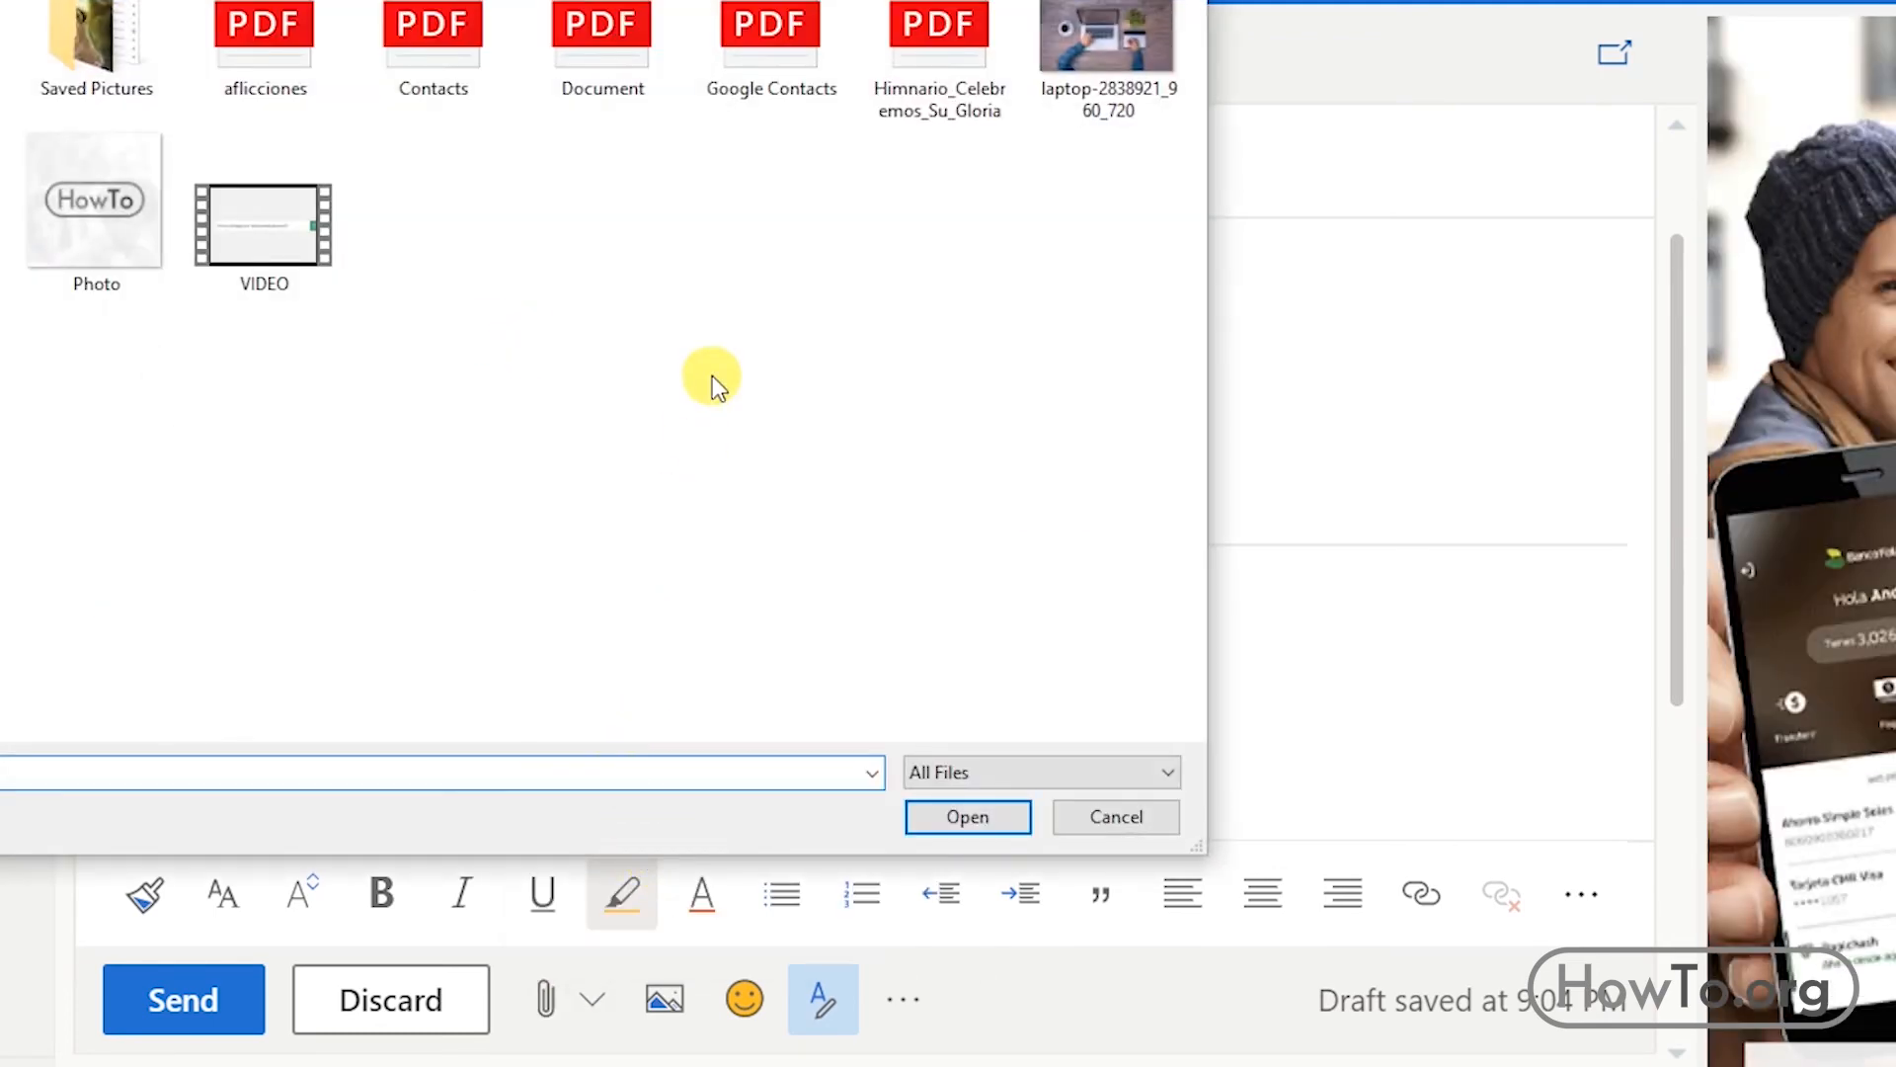
pyautogui.click(965, 817)
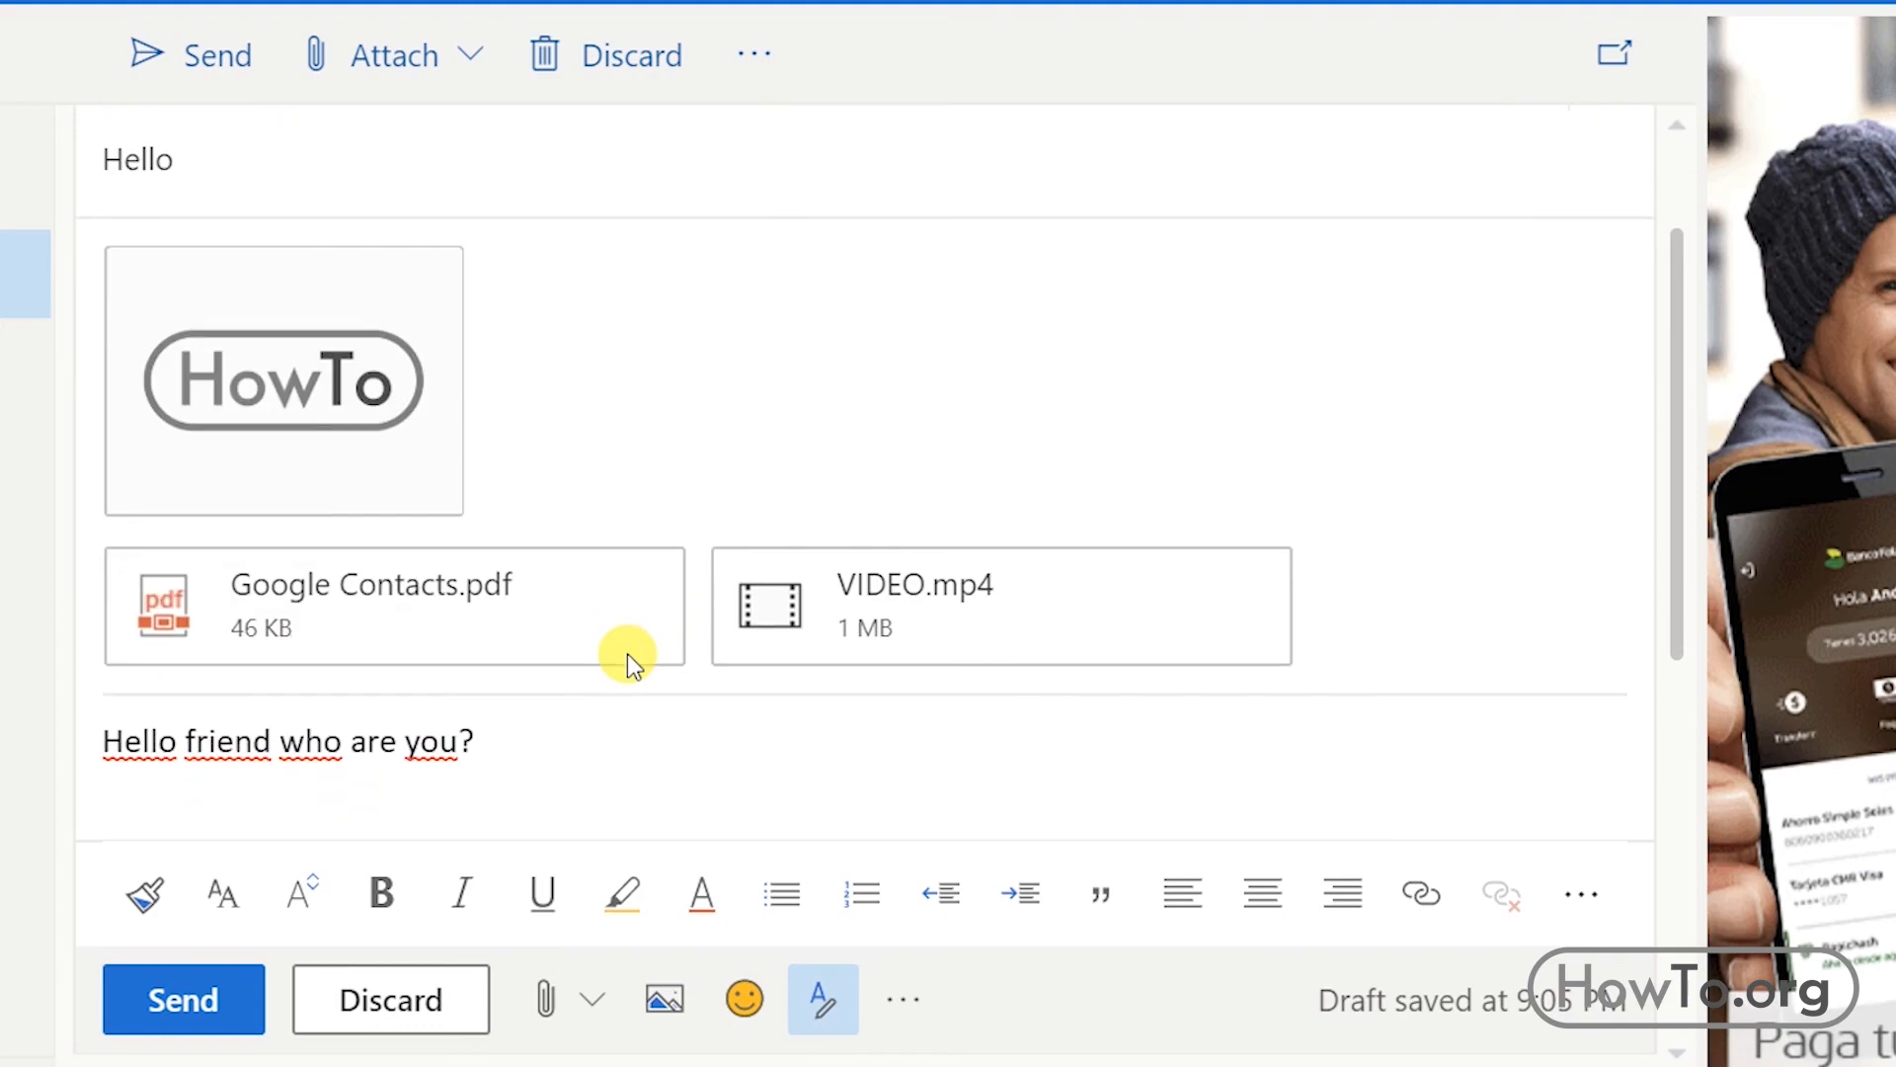
pyautogui.click(183, 1000)
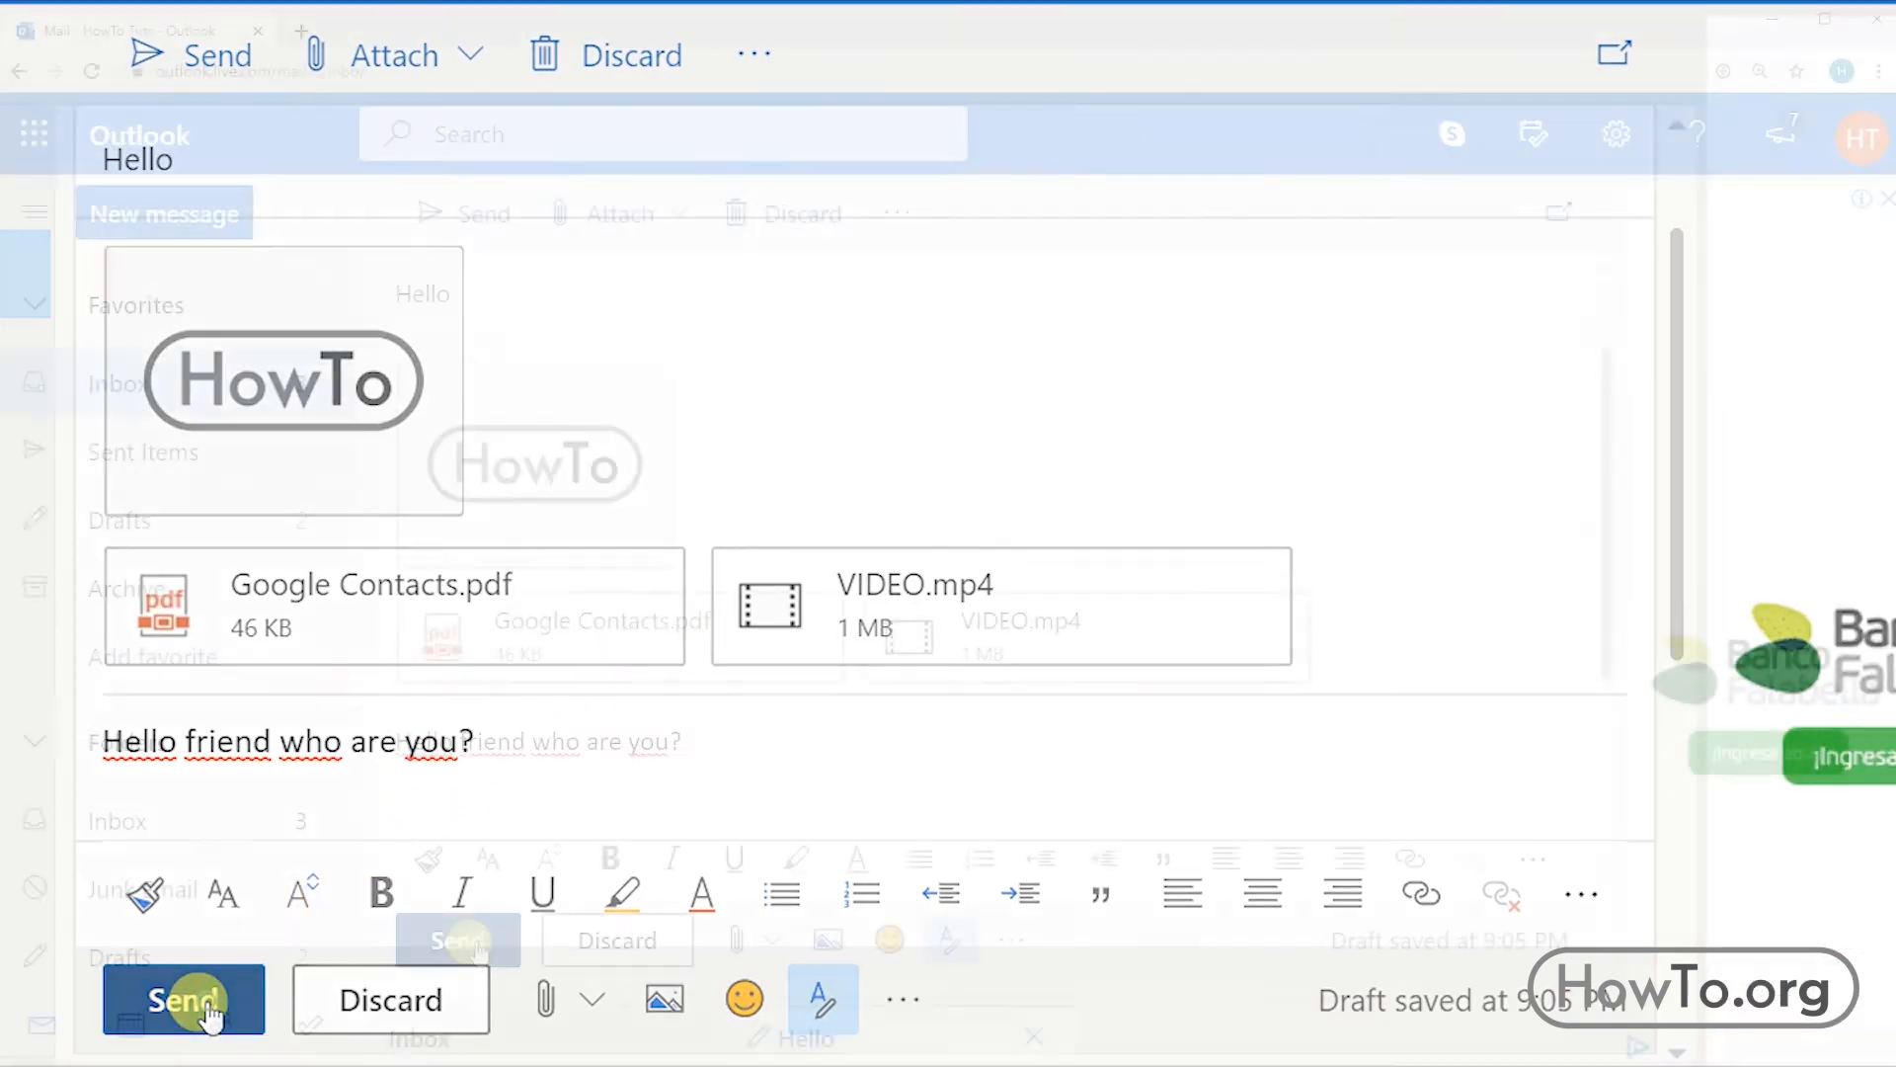
# Send the Hello email, check Sent Items, and open the HT account panel.
pyautogui.click(182, 1000)
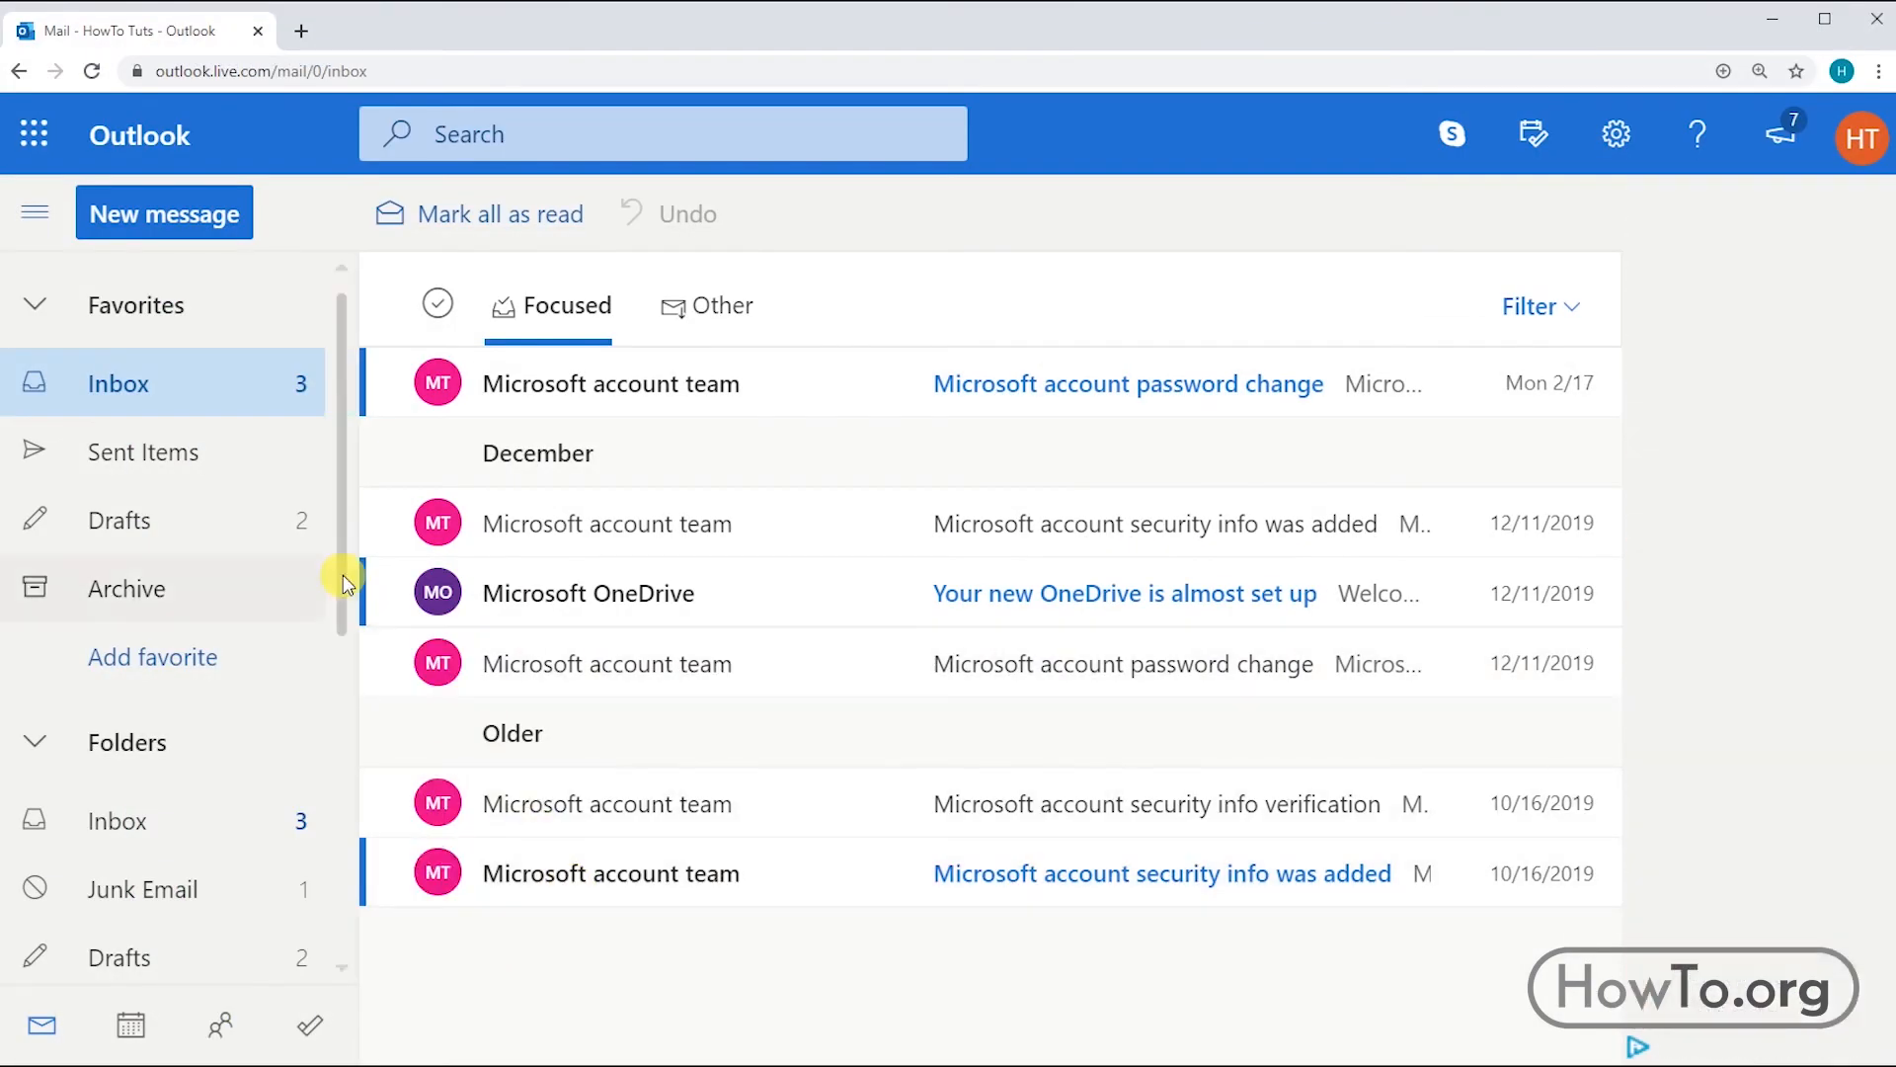
pyautogui.click(144, 451)
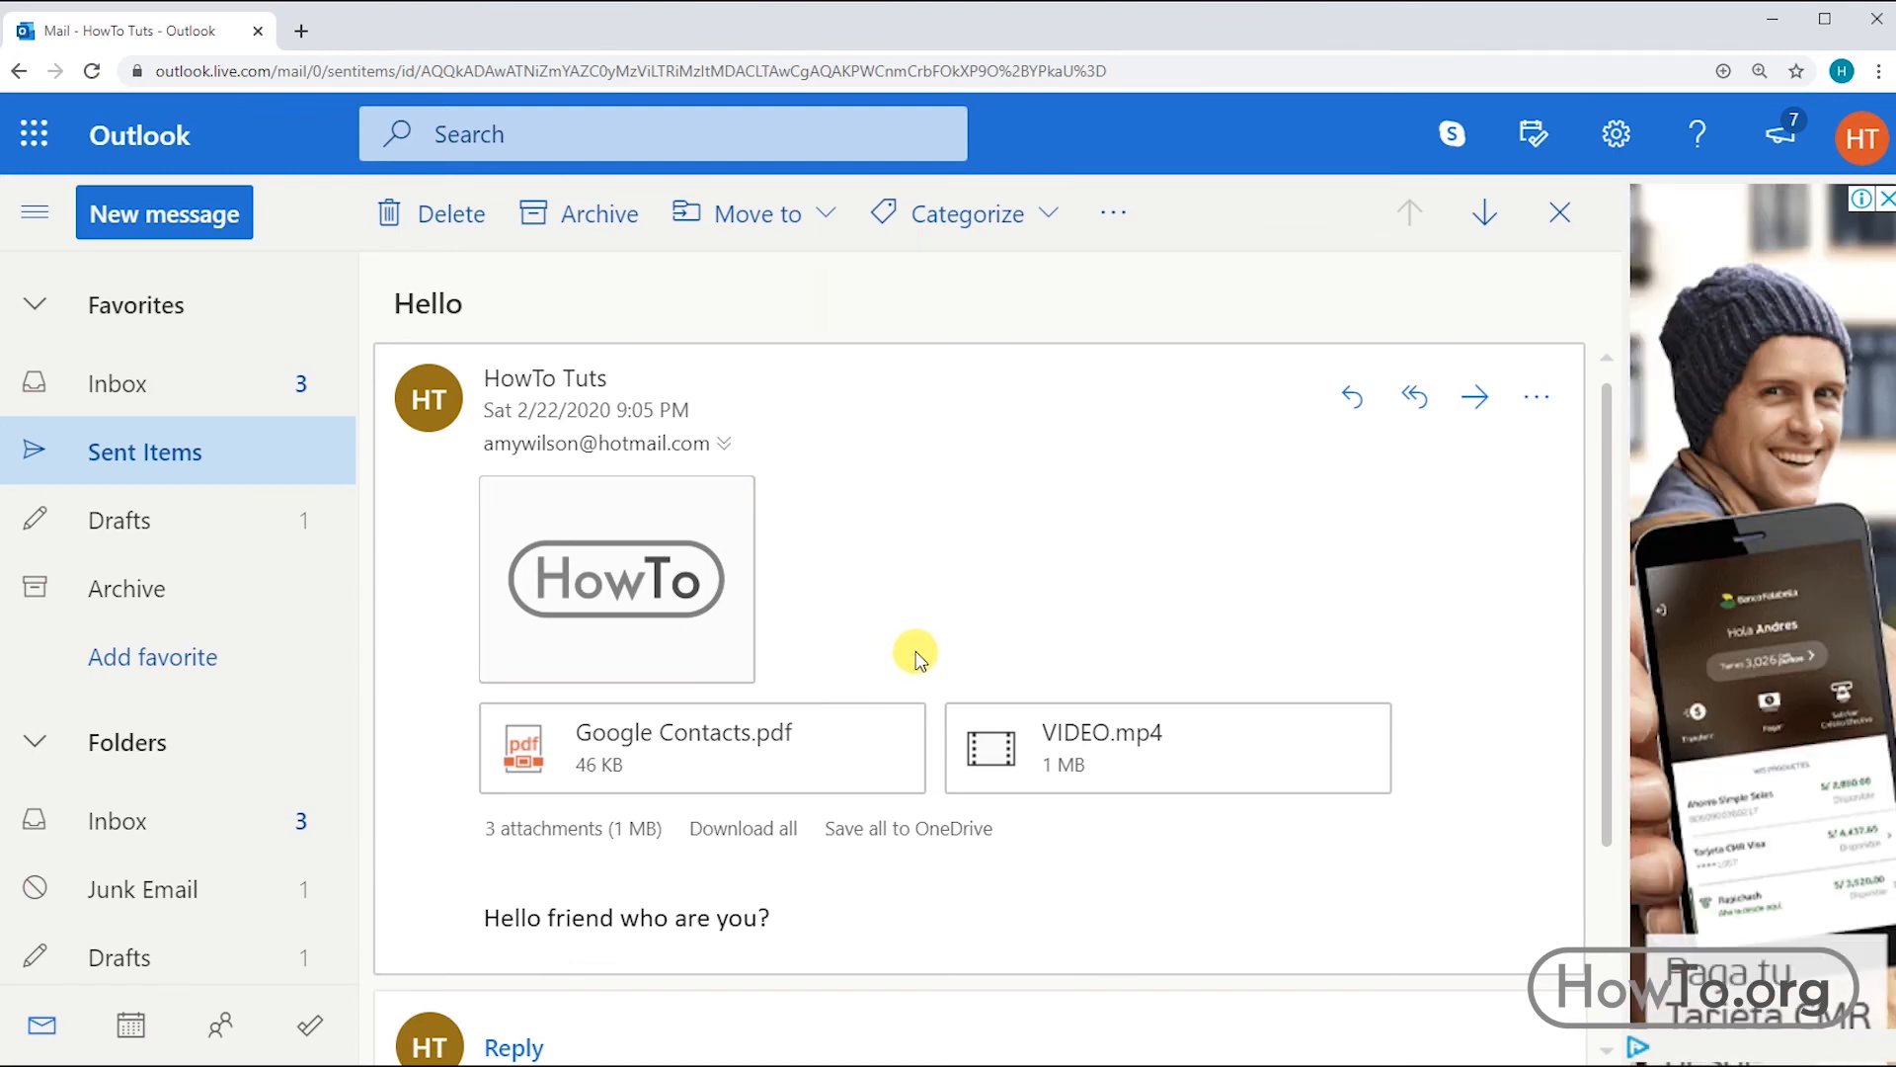
pyautogui.moveTo(1216, 771)
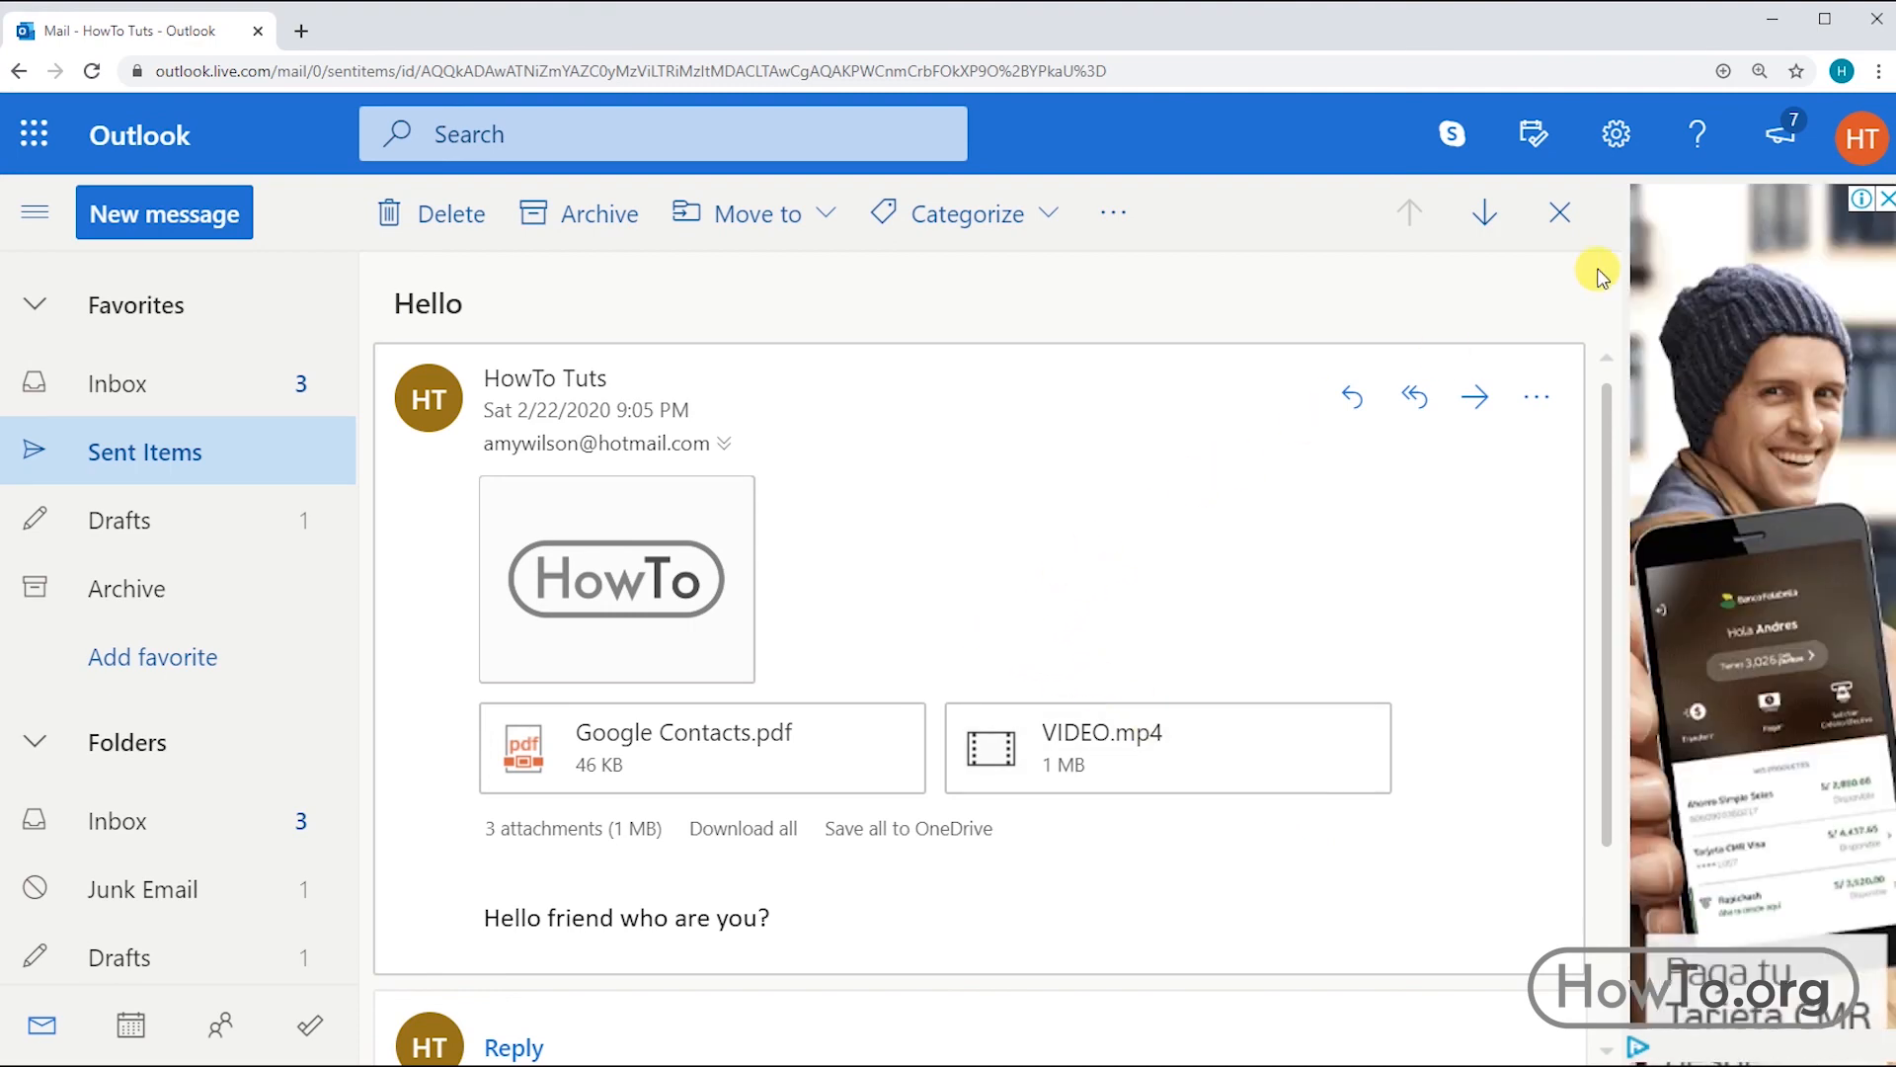
pyautogui.click(1863, 134)
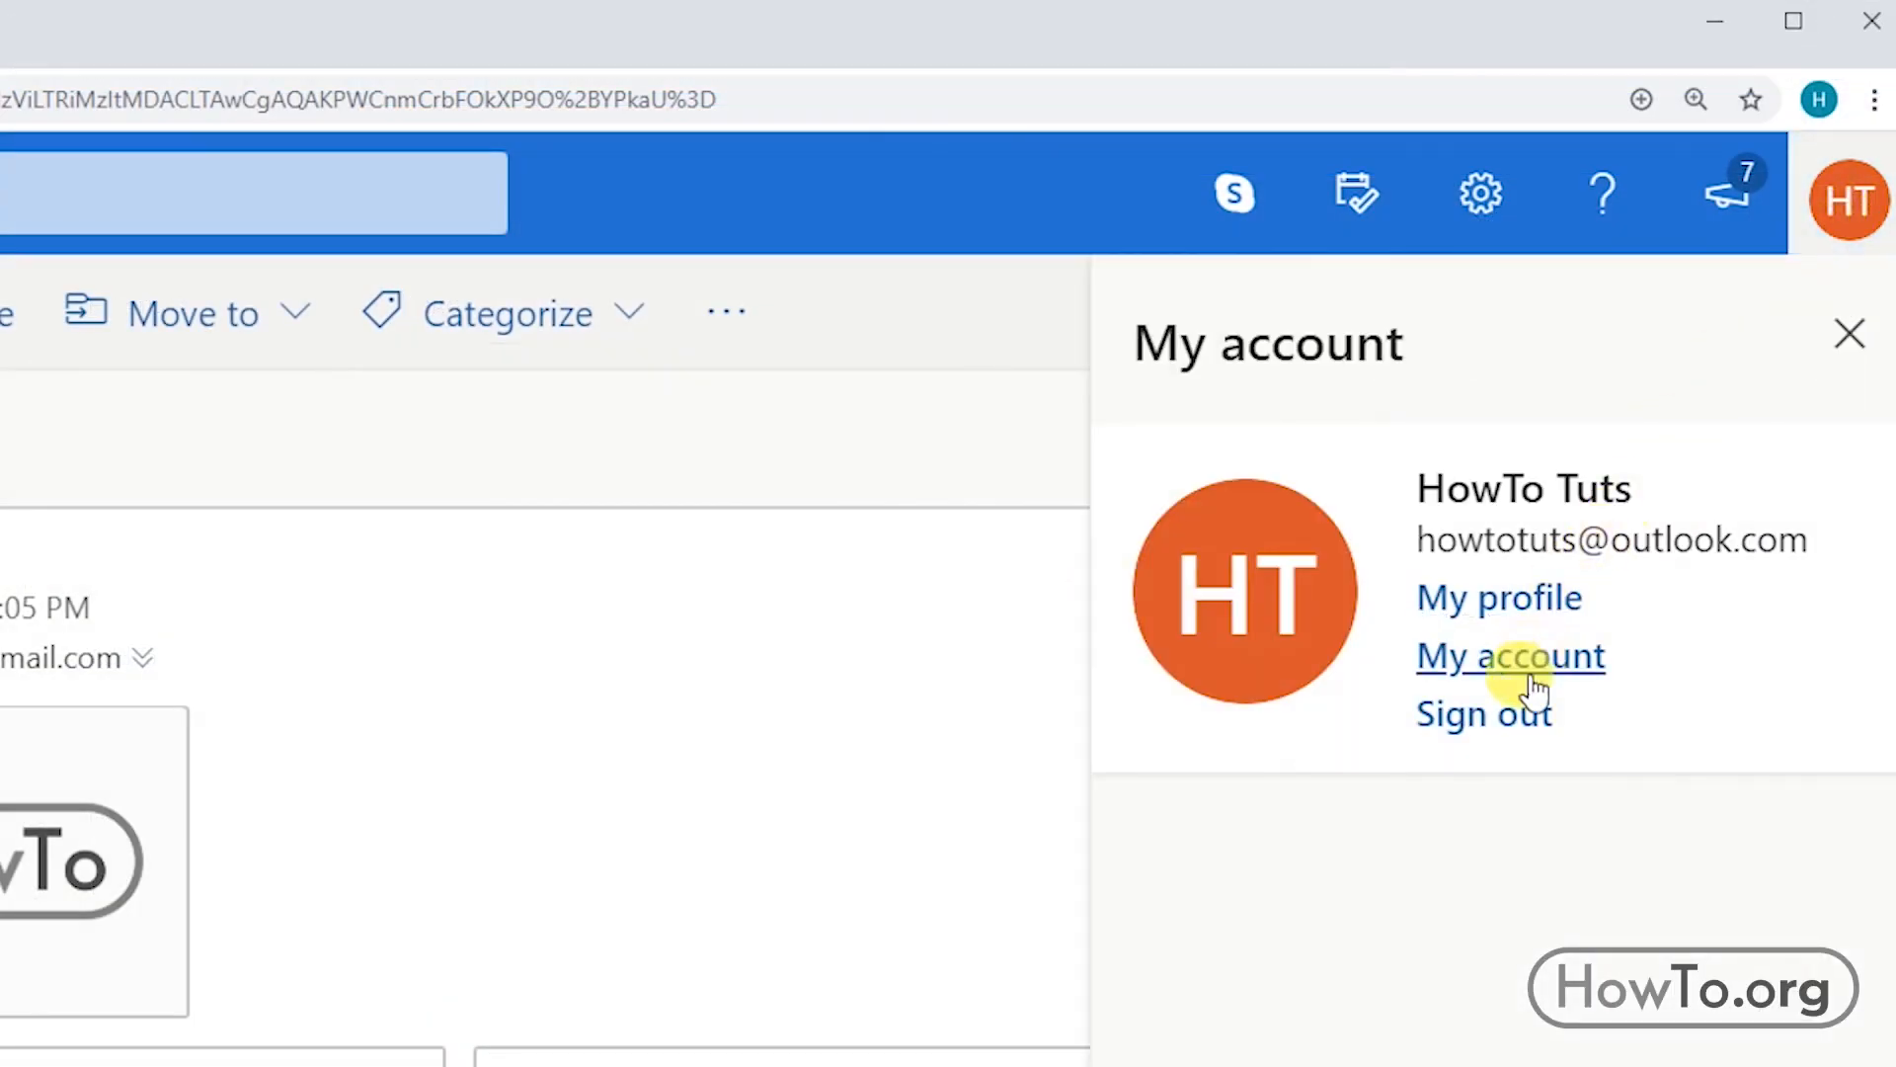